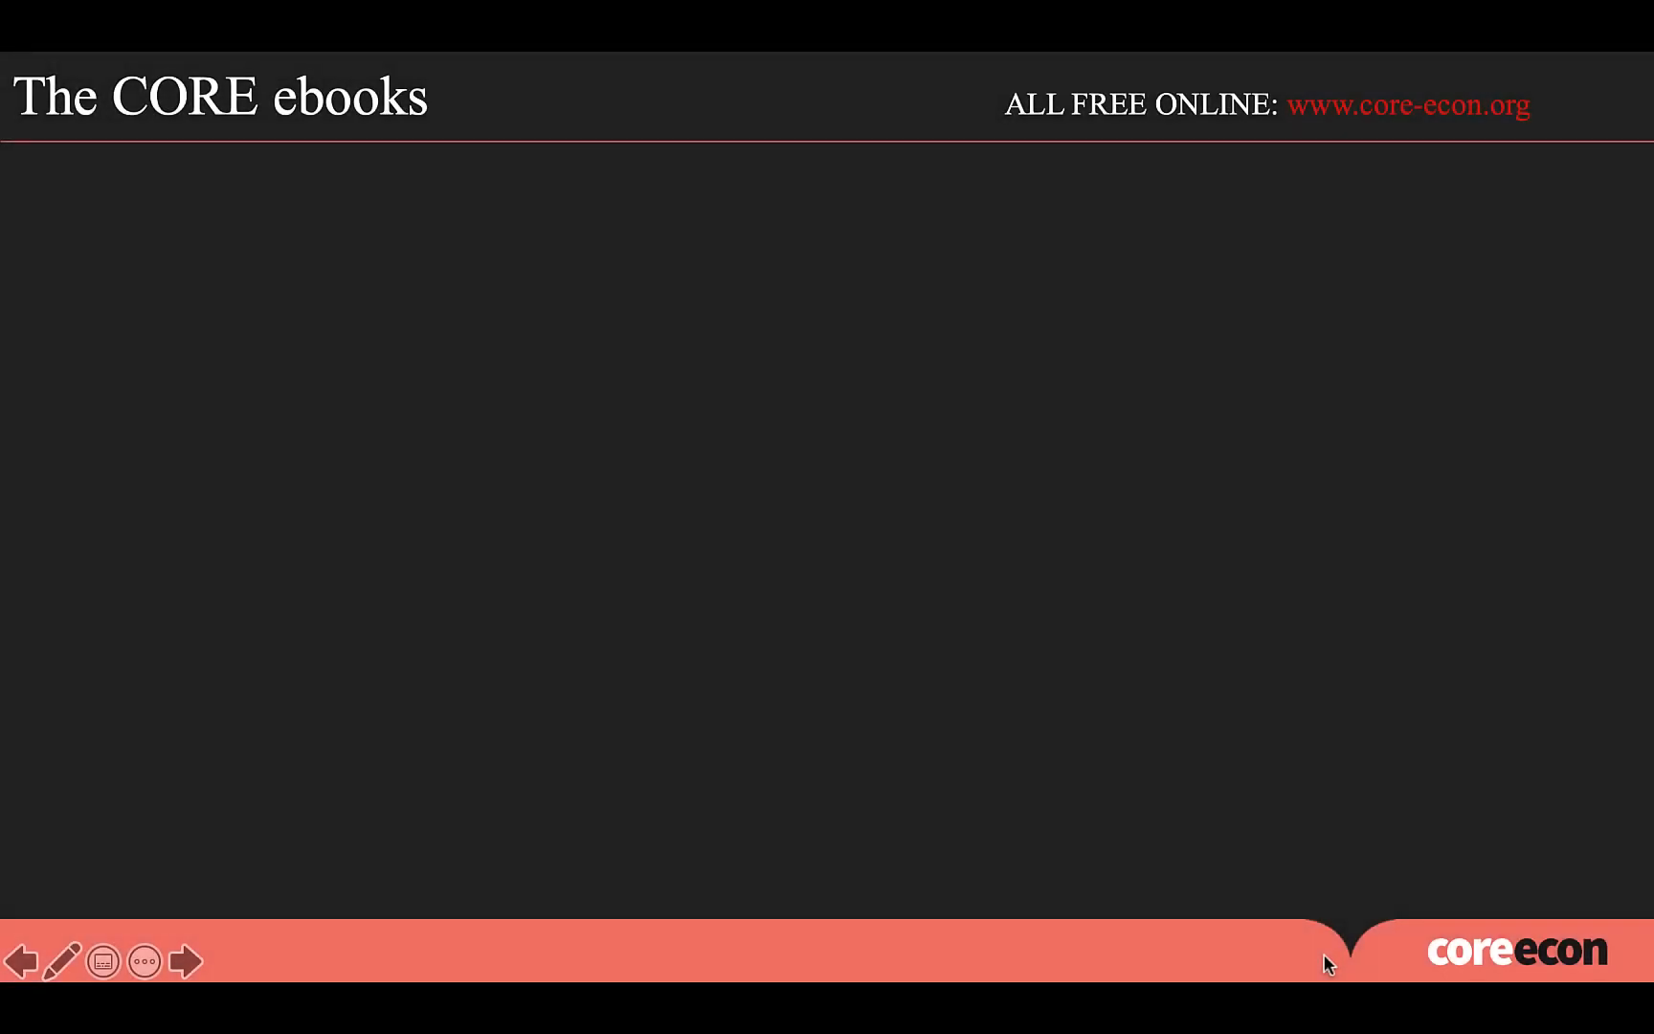
- Advance the slide animations to reveal The Economy cover, the ESPP cover and the next item
click(185, 961)
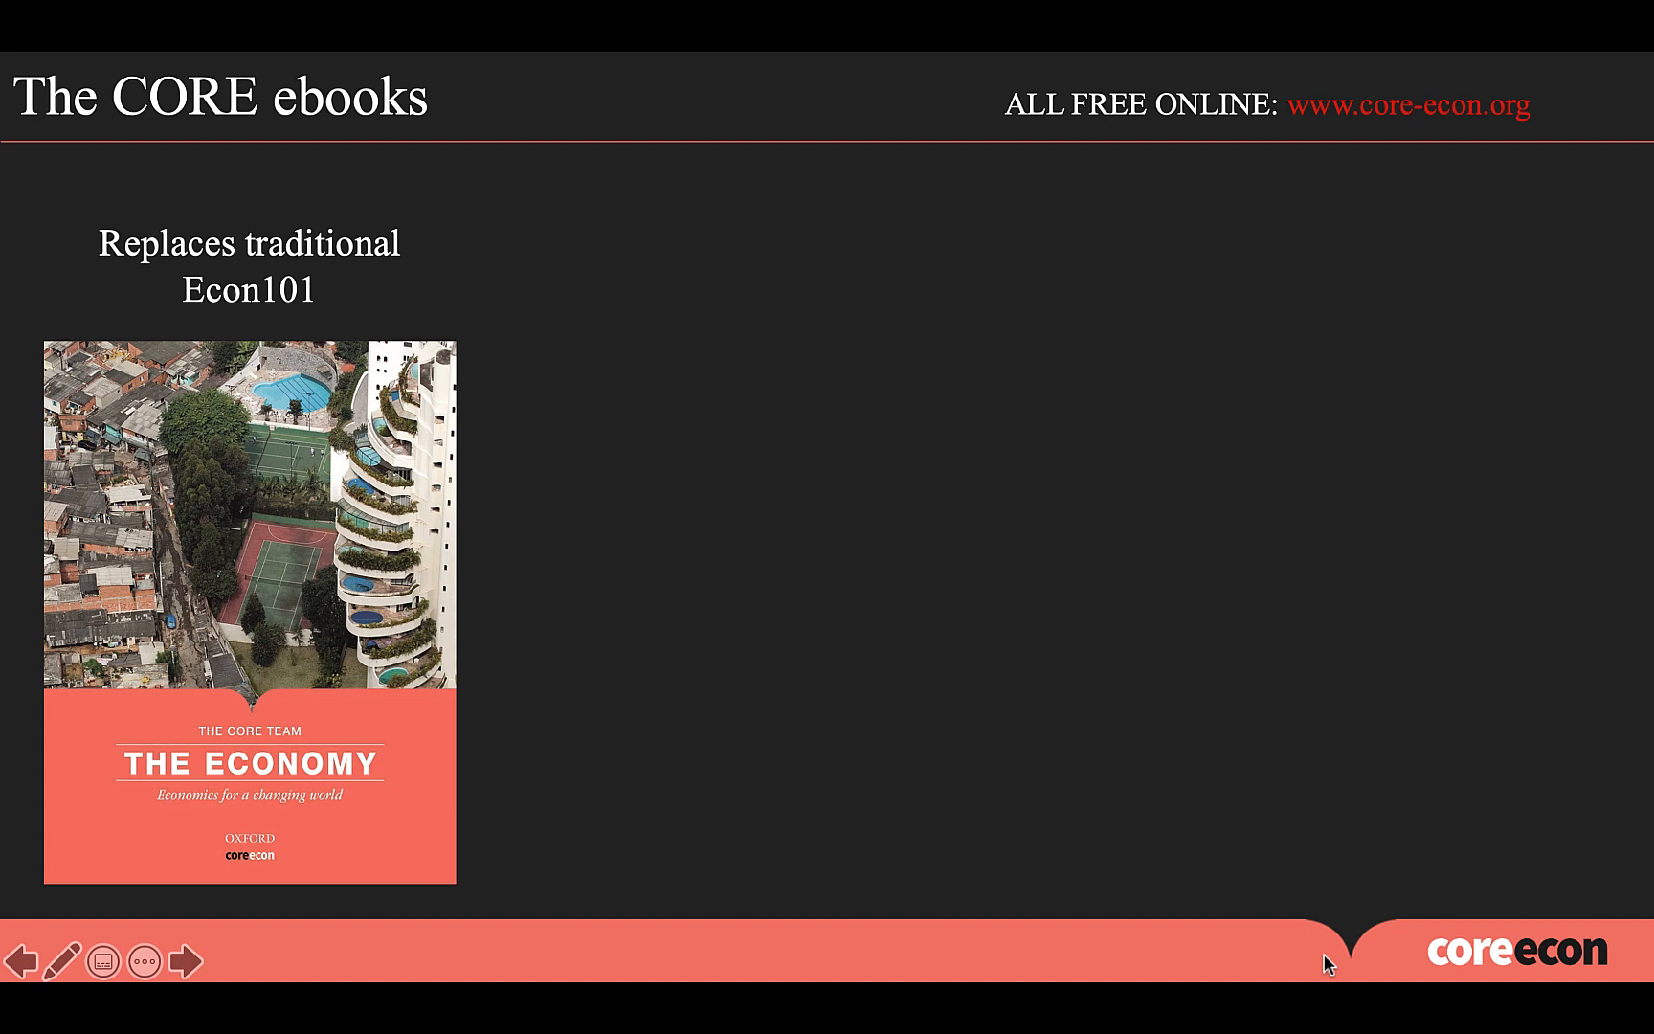
click(185, 961)
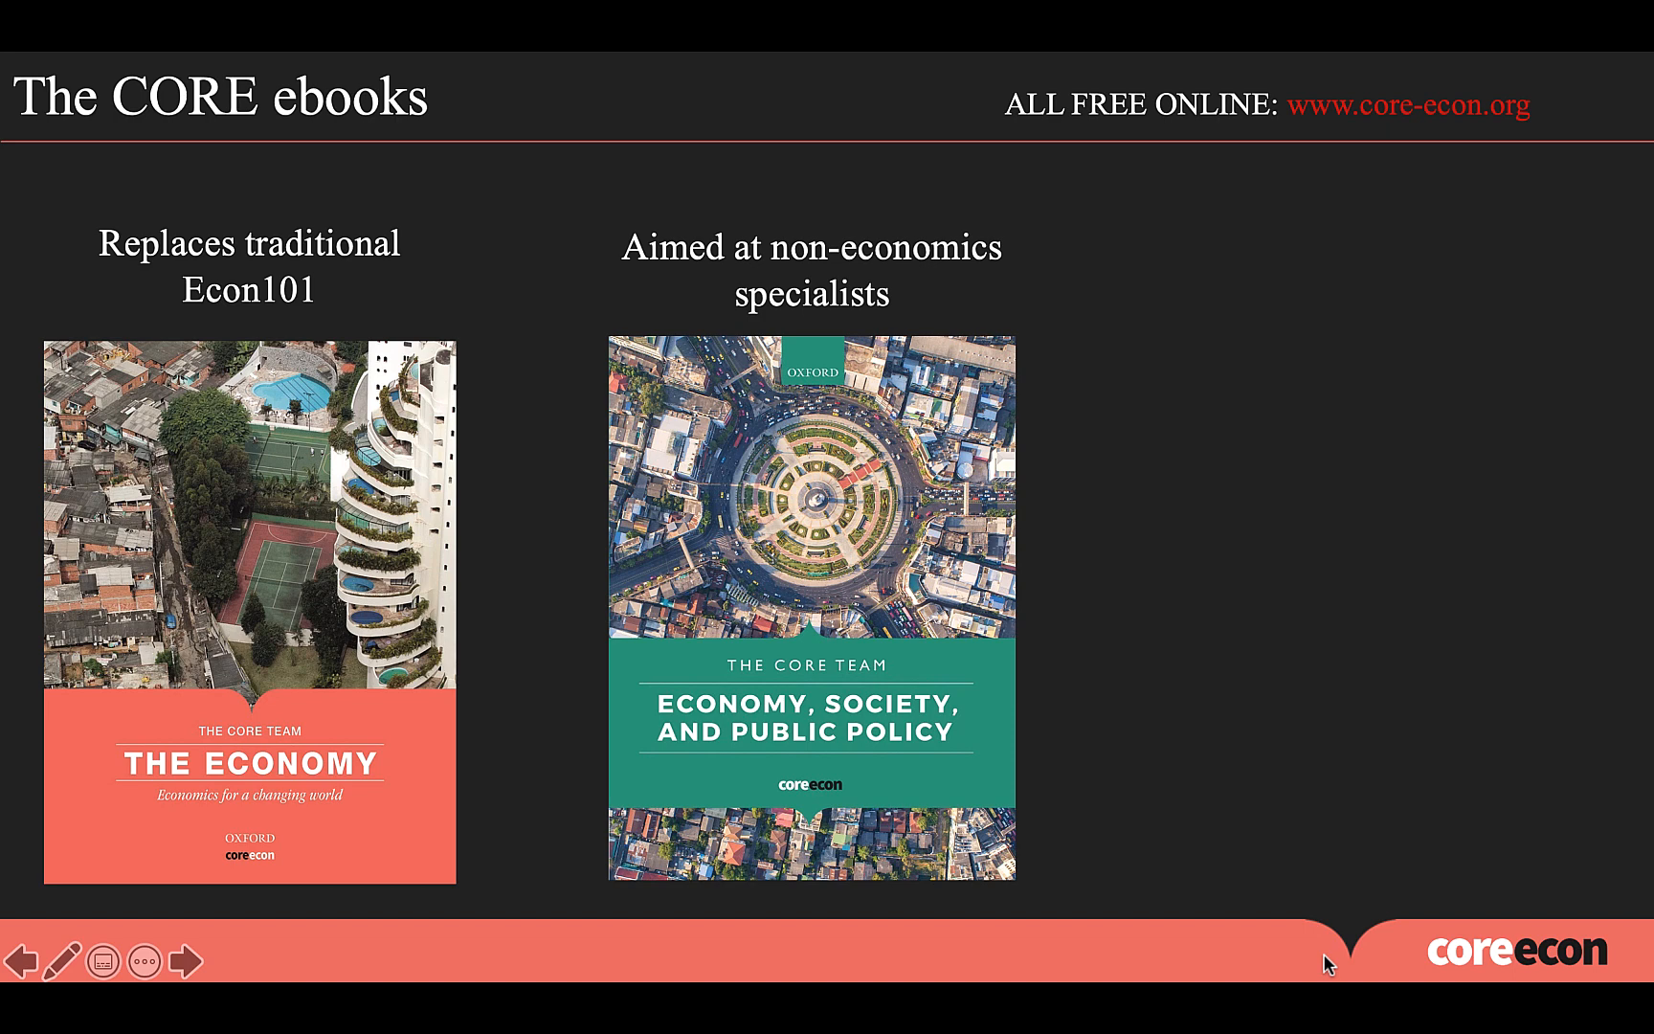
click(186, 961)
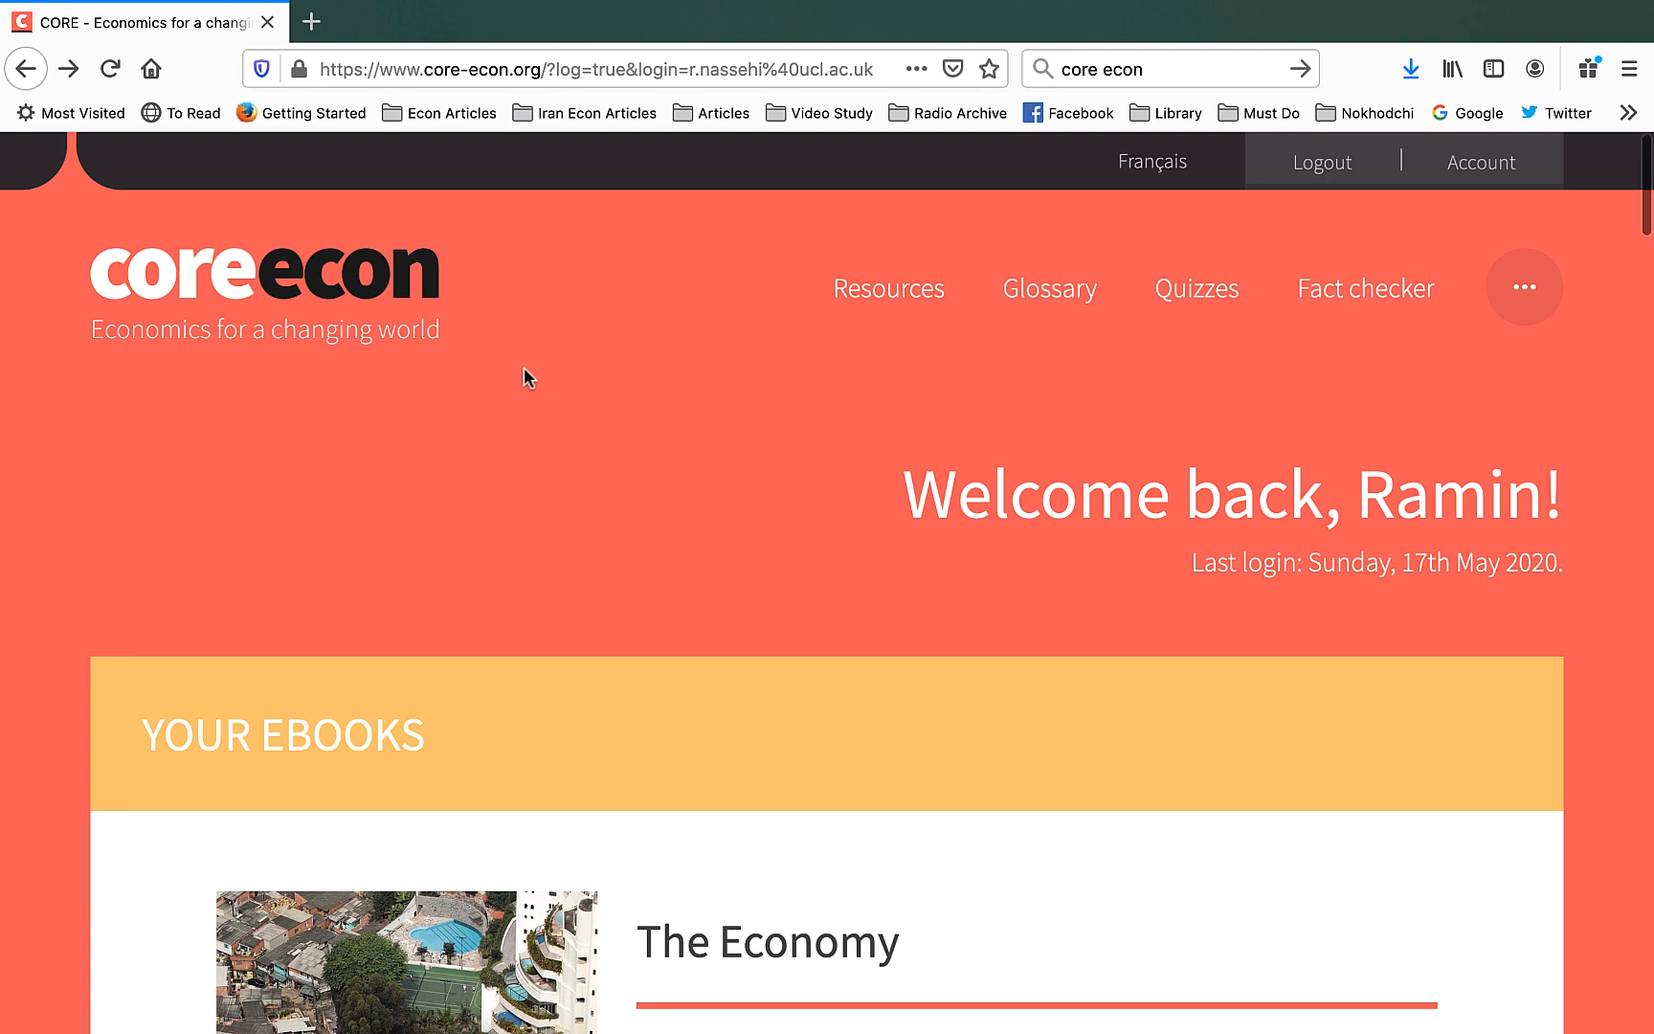
- Reach the Resource Centre on the welcome page and view all resources
scroll(down, 3)
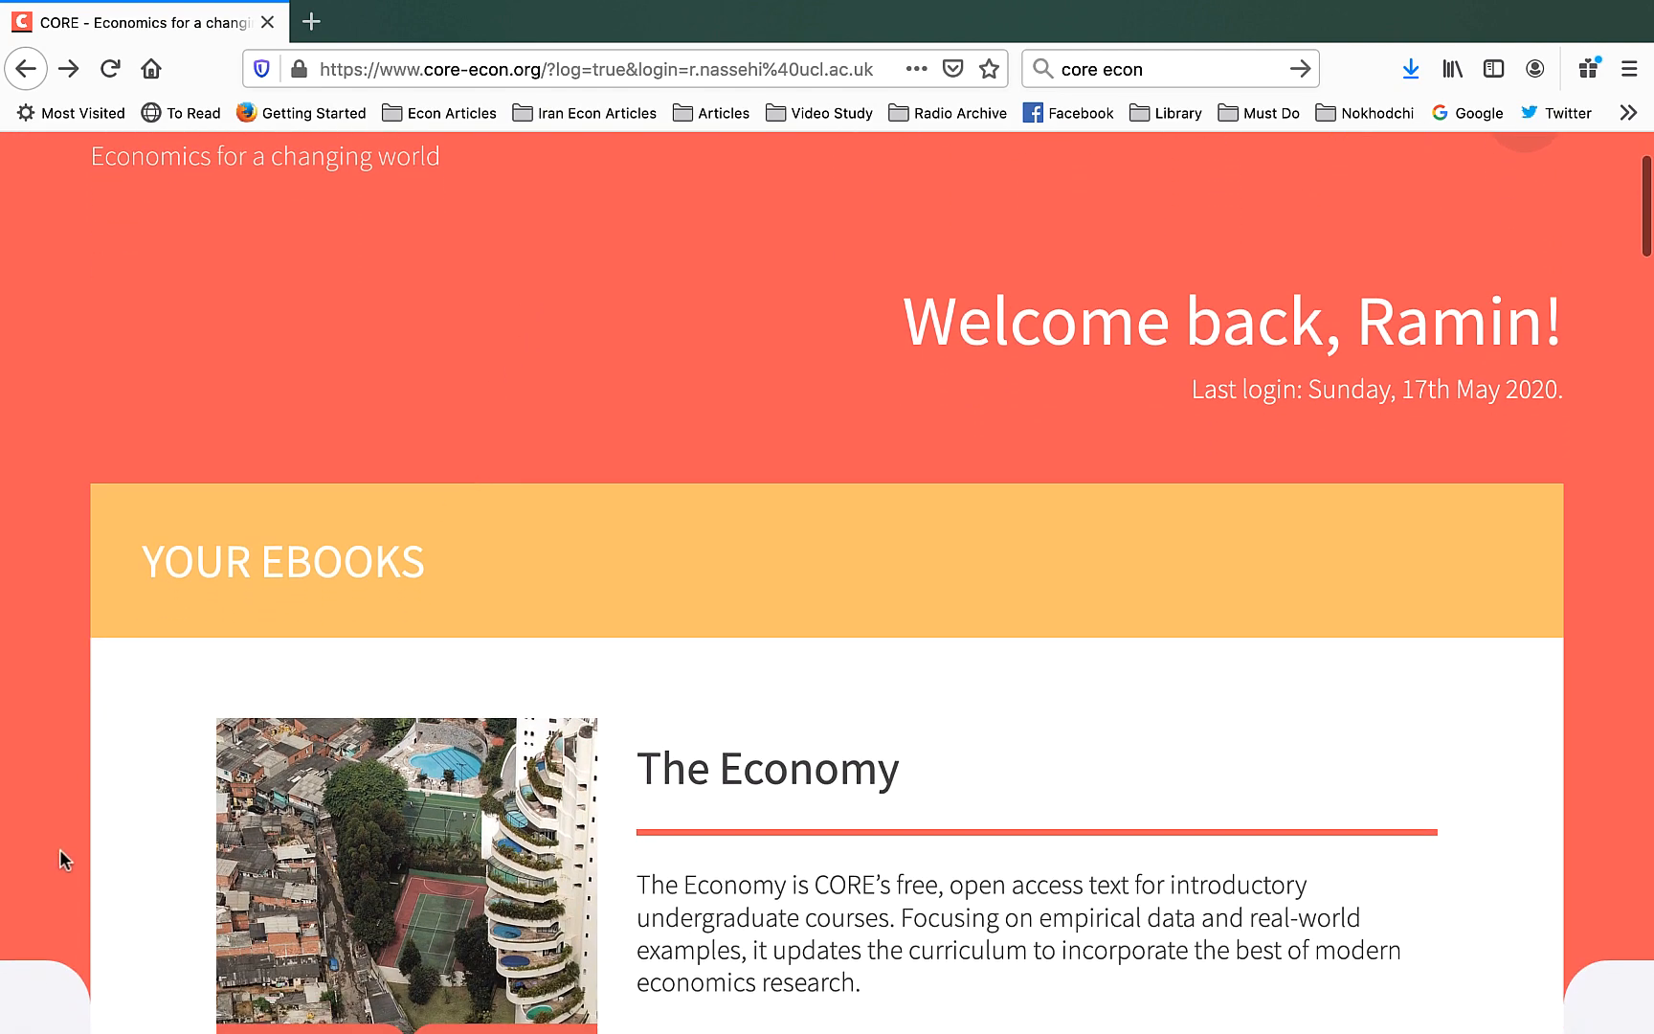
scroll(down, 3)
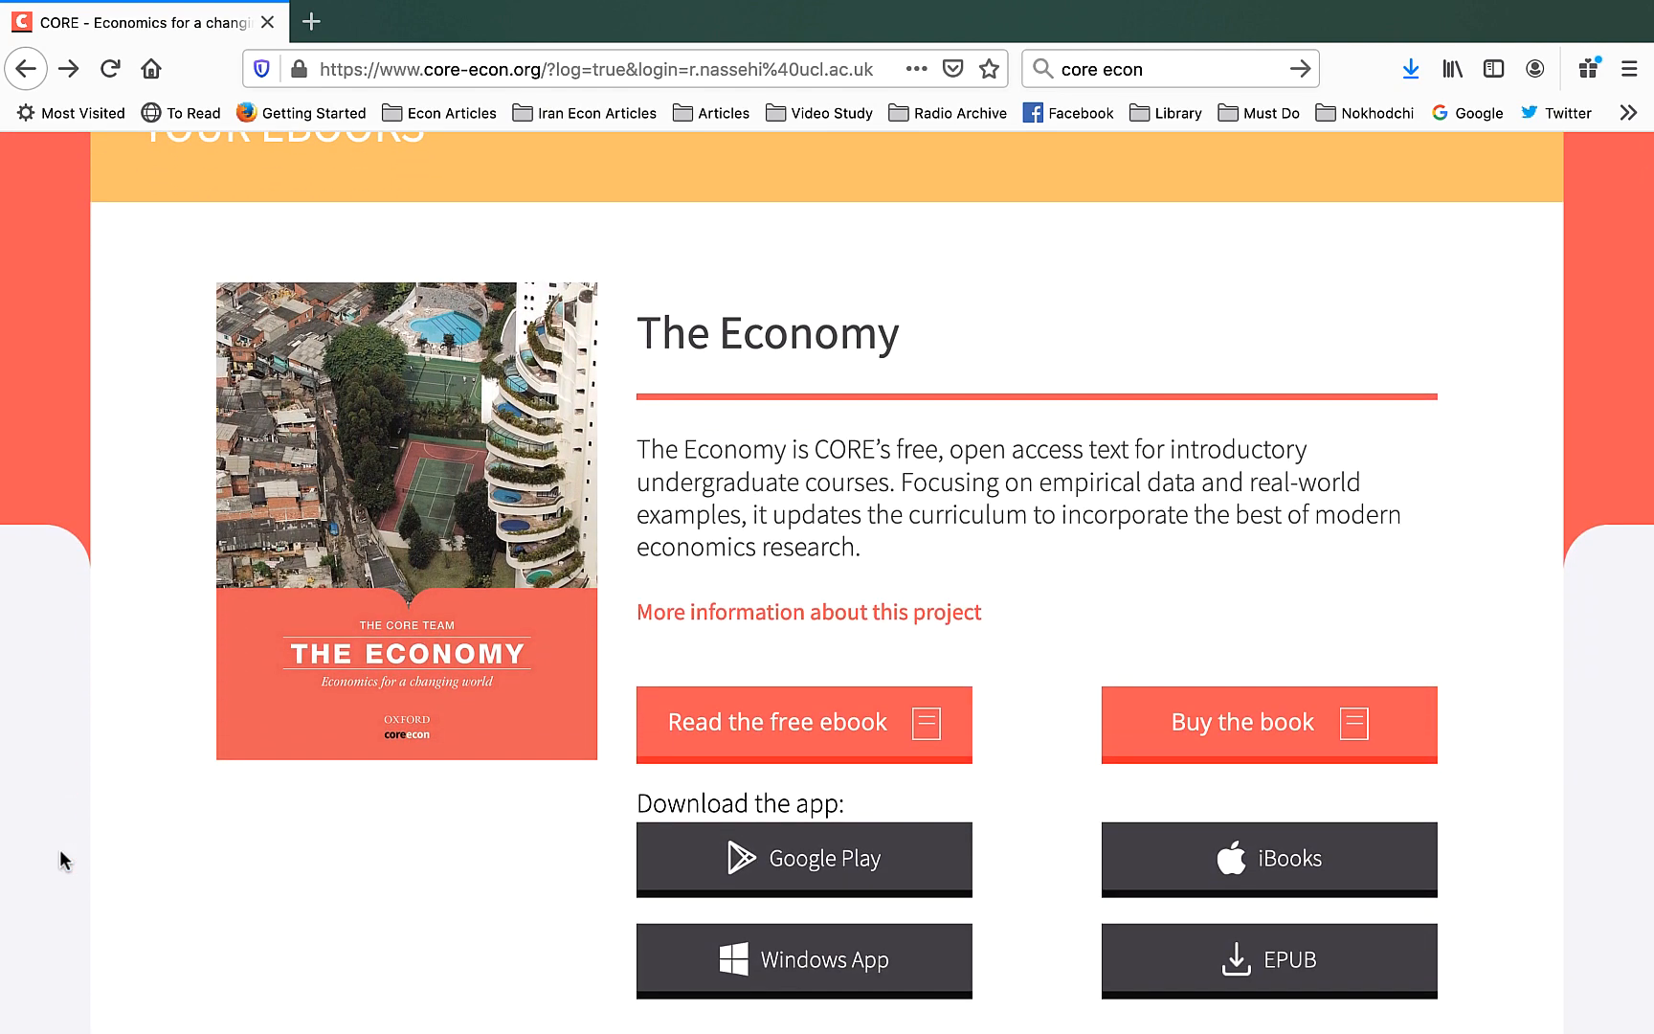
scroll(down, 3)
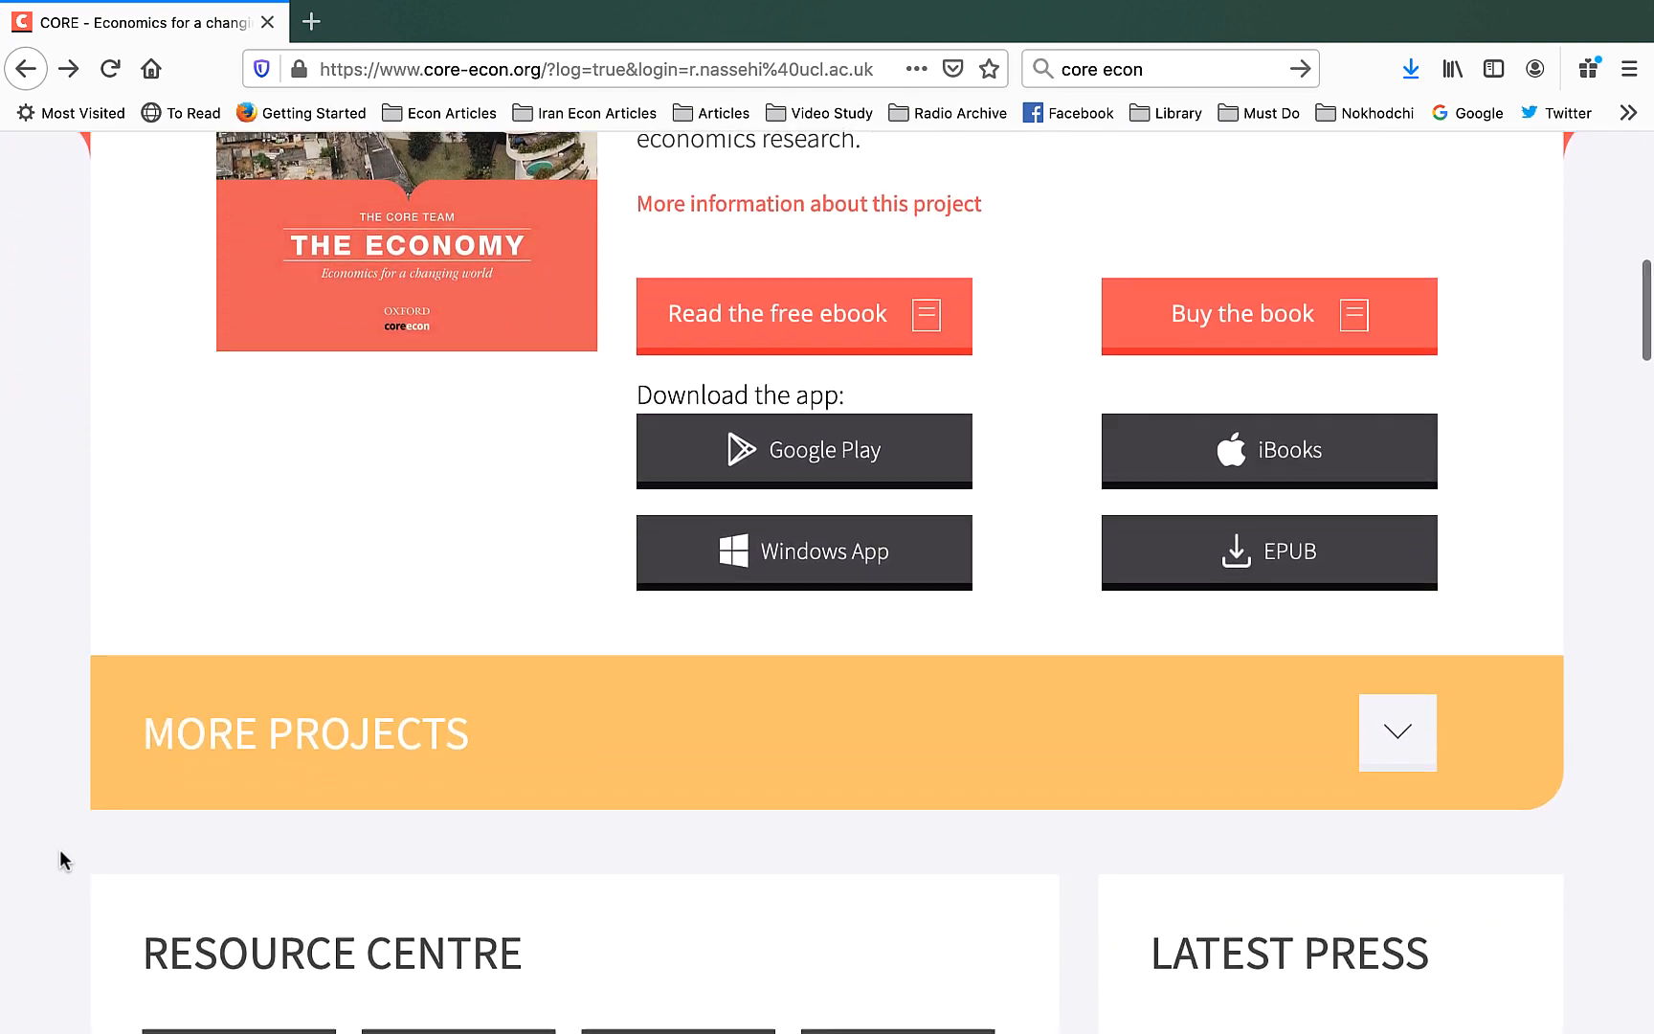
scroll(down, 3)
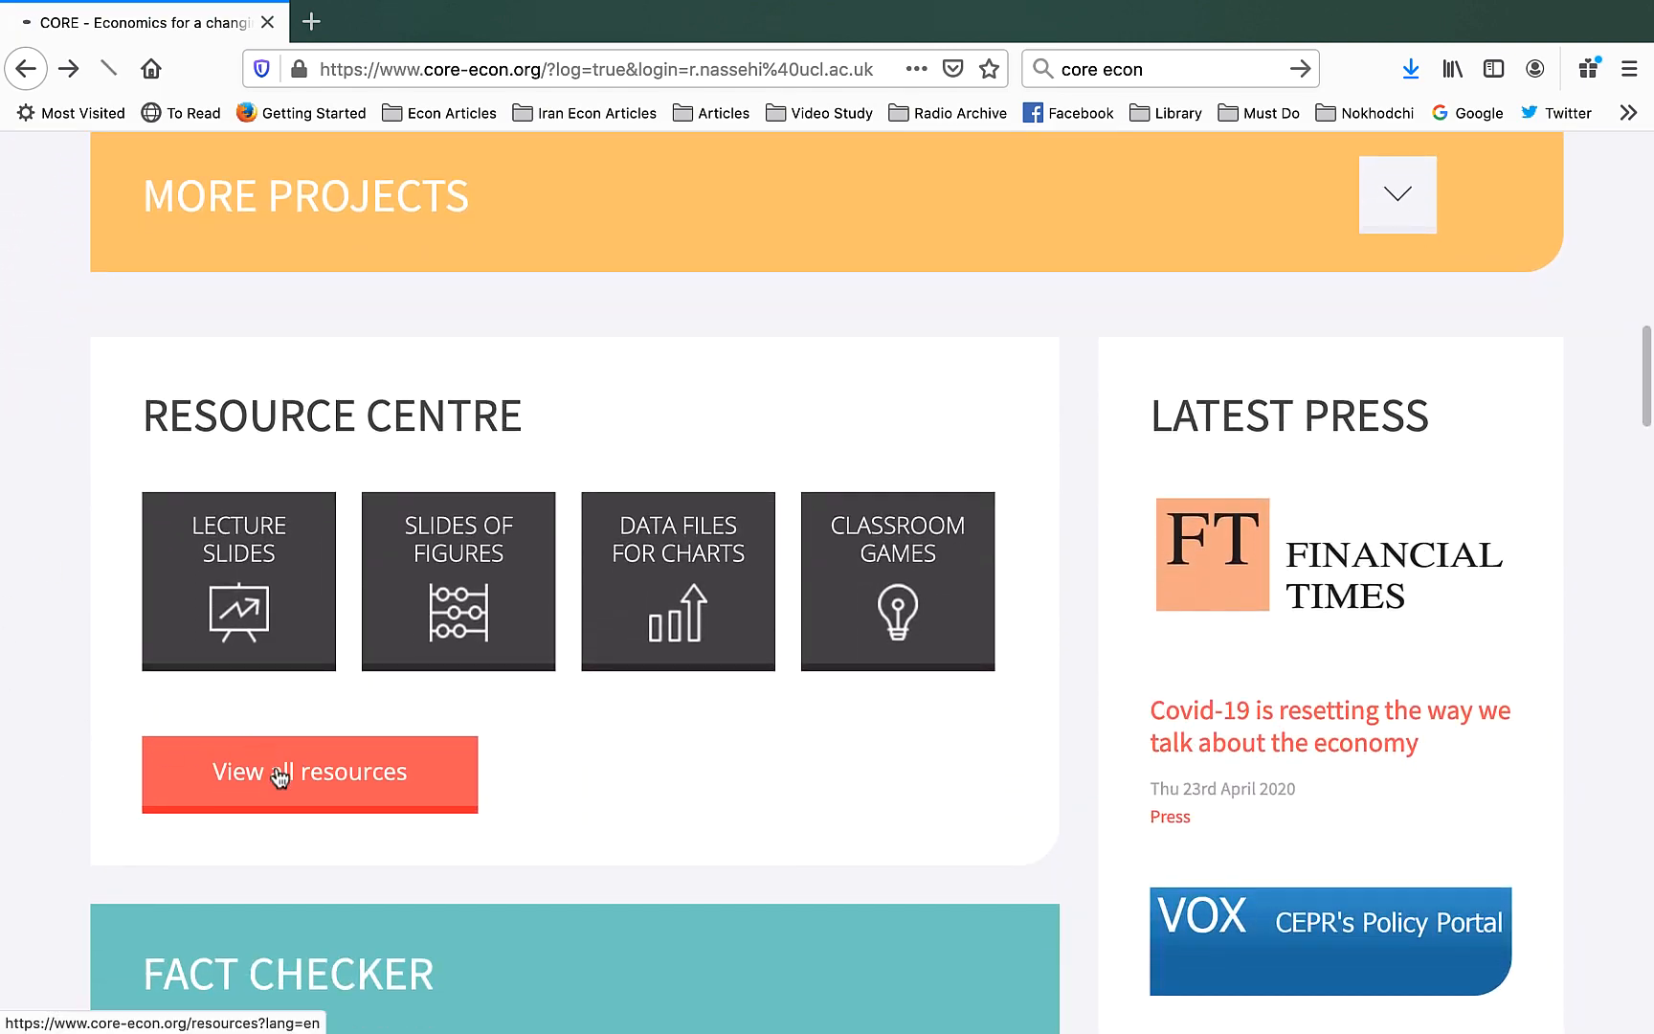
click(311, 774)
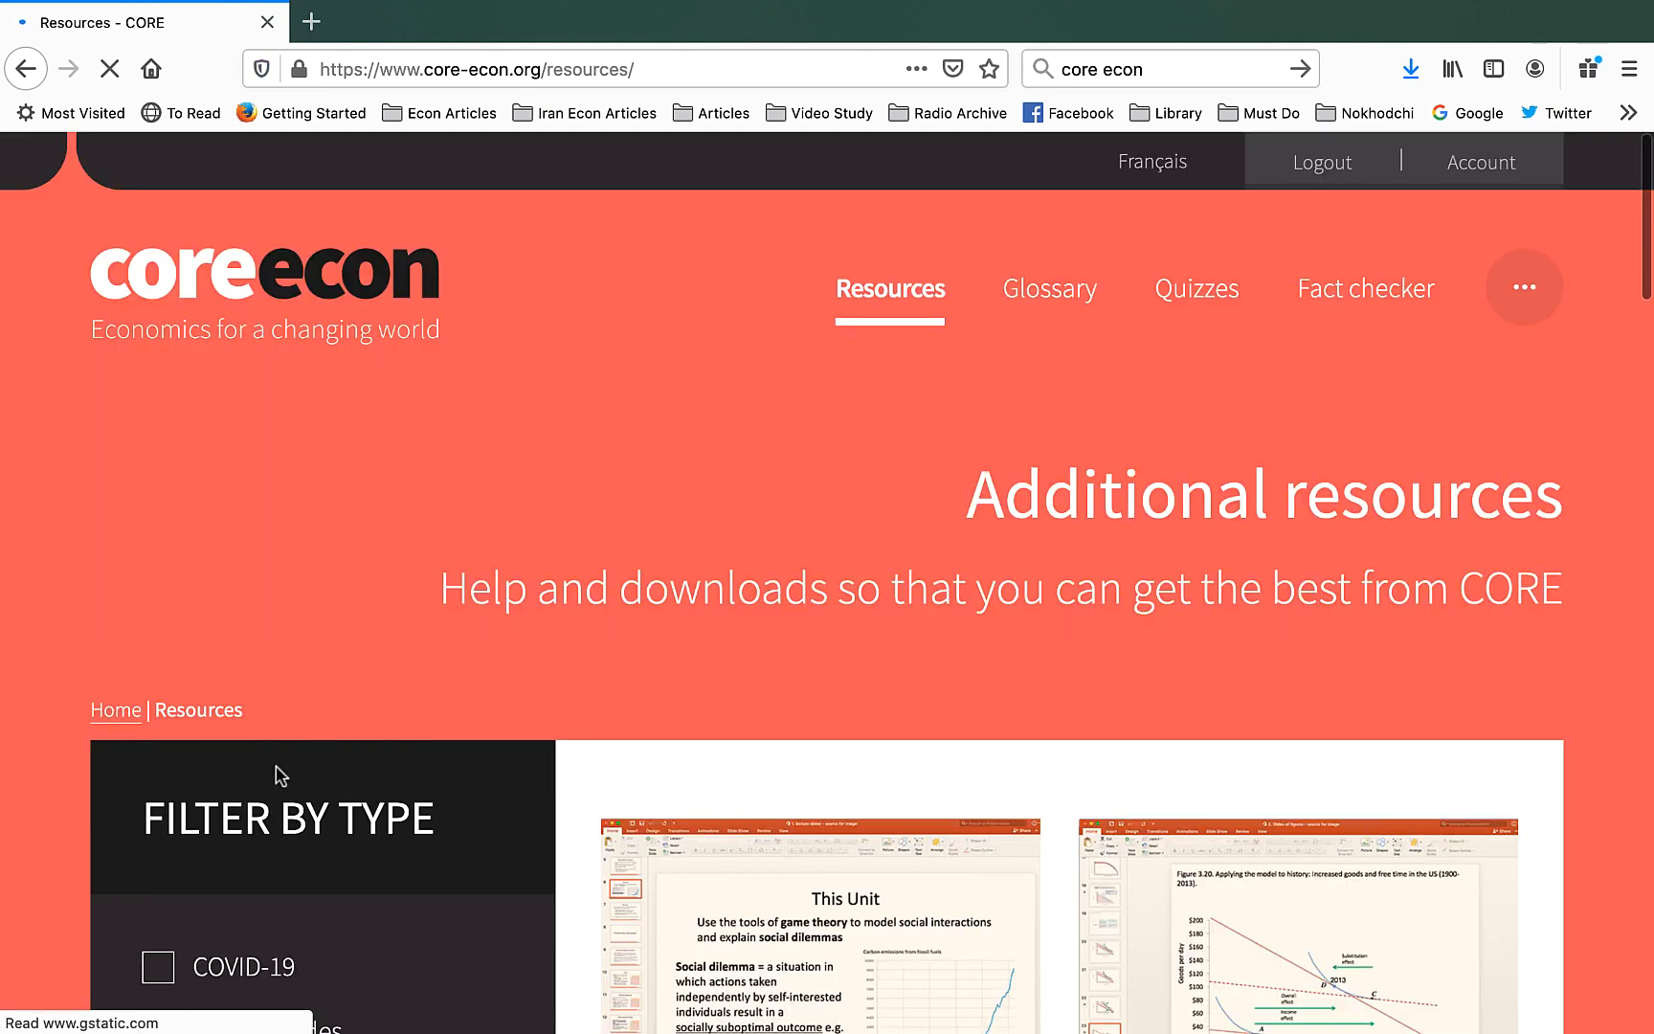
- Look through the Additional resources page and its available resource types
scroll(down, 3)
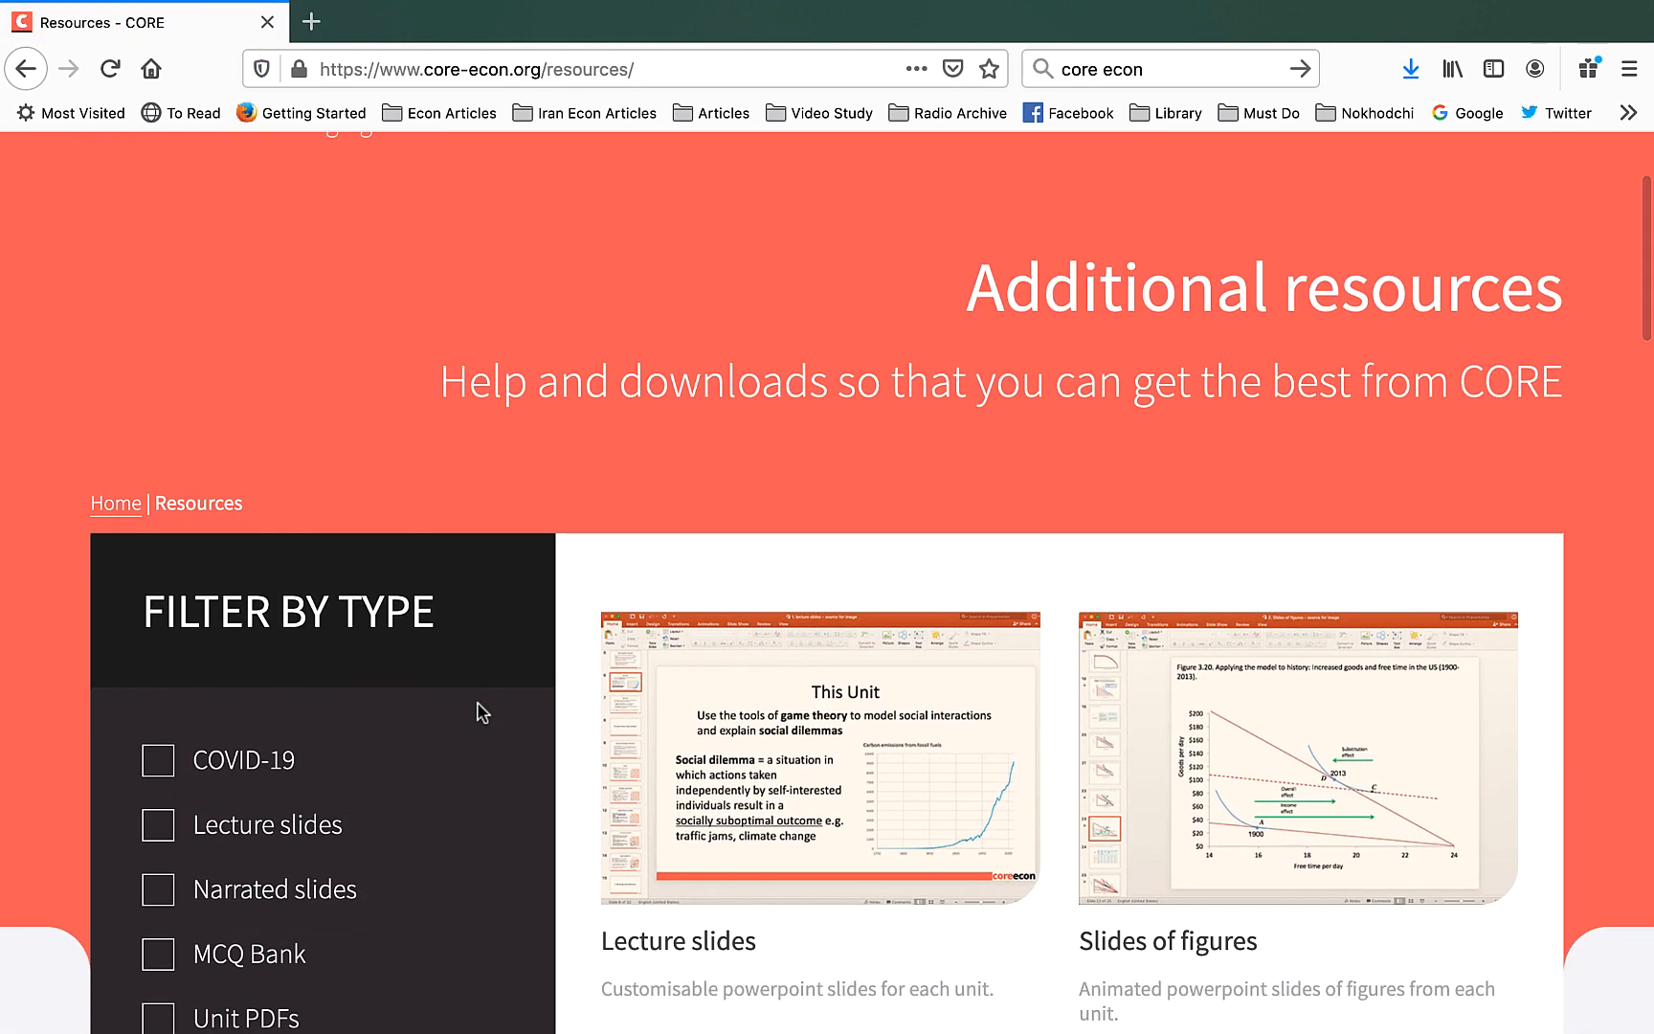
scroll(down, 3)
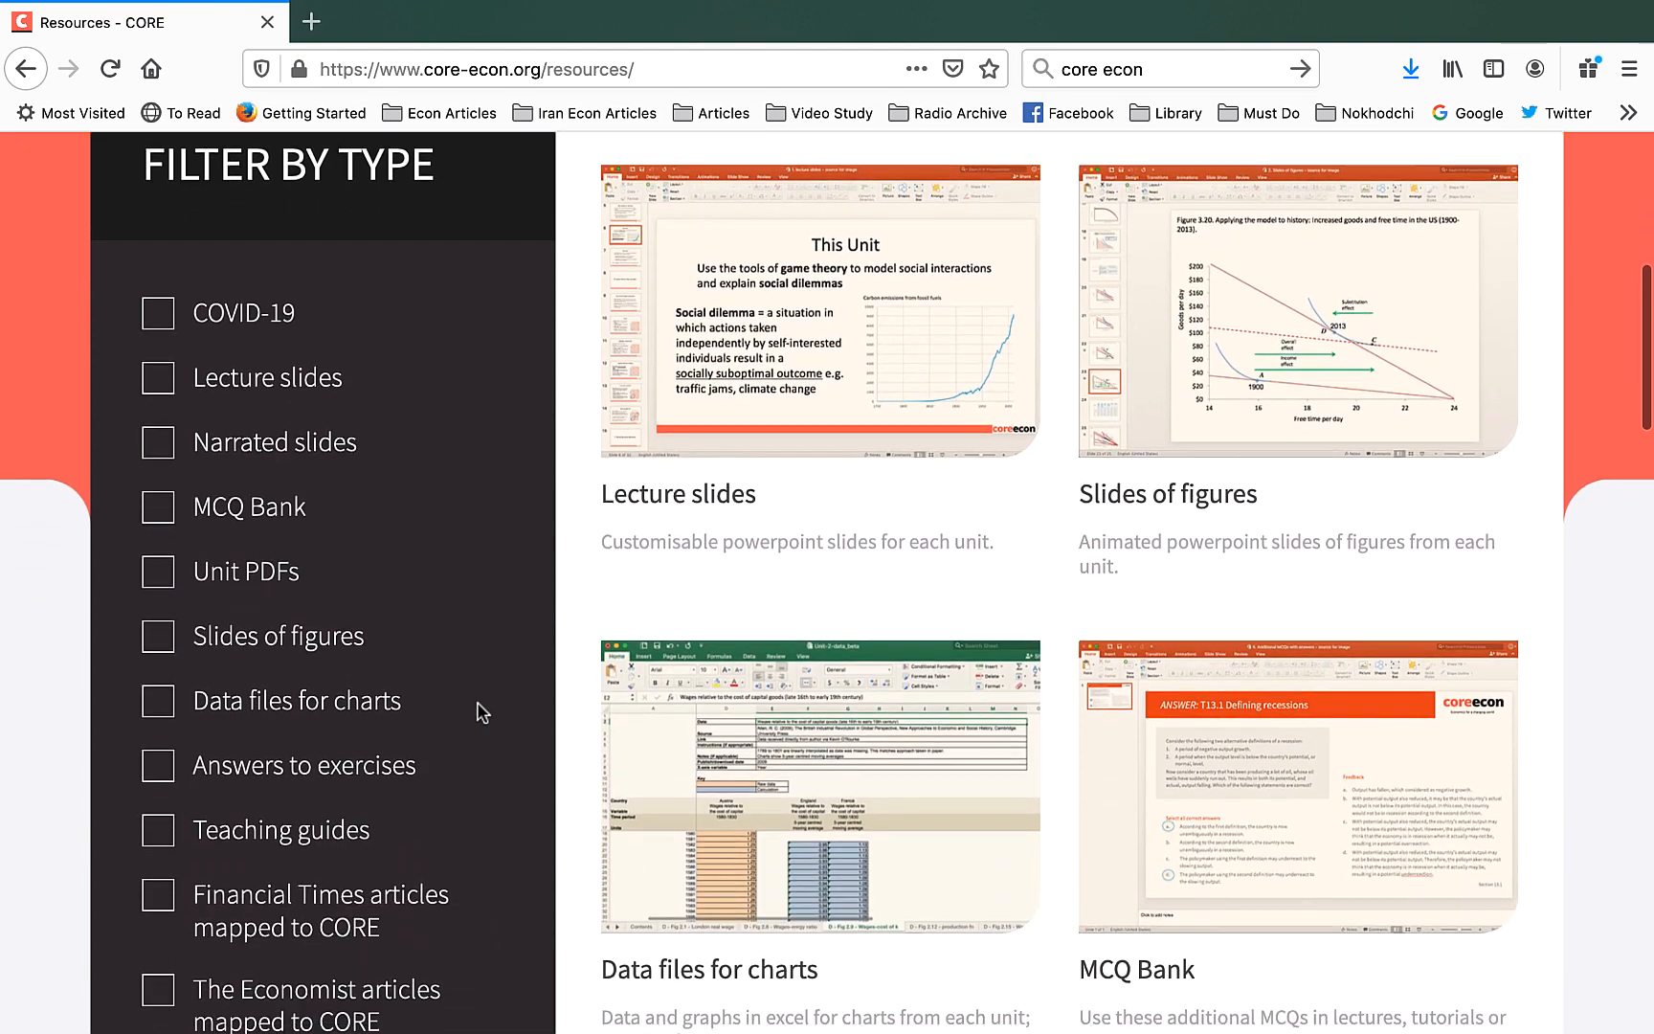
scroll(down, 3)
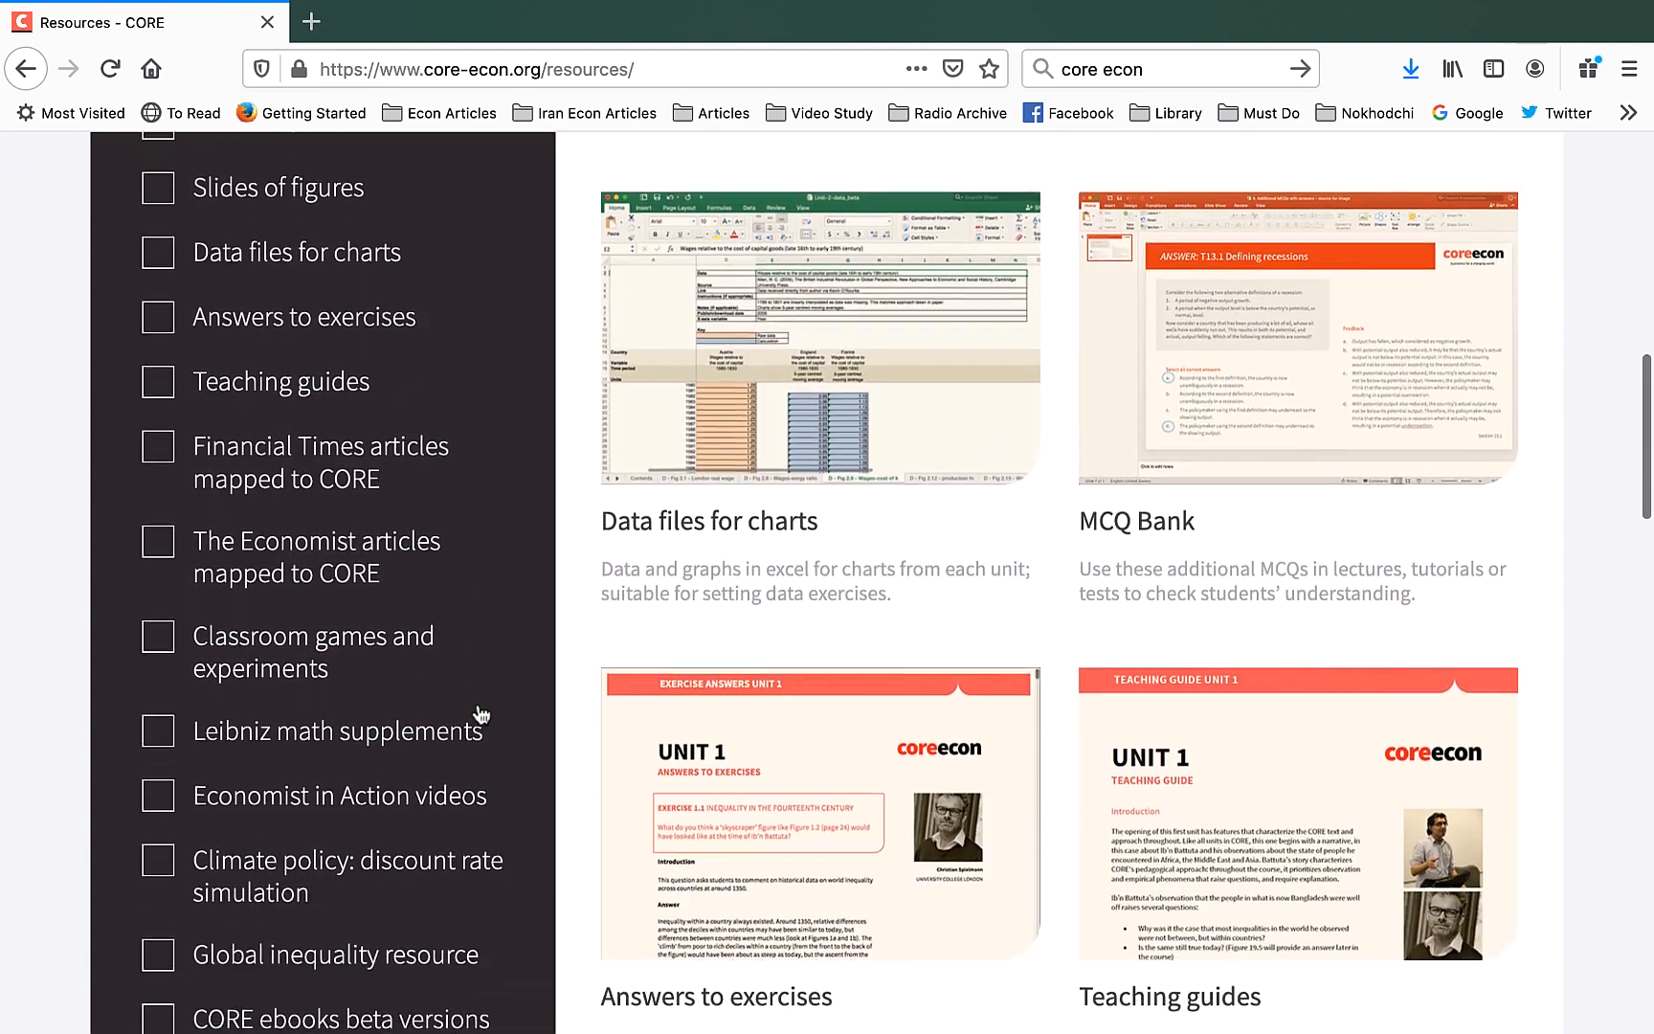
scroll(down, 3)
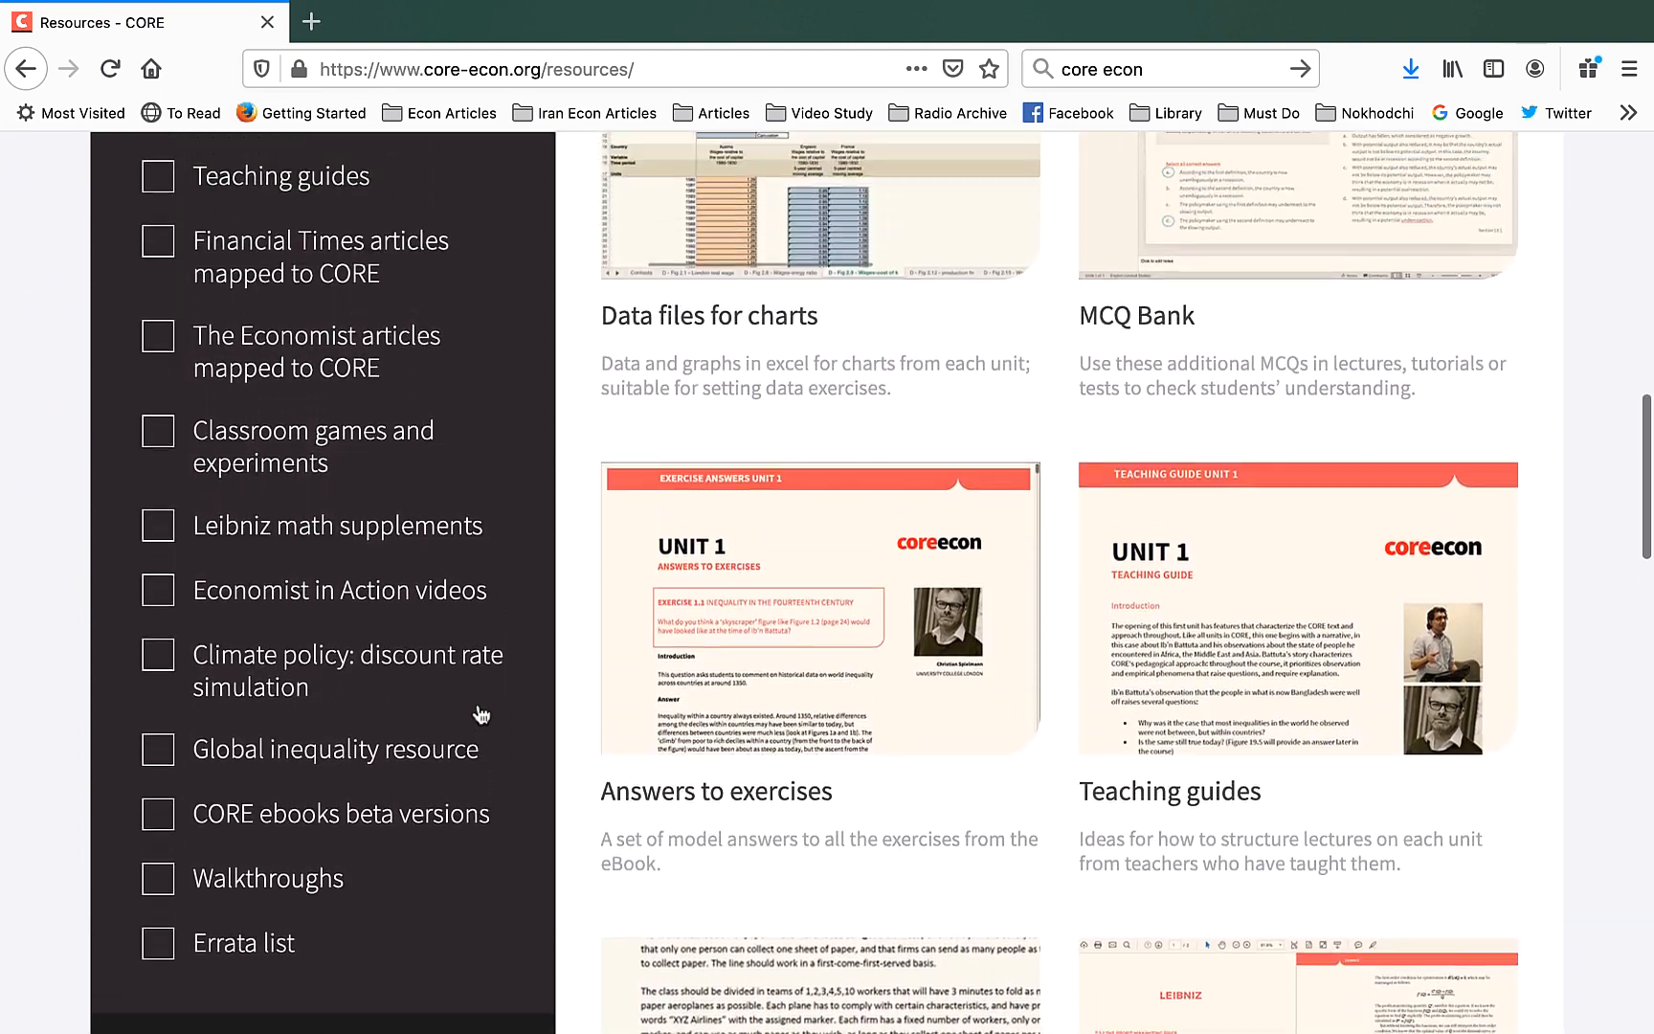
scroll(up, 3)
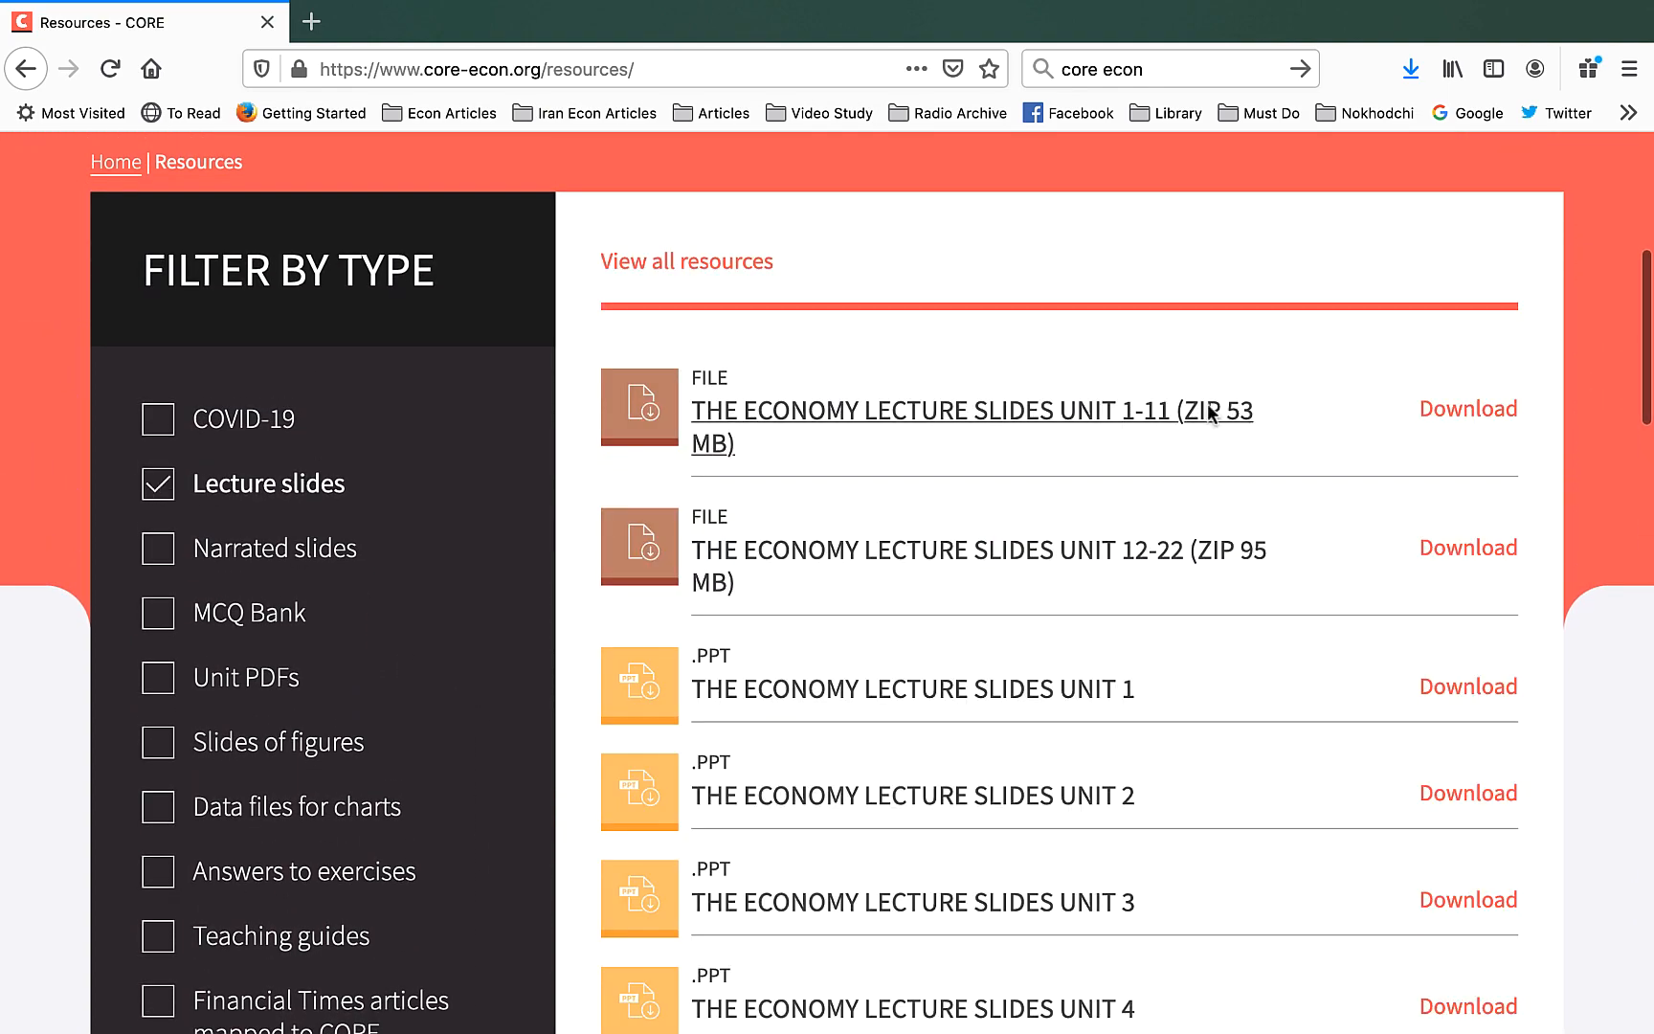
- Download the Unit 4 Social Interactions lecture slides and open them with PowerPoint
scroll(down, 3)
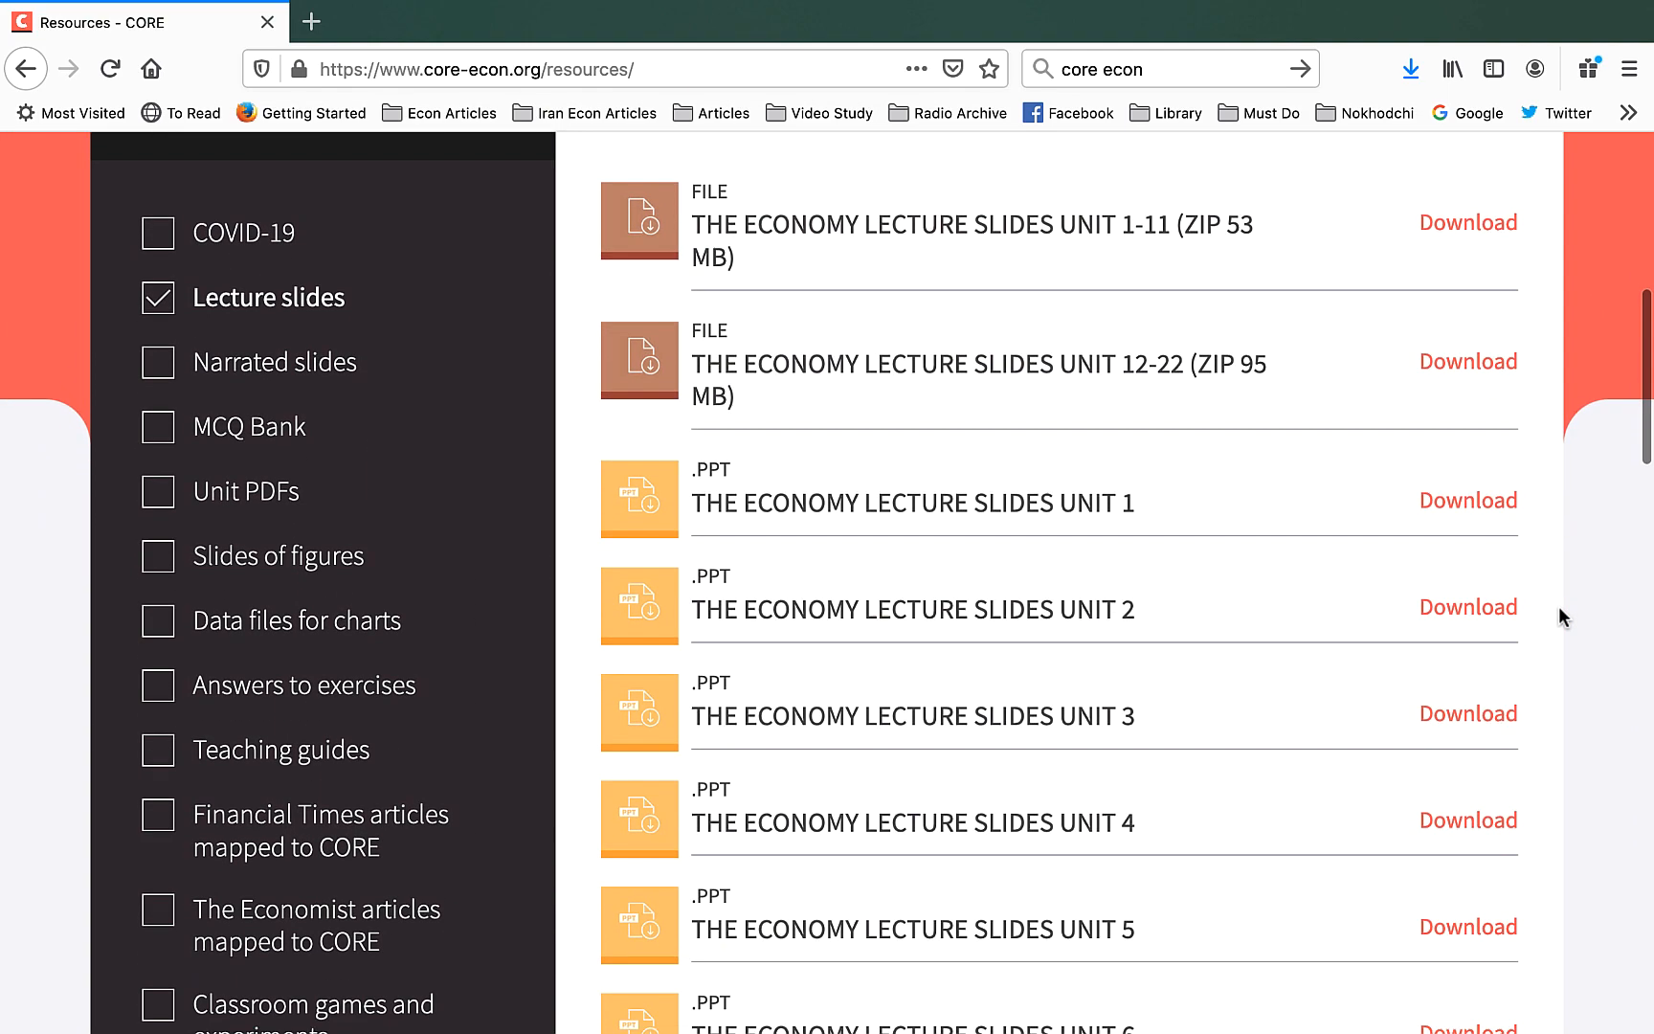
scroll(down, 3)
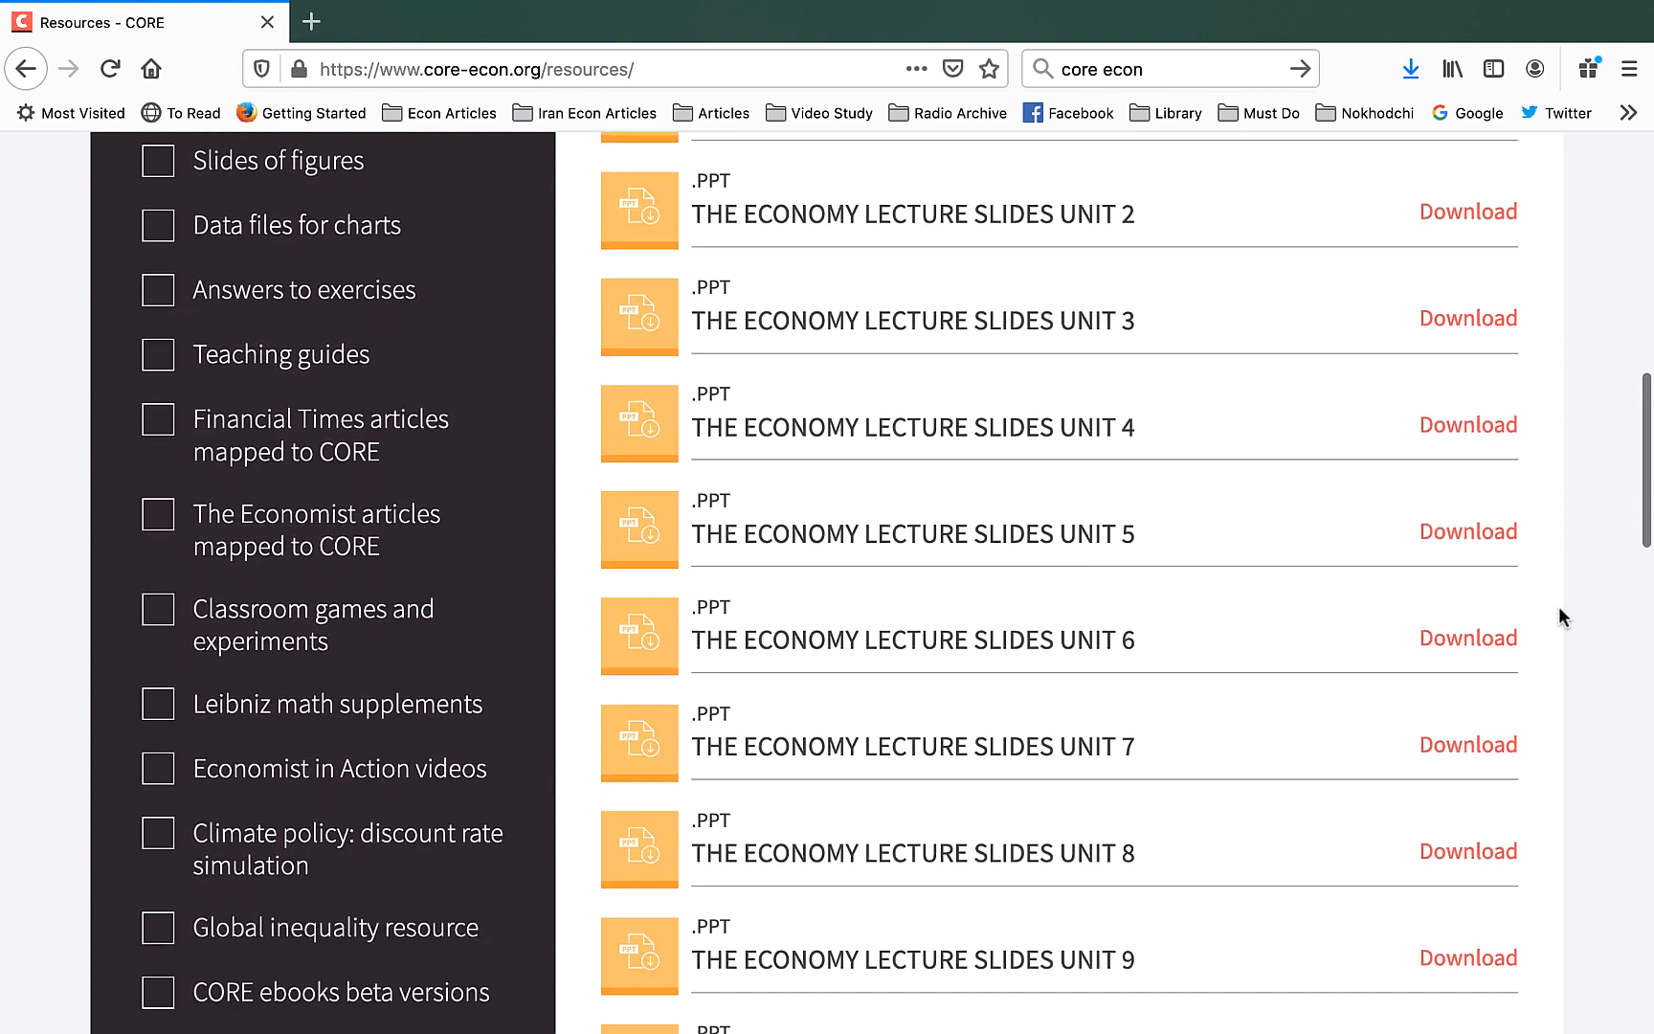
scroll(down, 3)
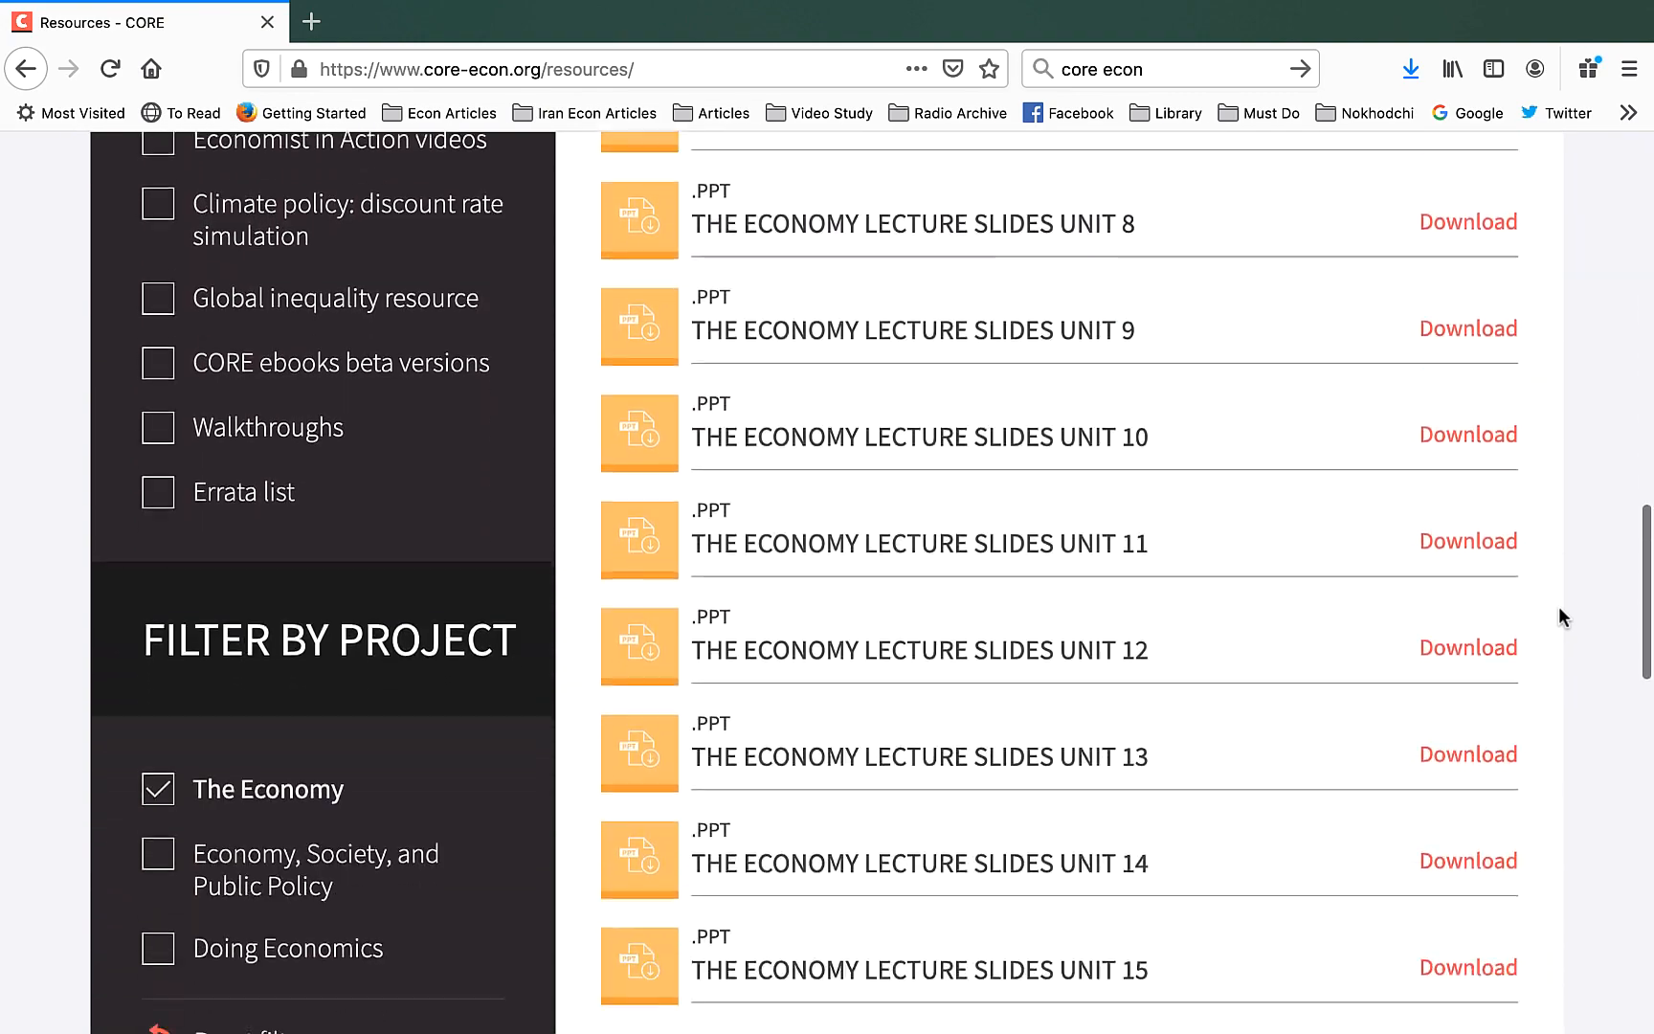
scroll(down, 3)
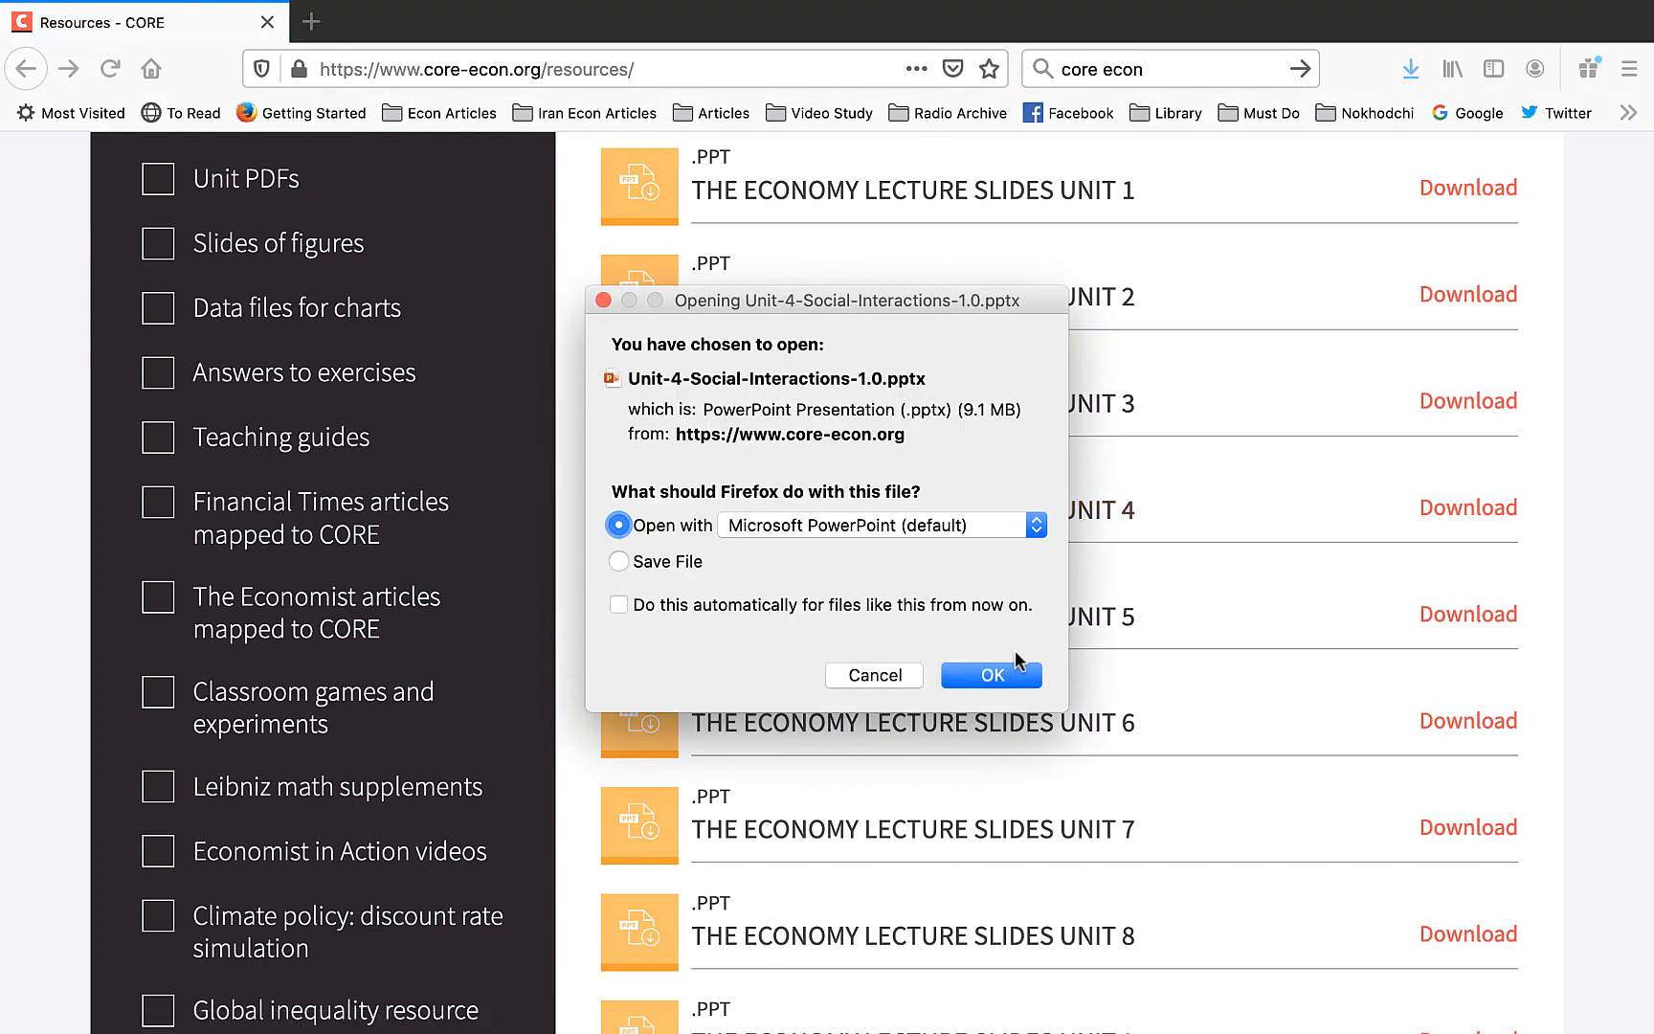
click(992, 674)
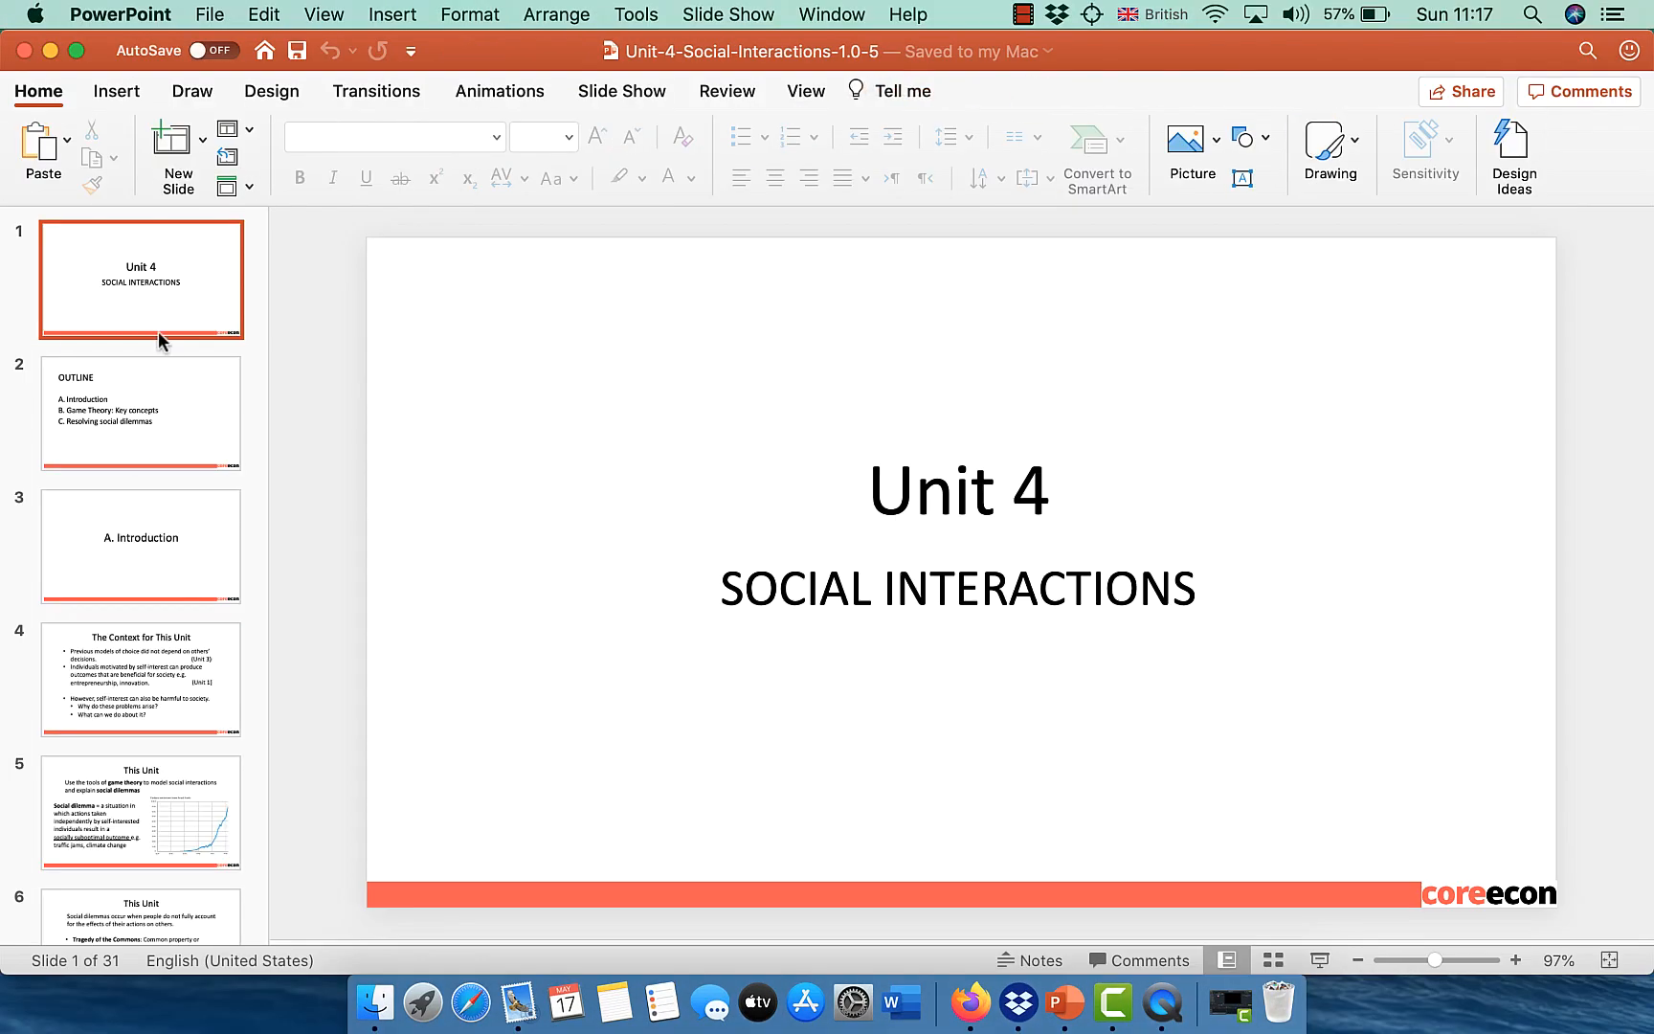
click(142, 680)
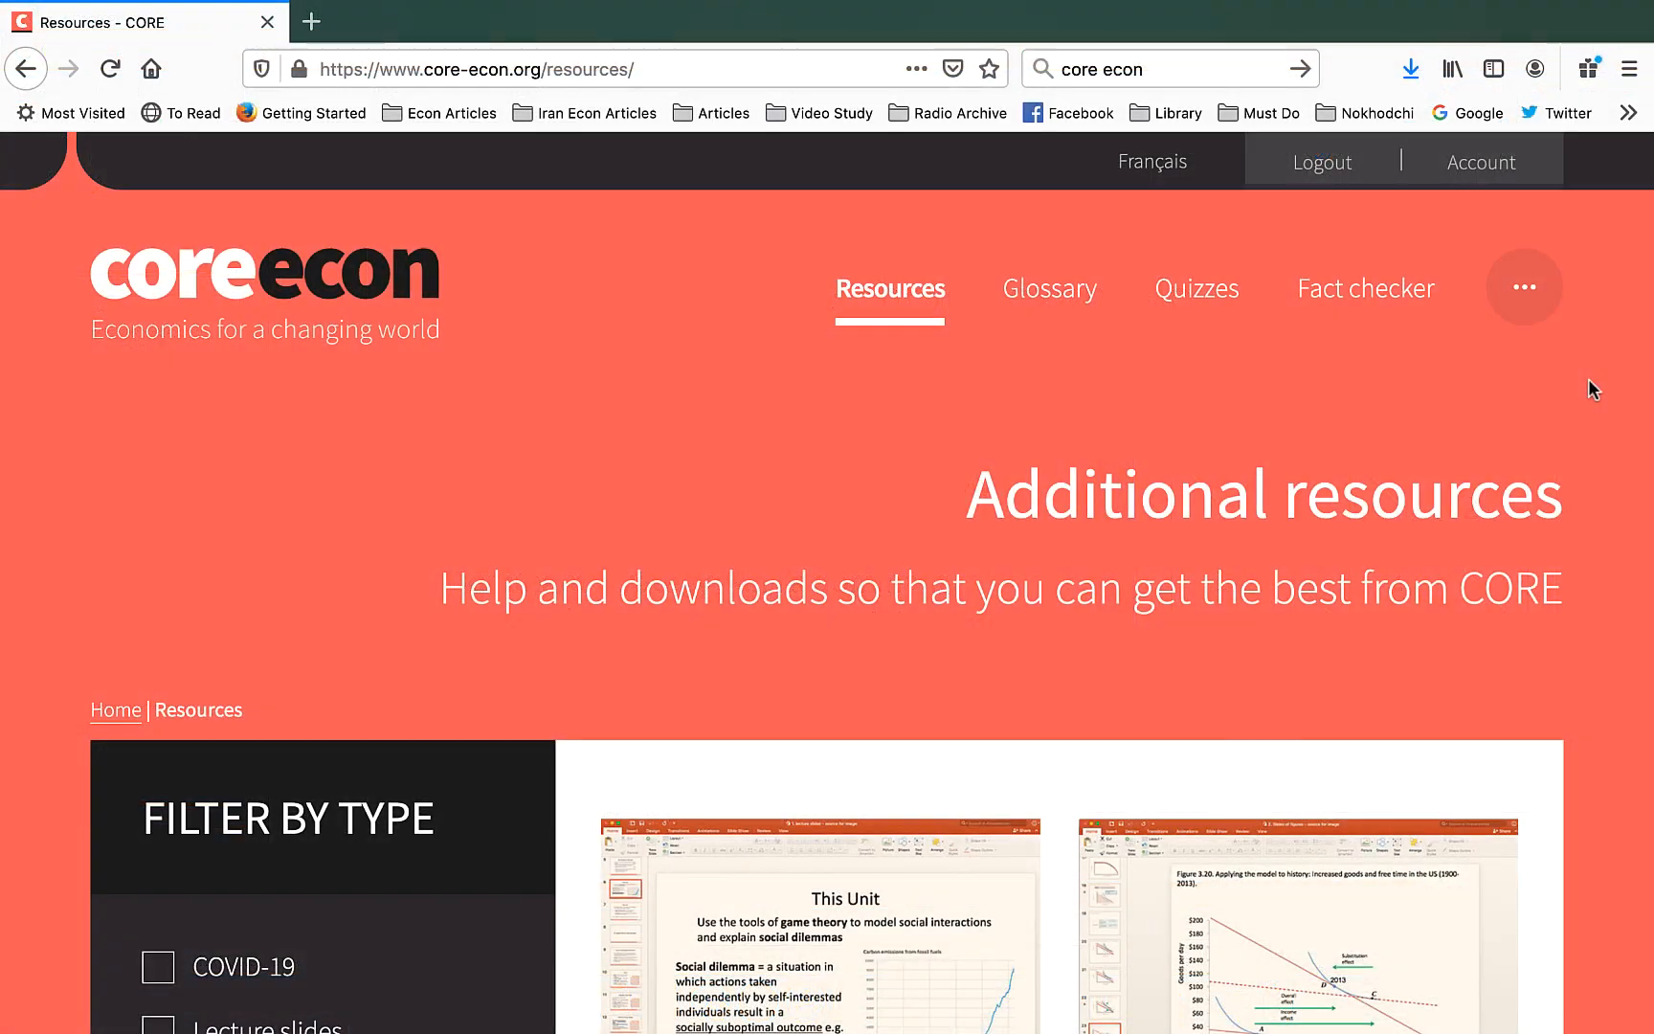
- Choose another resource type under Filter by type on the resources page
scroll(down, 3)
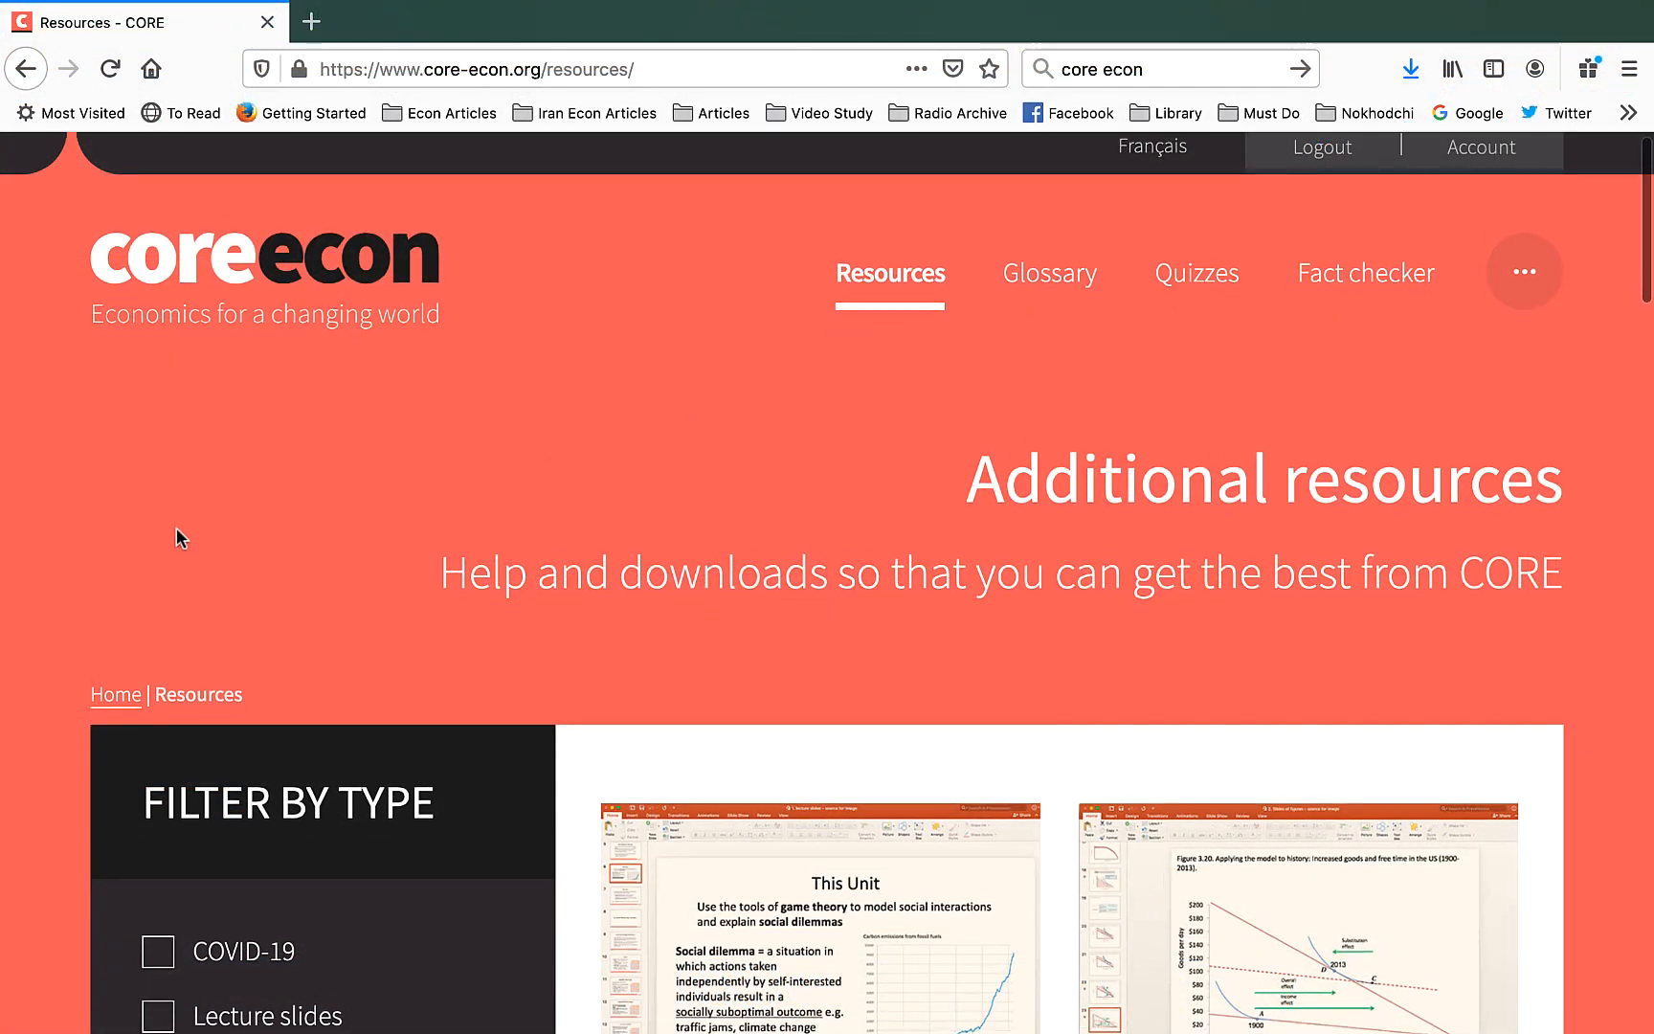
scroll(down, 3)
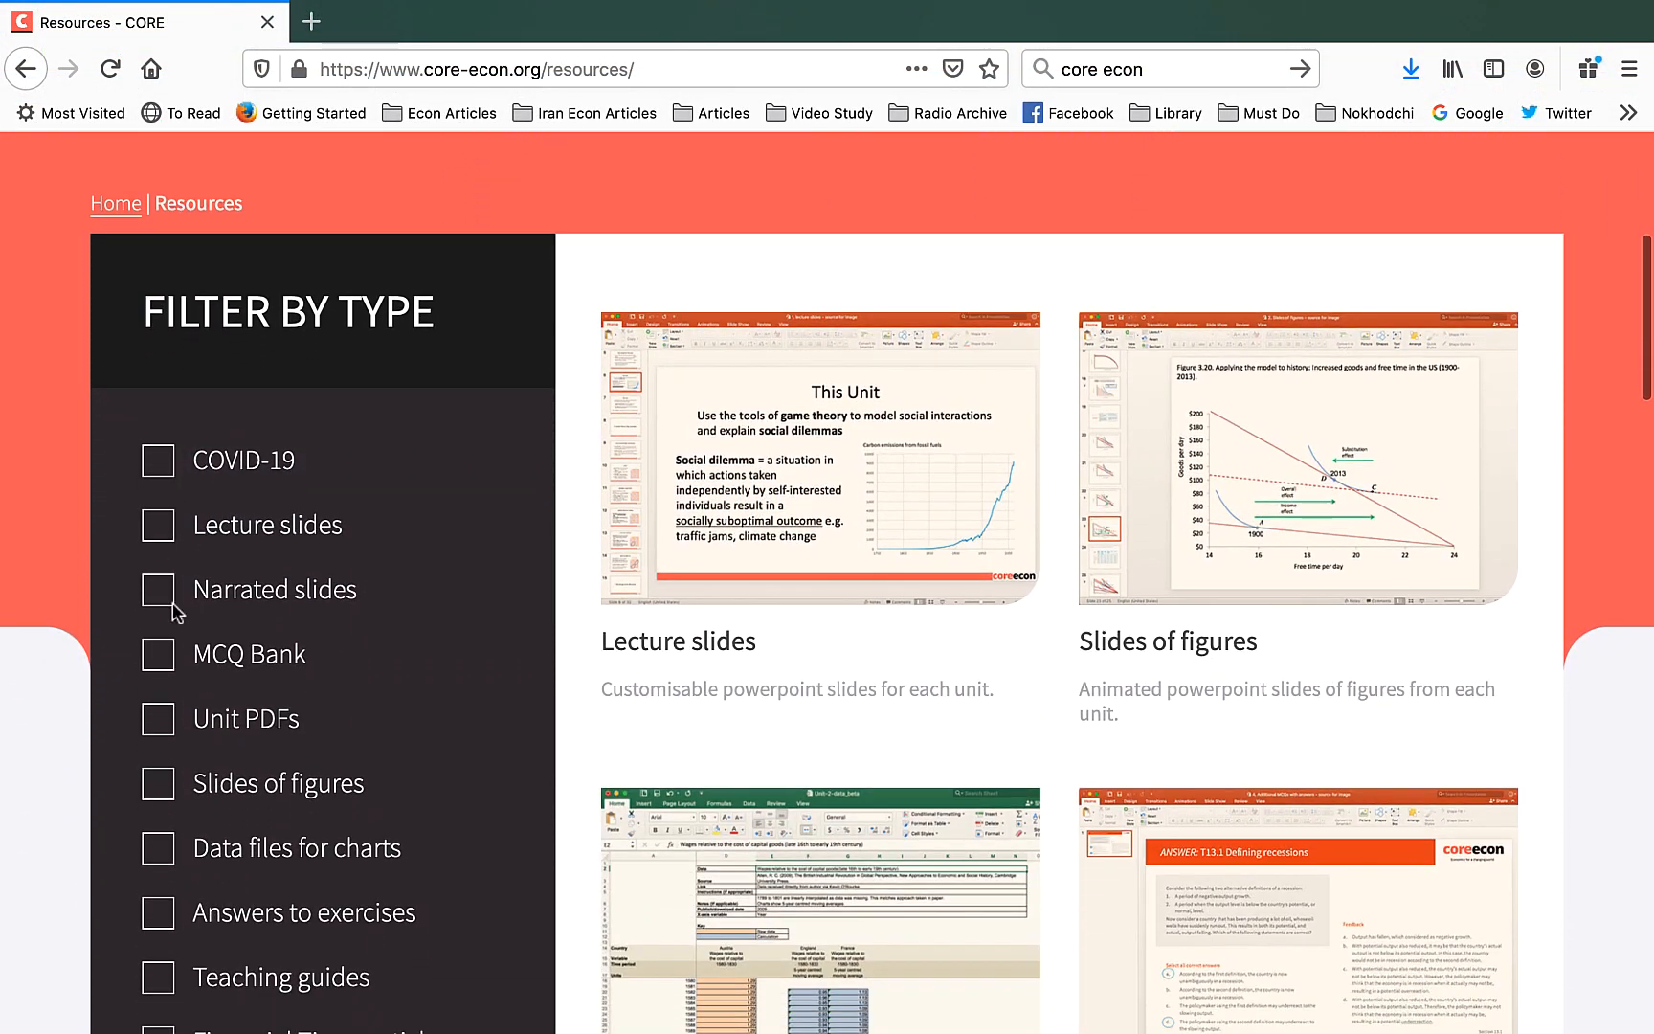
click(157, 655)
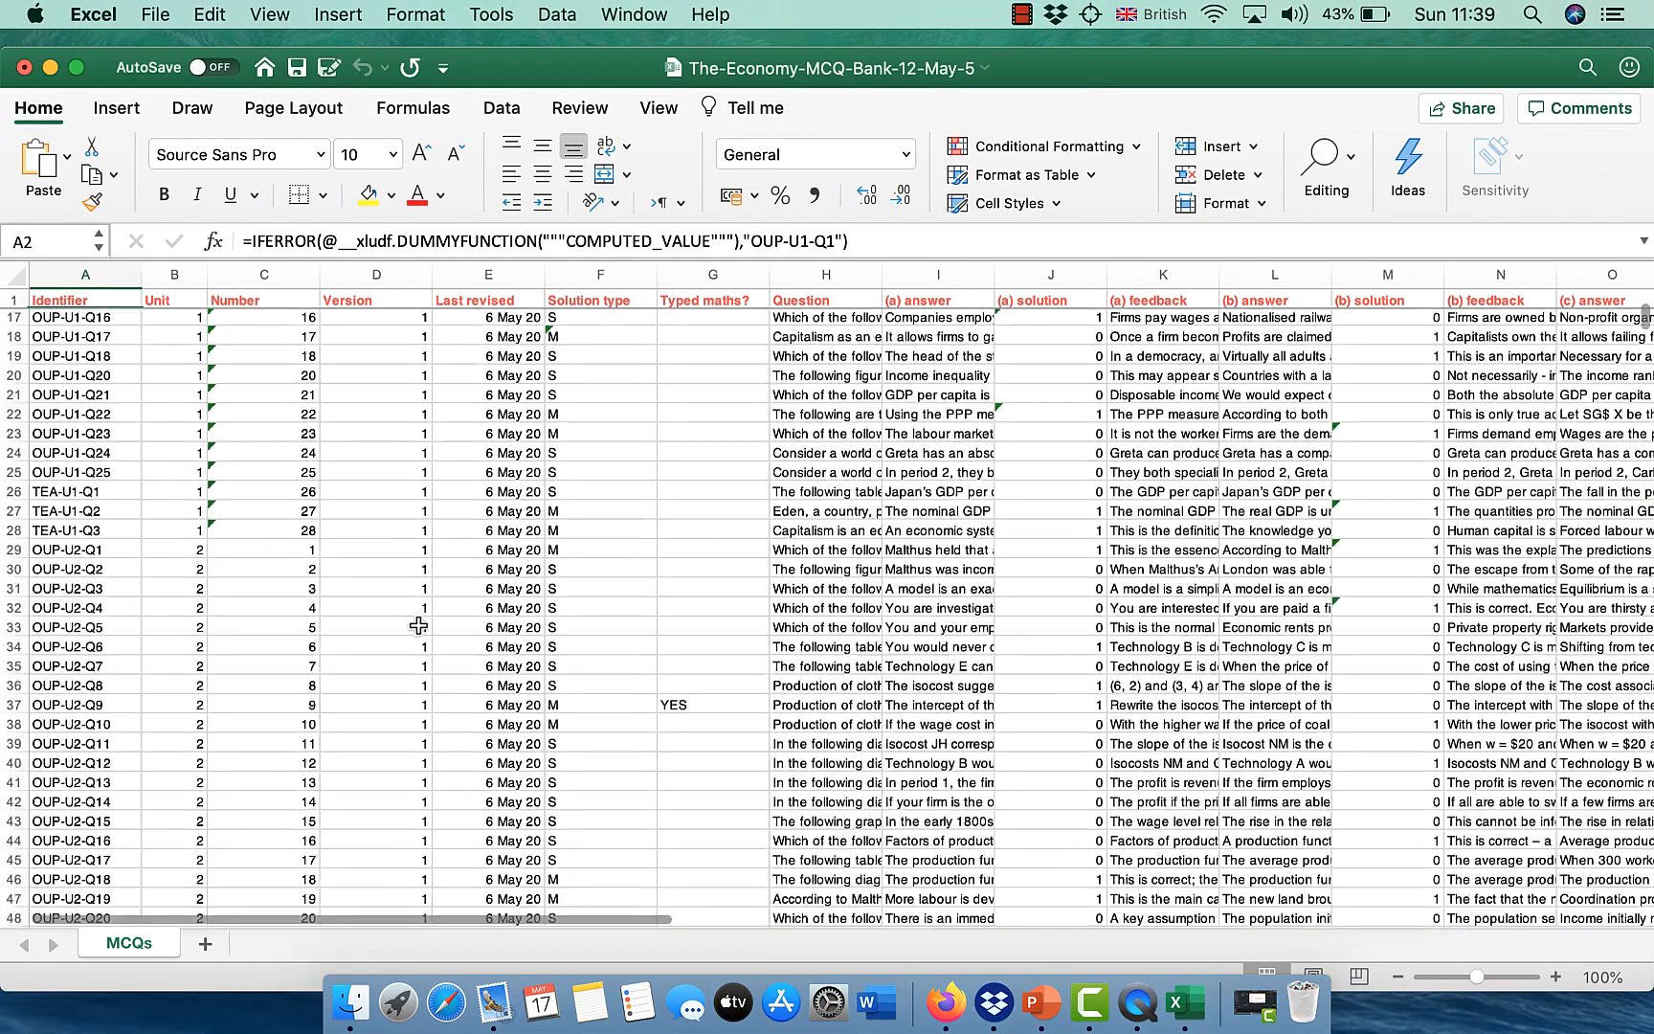
- Browse down the MCQs sheet to the Unit 4 and Unit 5 question rows
scroll(down, 3)
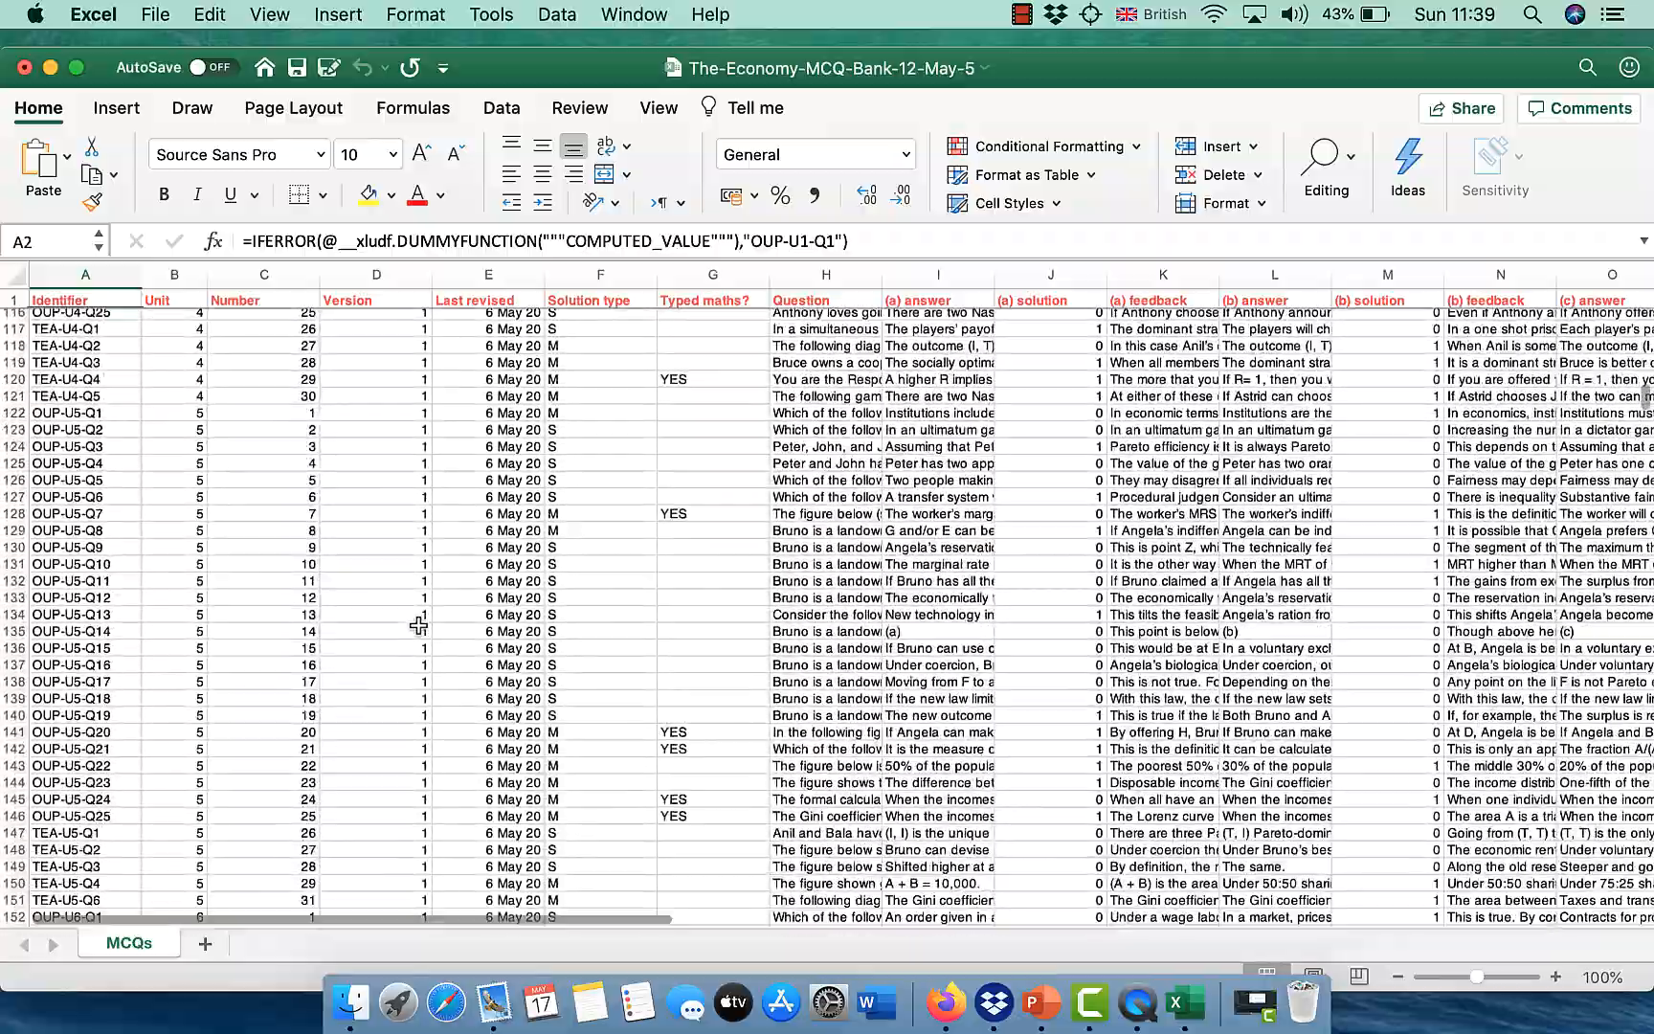
scroll(down, 3)
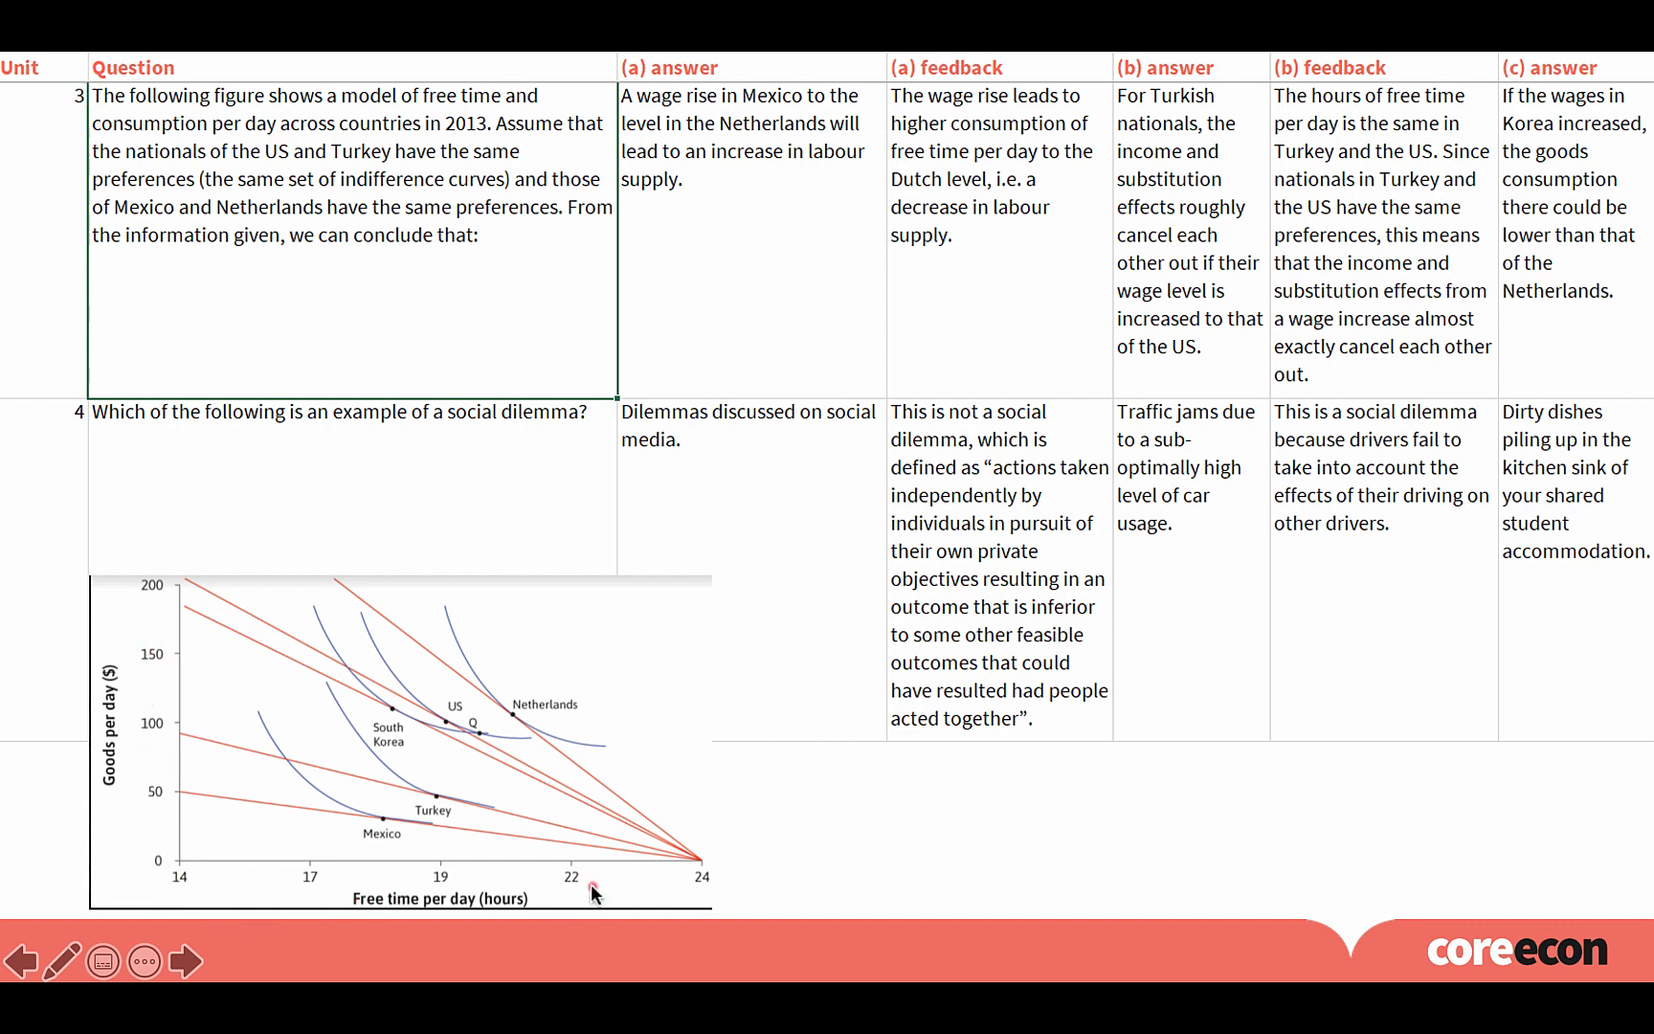
mouse_move(588, 632)
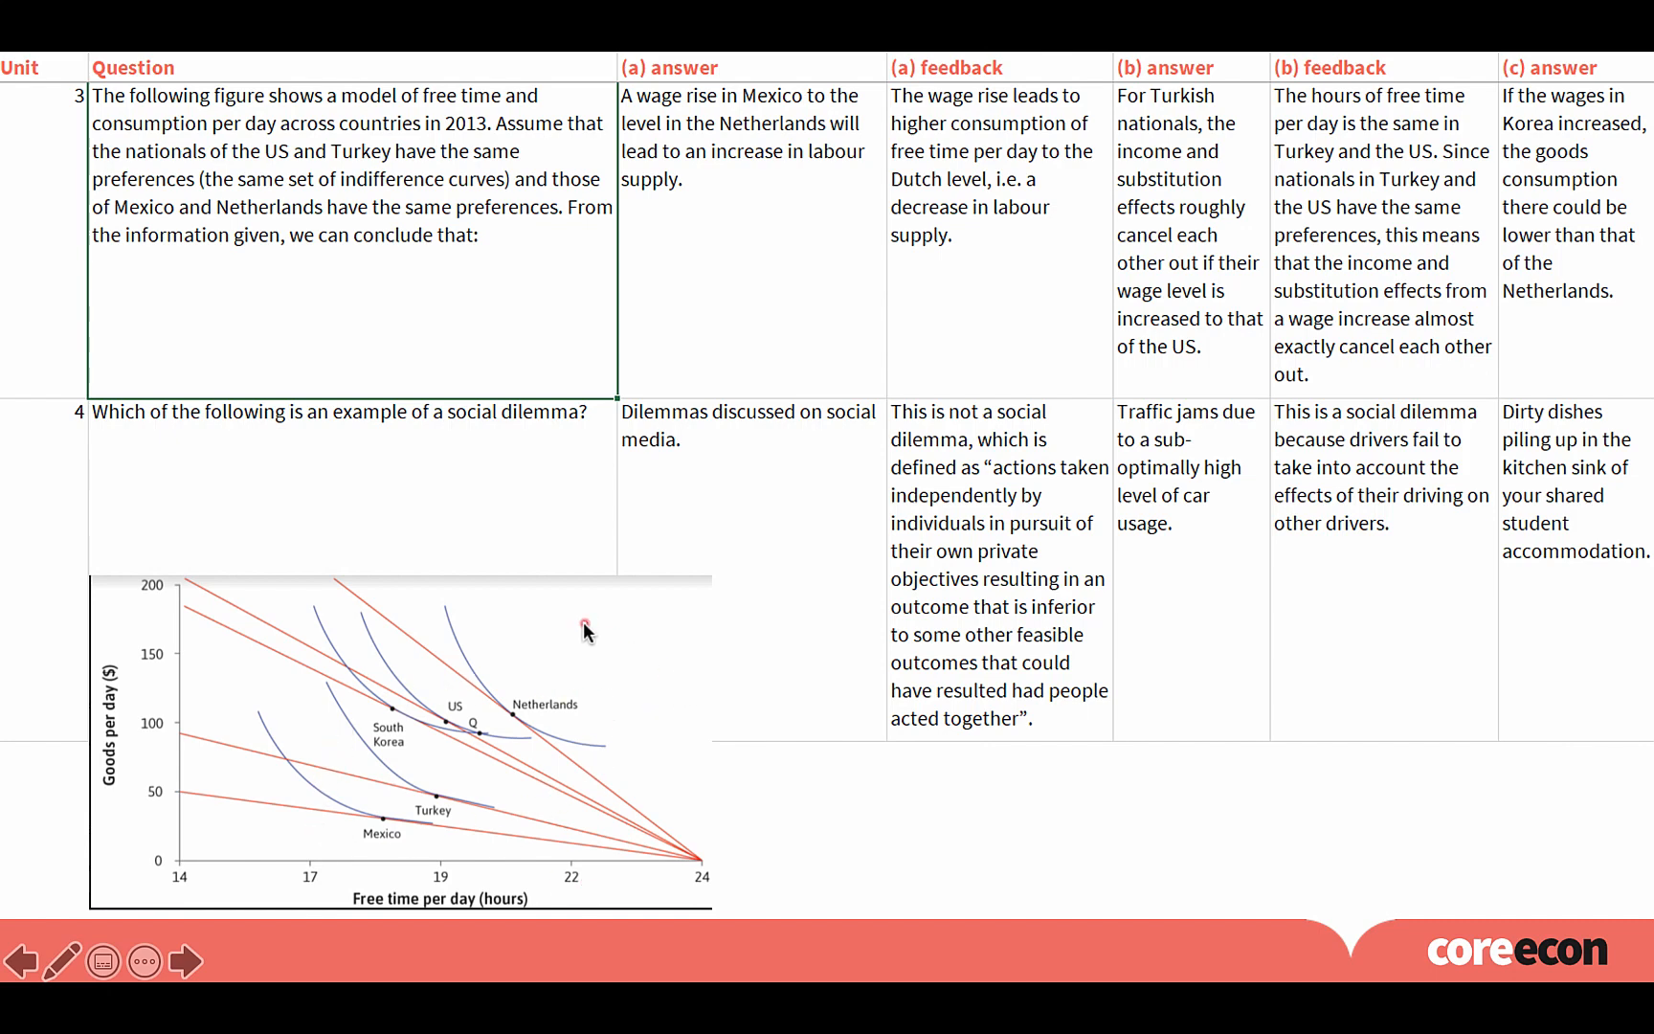
mouse_move(318, 272)
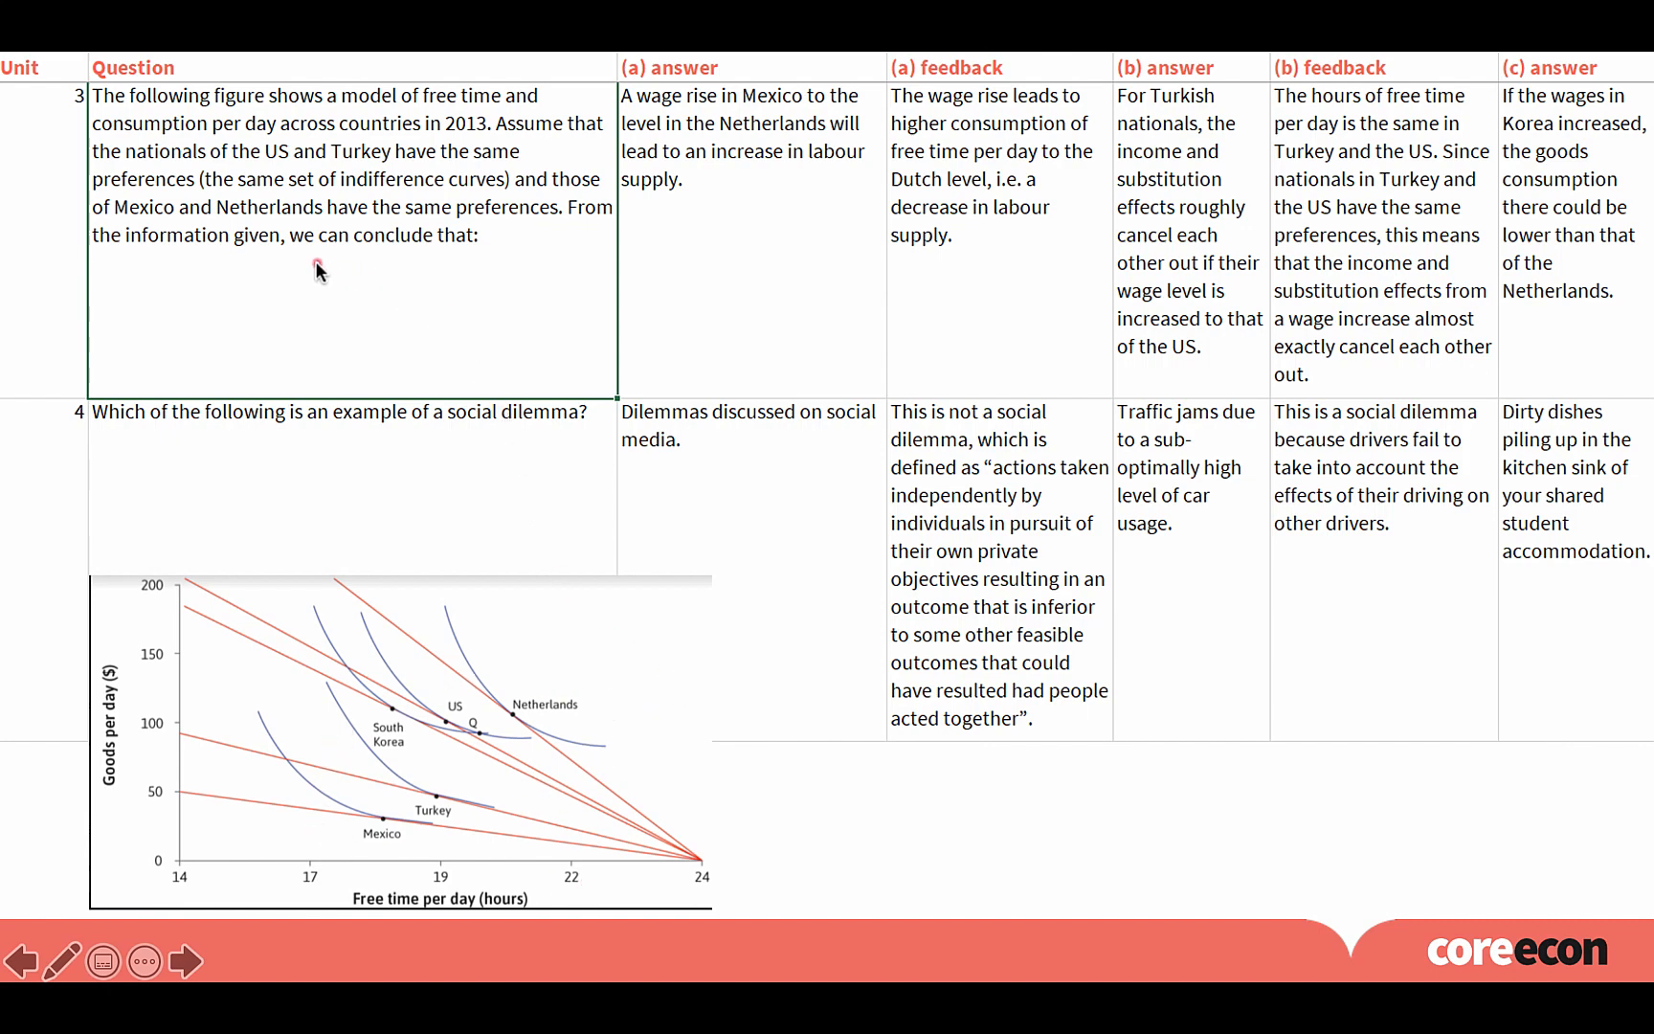
mouse_move(442, 263)
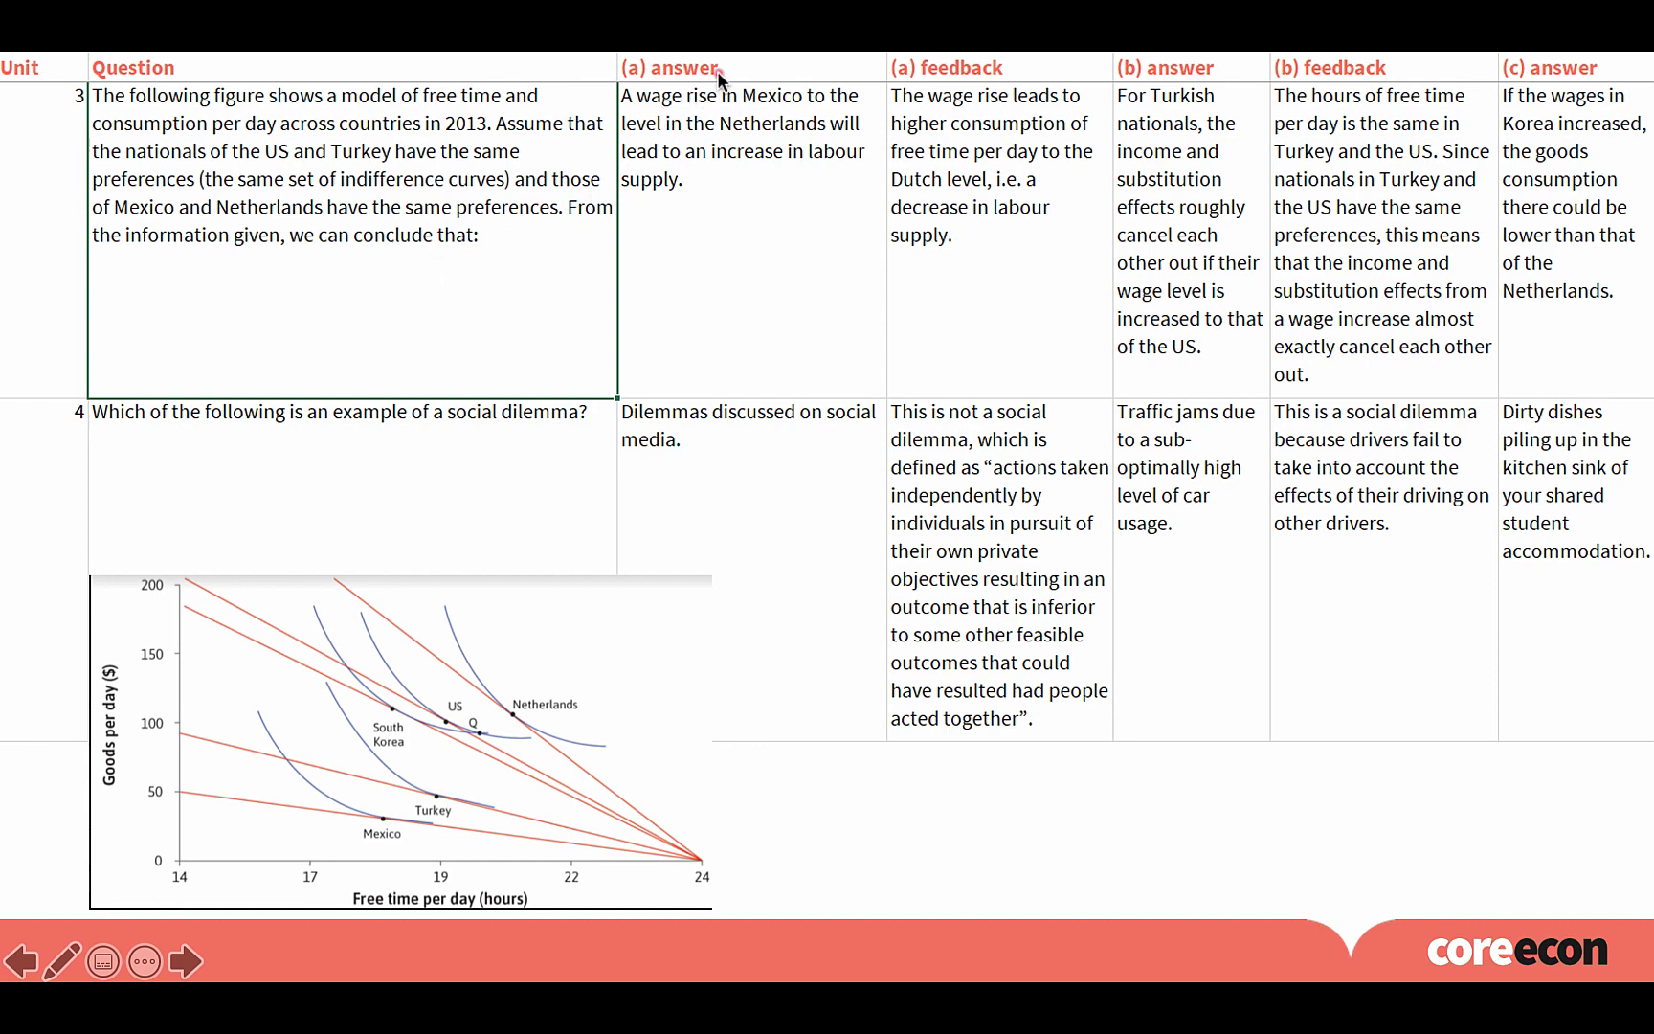
mouse_move(1547, 69)
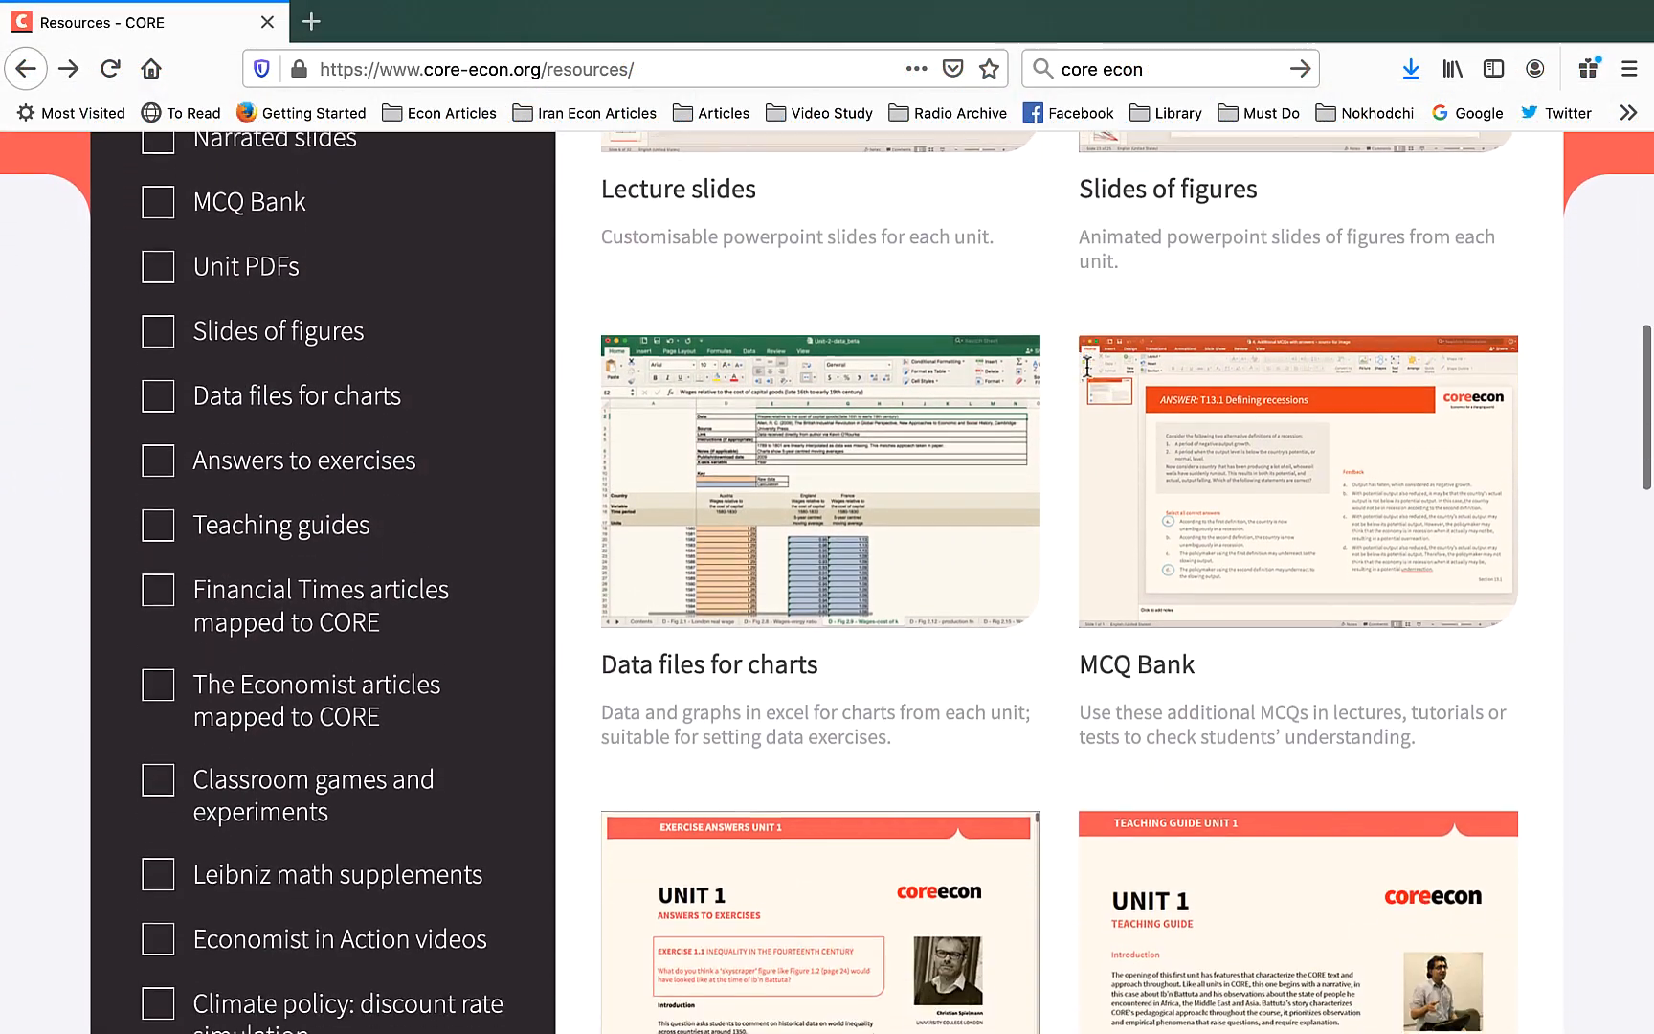
- Filter to Answers to exercises and bring the results up to Unit 13 into view
scroll(down, 3)
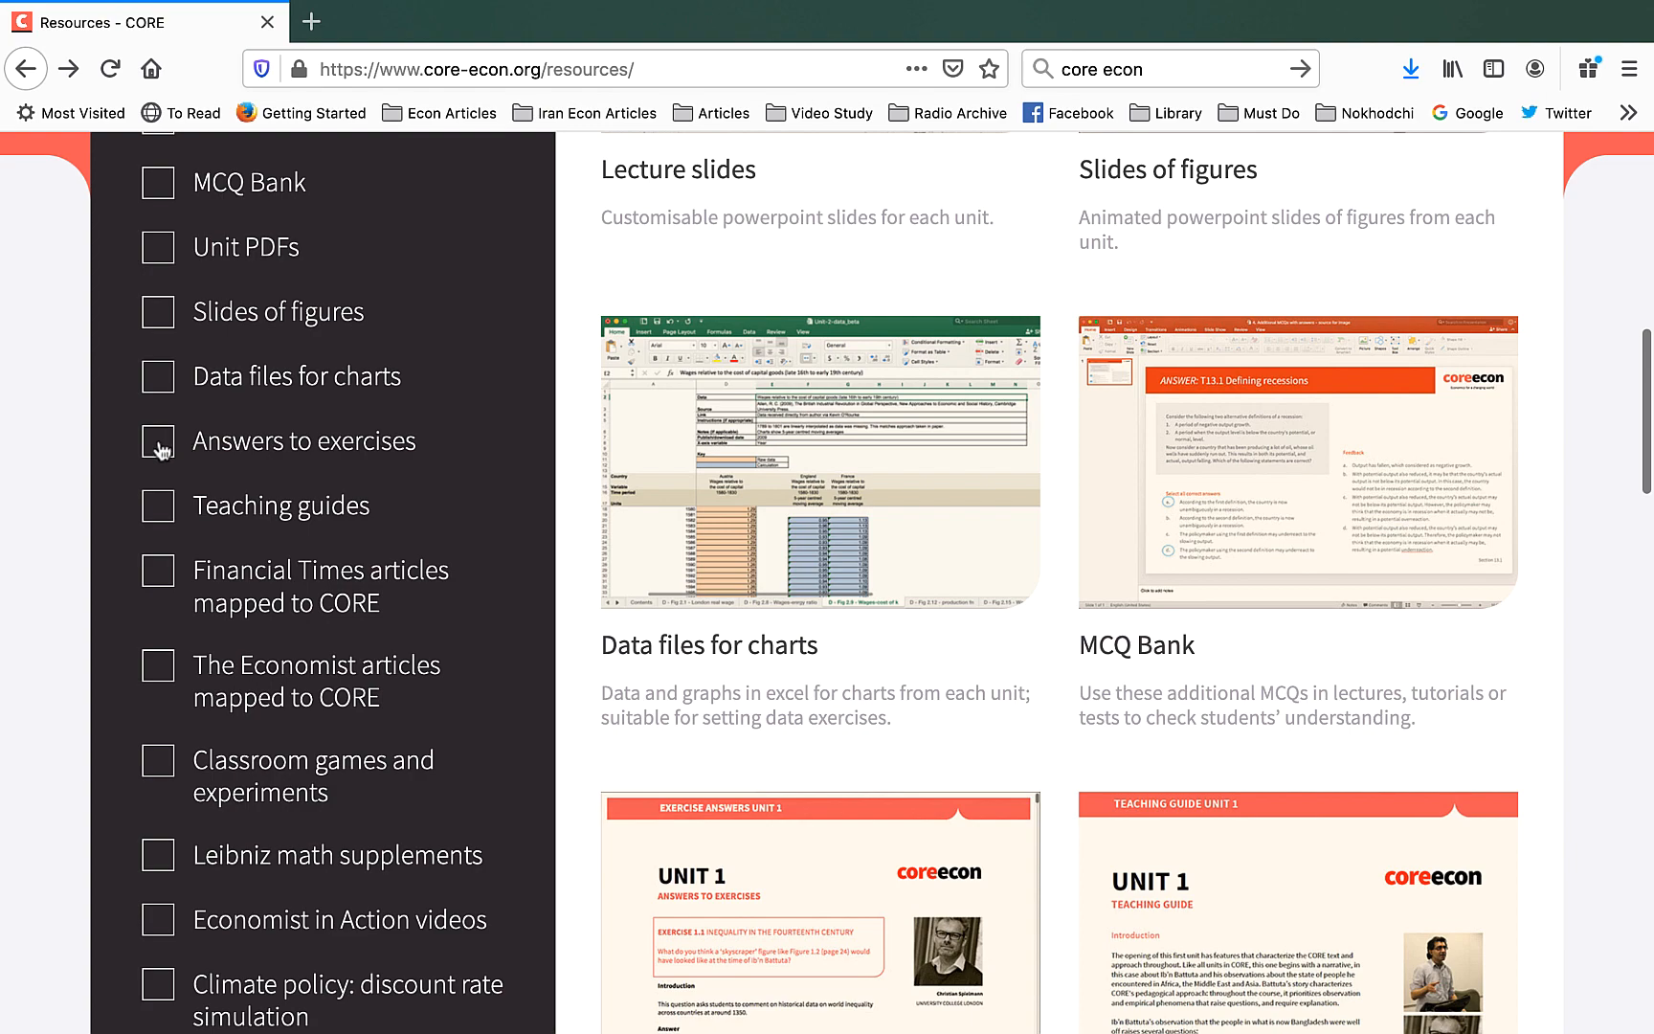
click(157, 441)
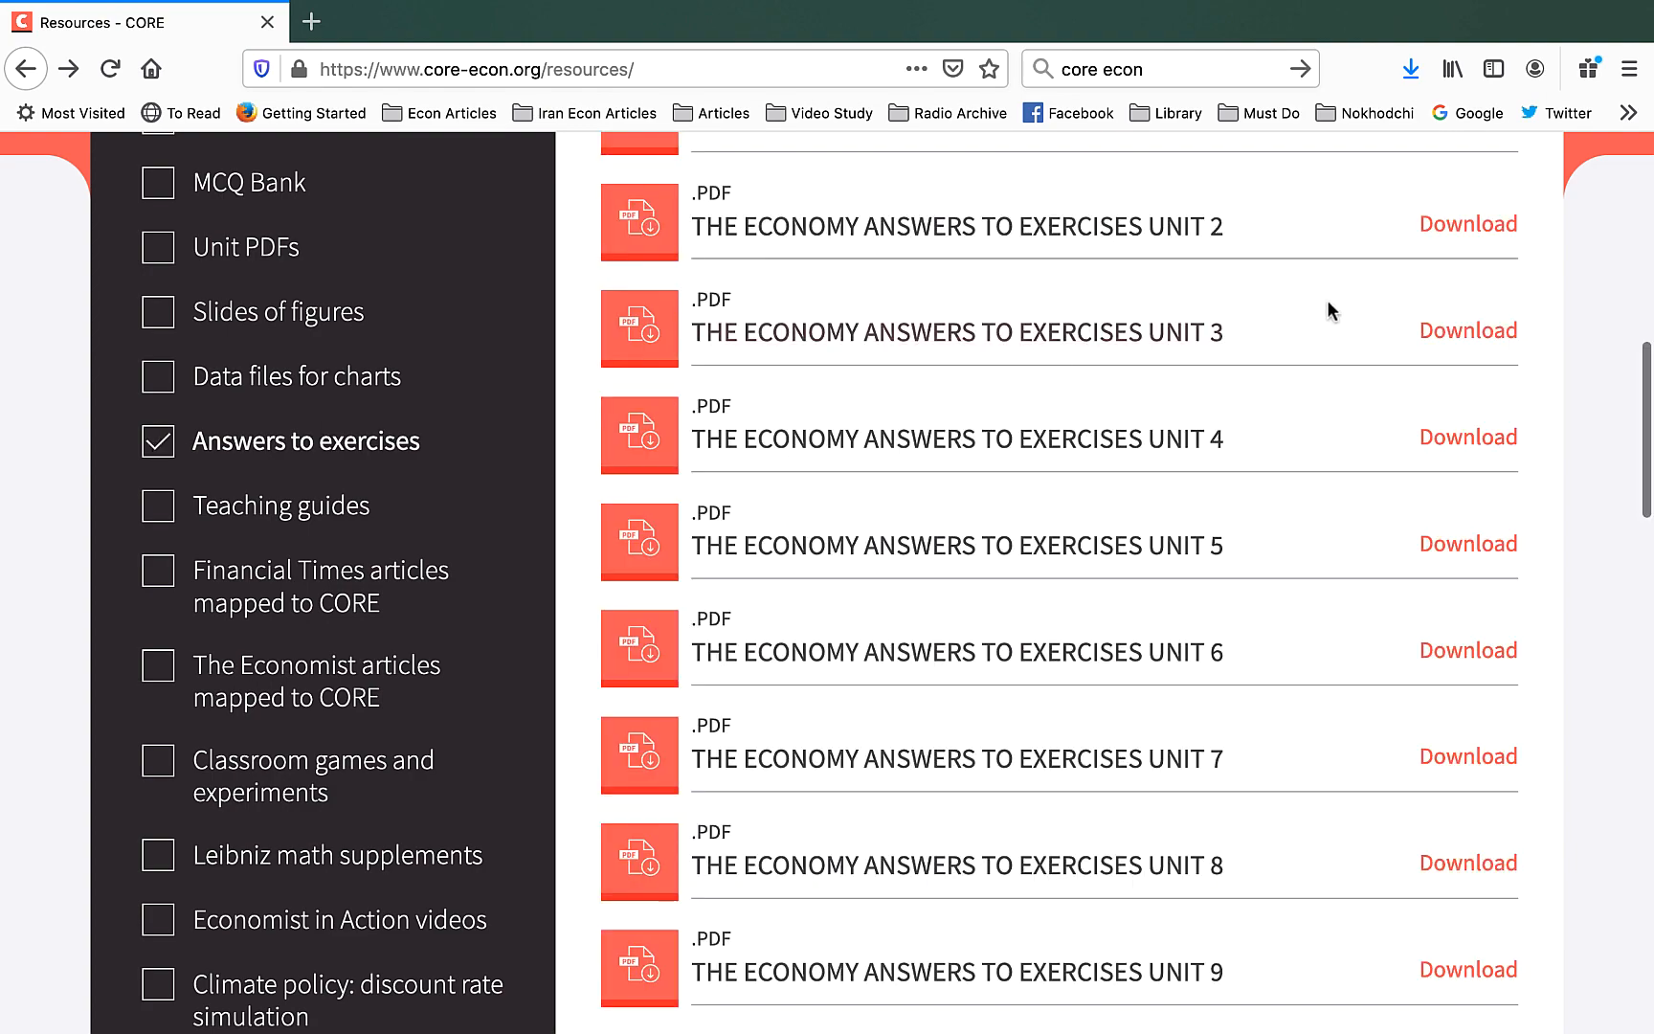
scroll(down, 3)
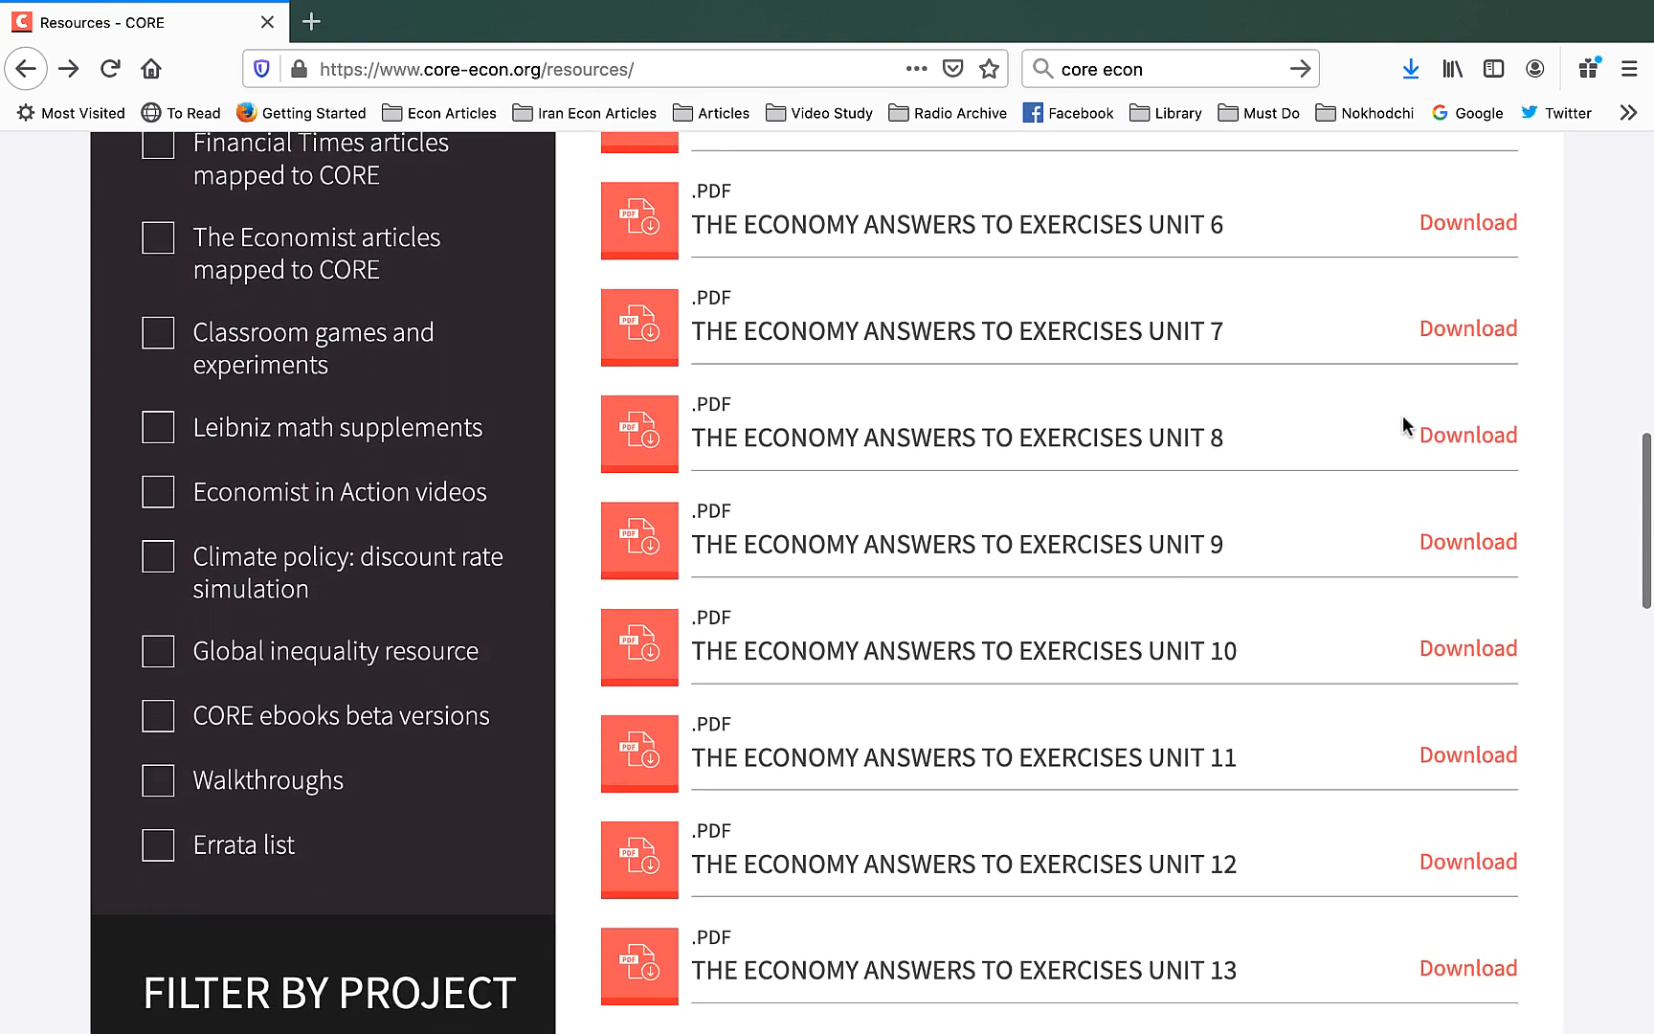
scroll(down, 3)
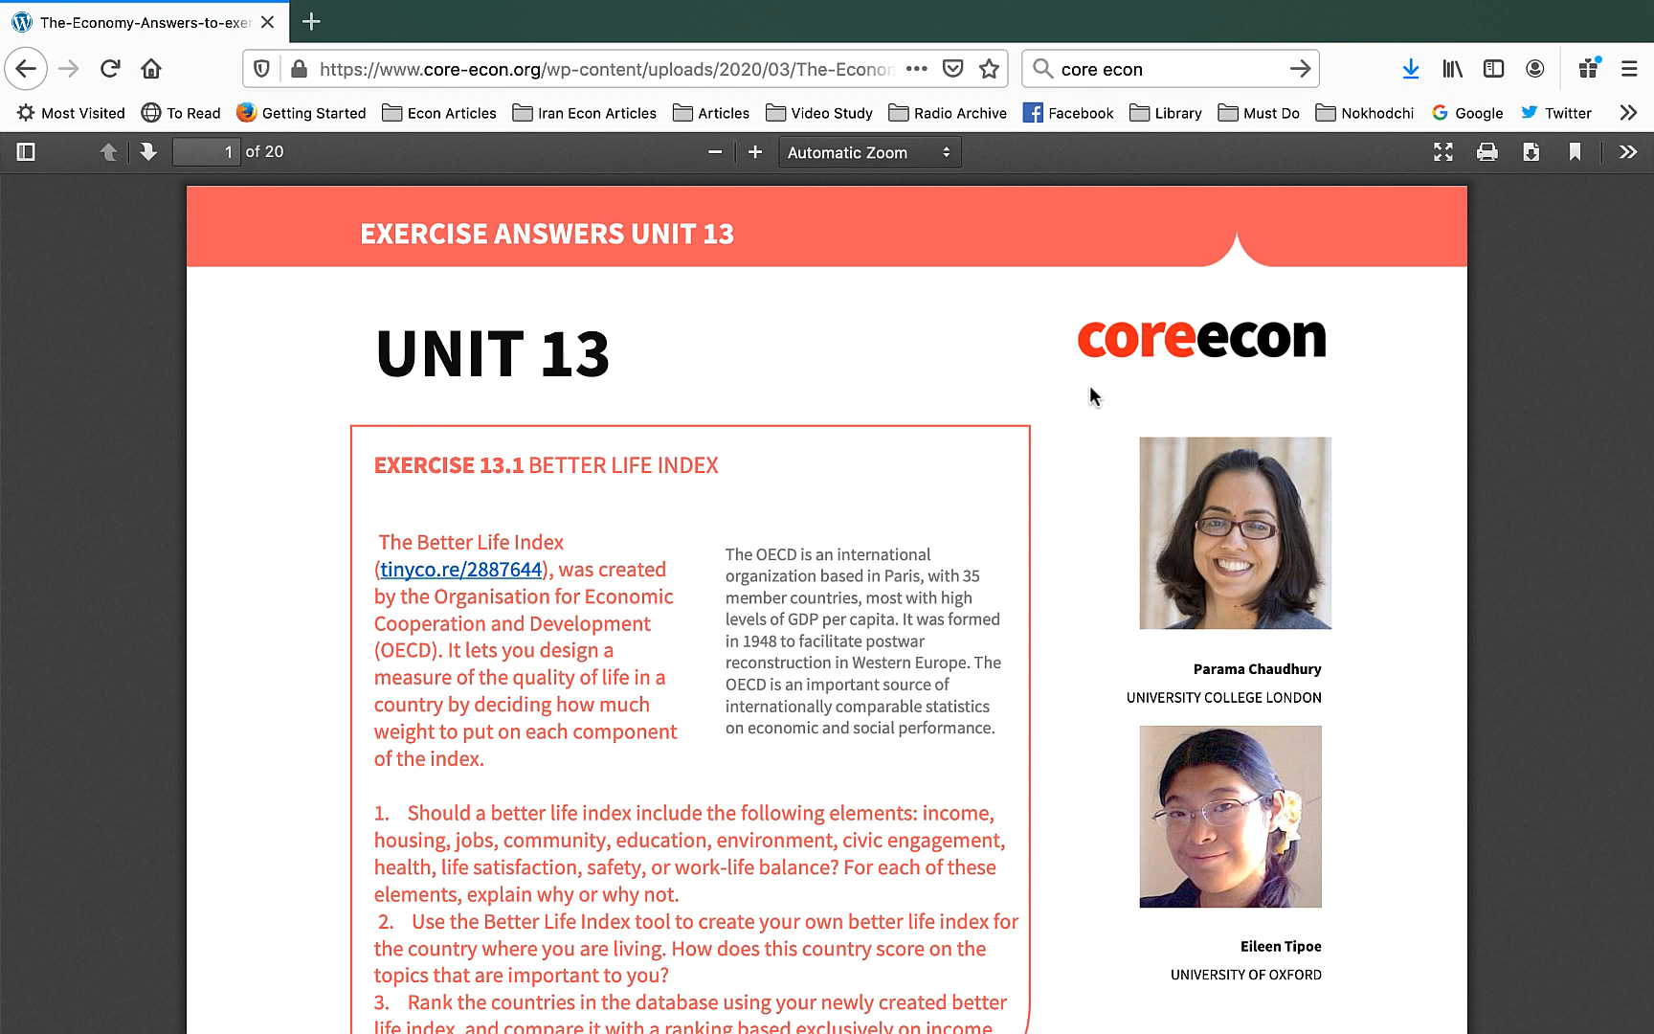
mouse_move(519, 494)
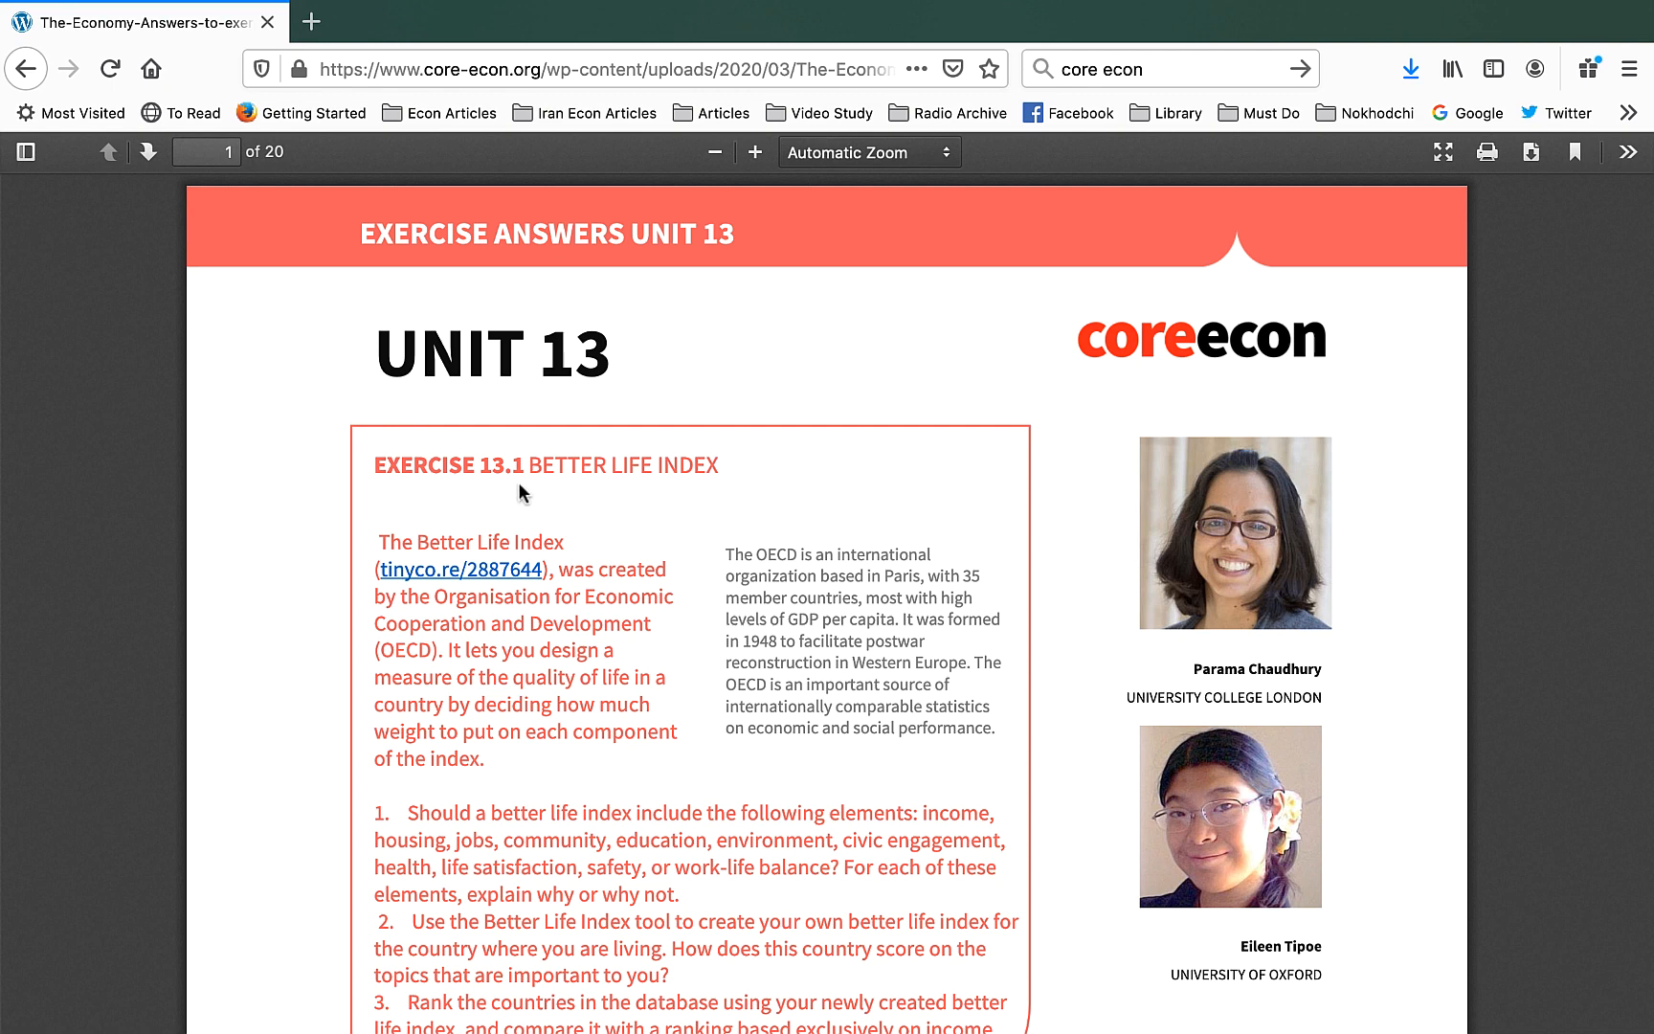
mouse_move(659, 504)
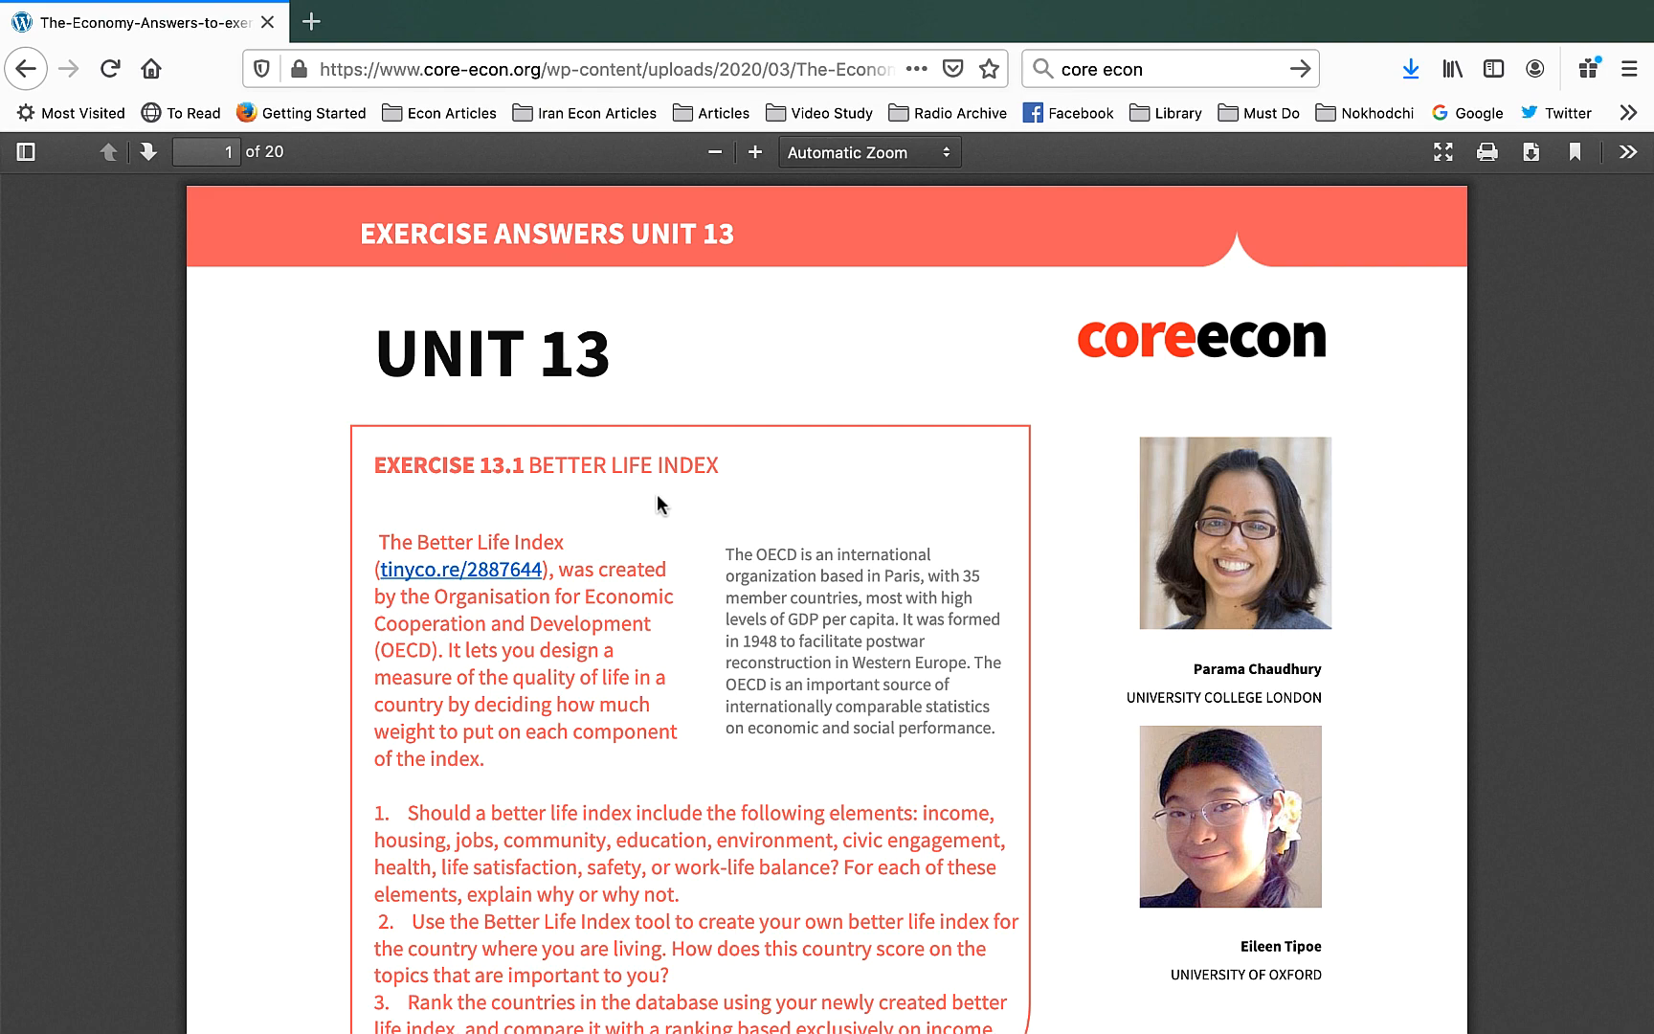
mouse_move(716, 502)
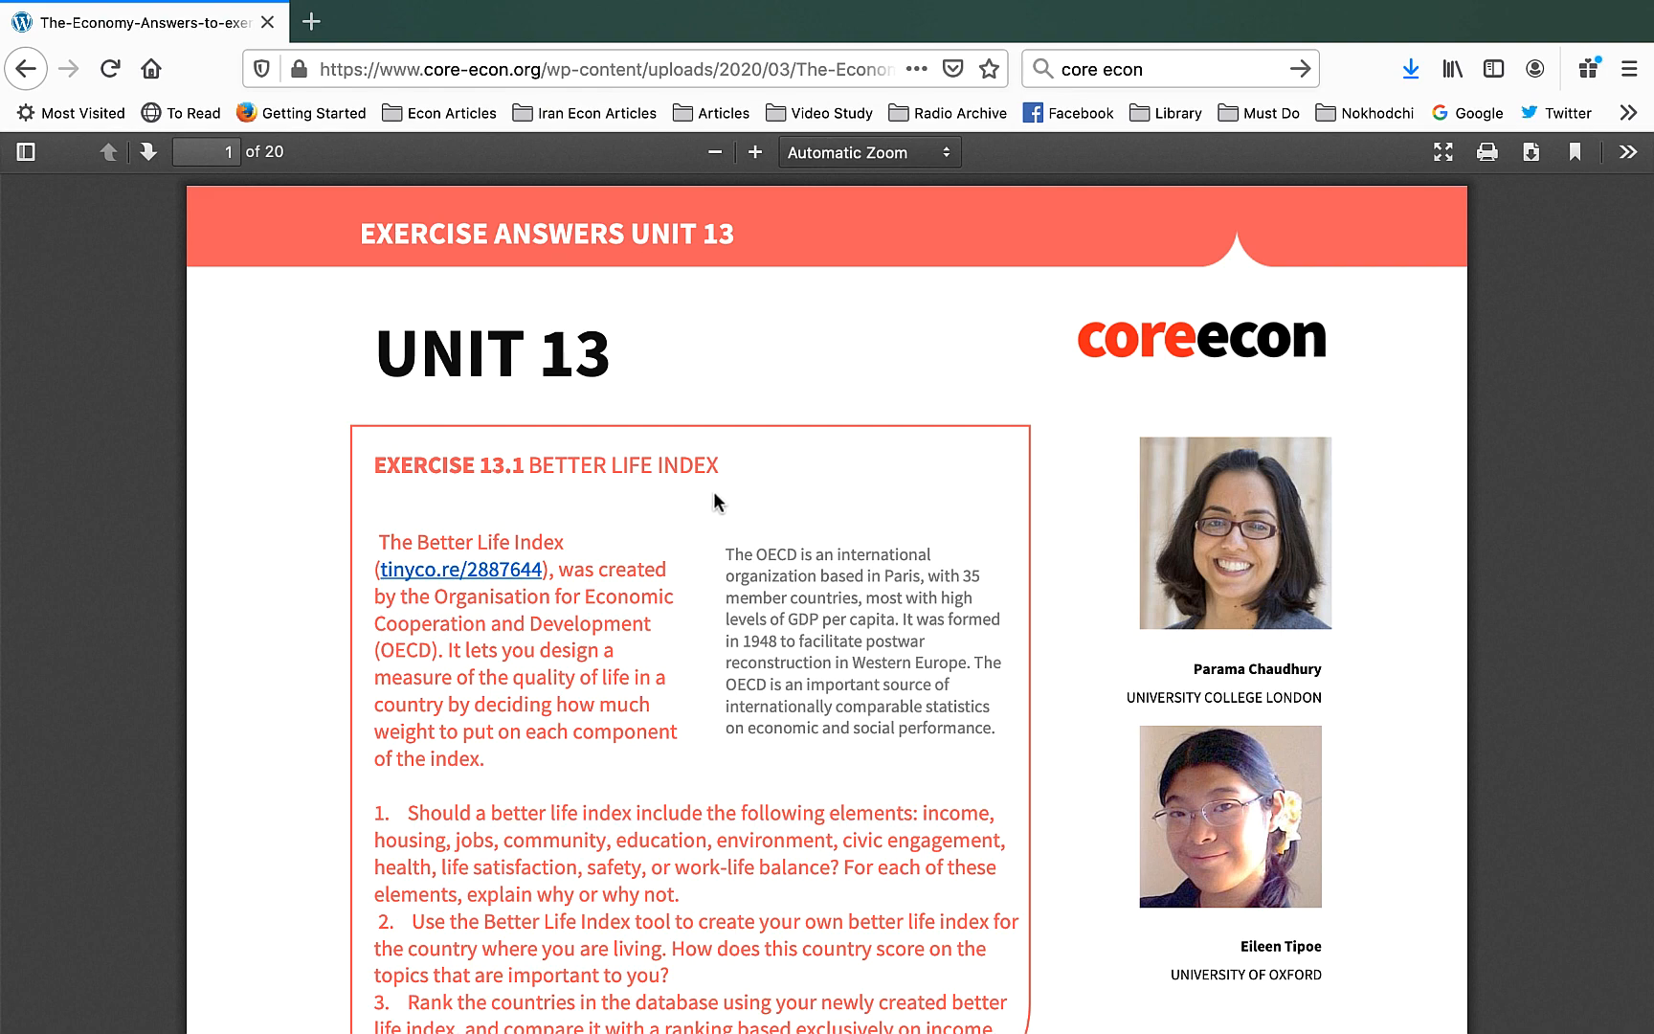
- Read through Exercise 13.1's answer to its marking guidance and teaching ideas on page 3
scroll(down, 3)
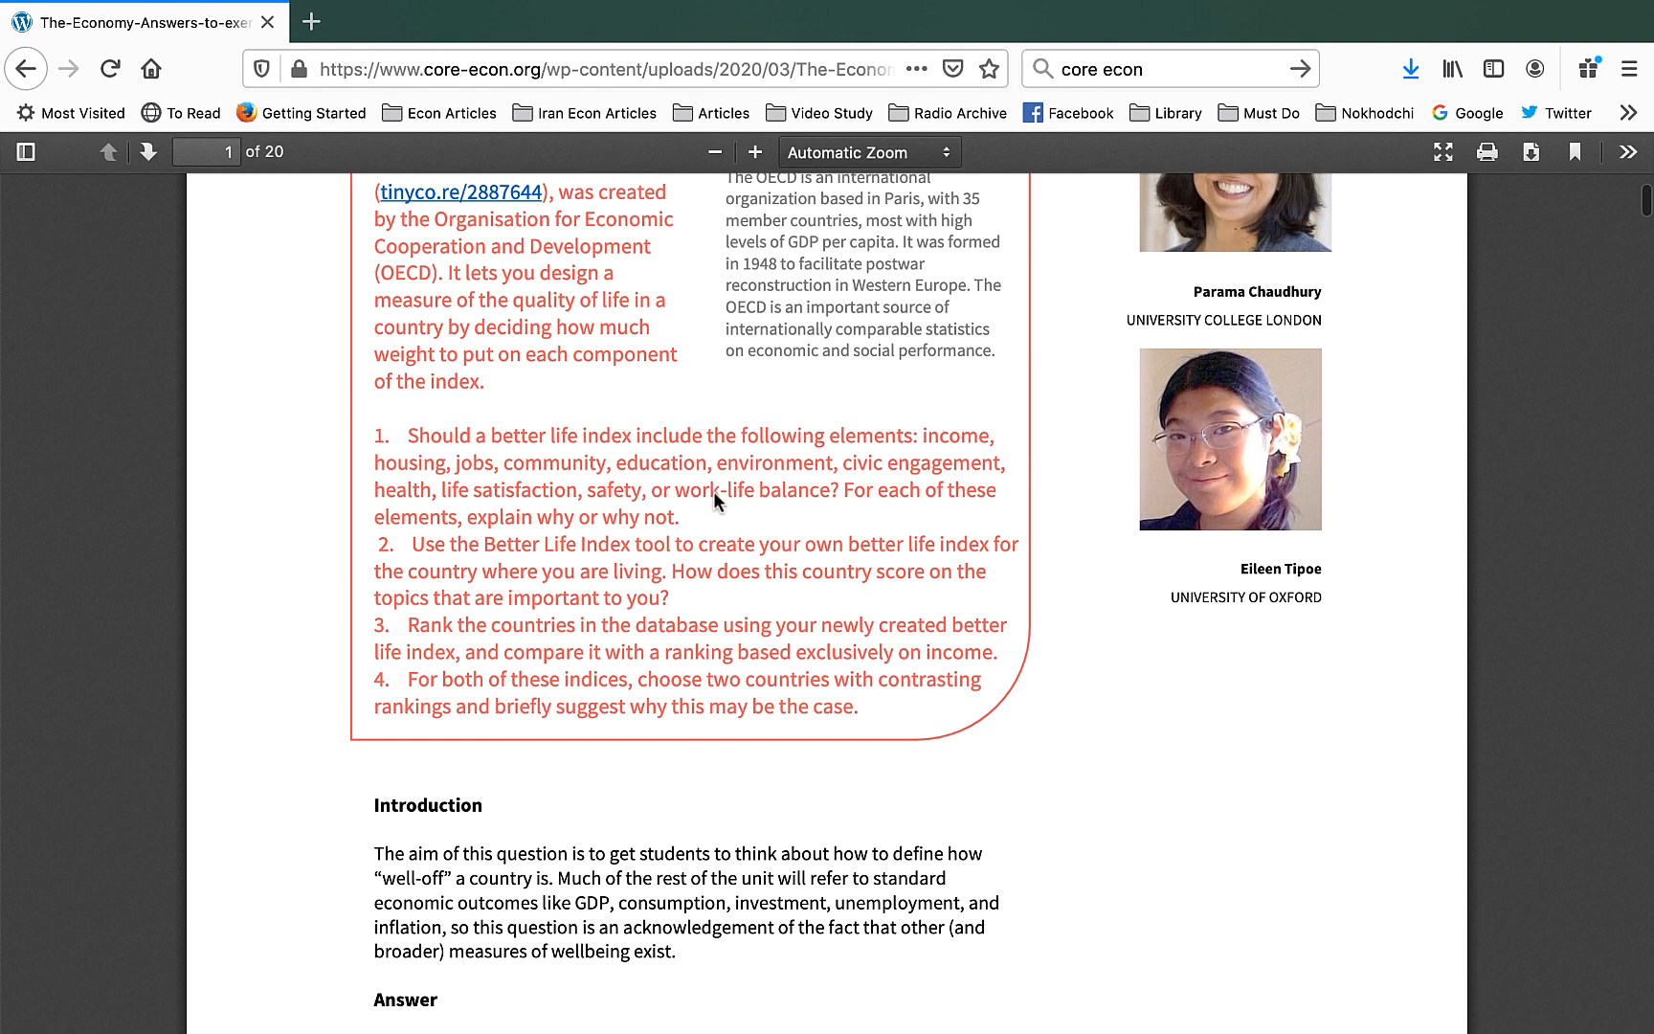
scroll(down, 3)
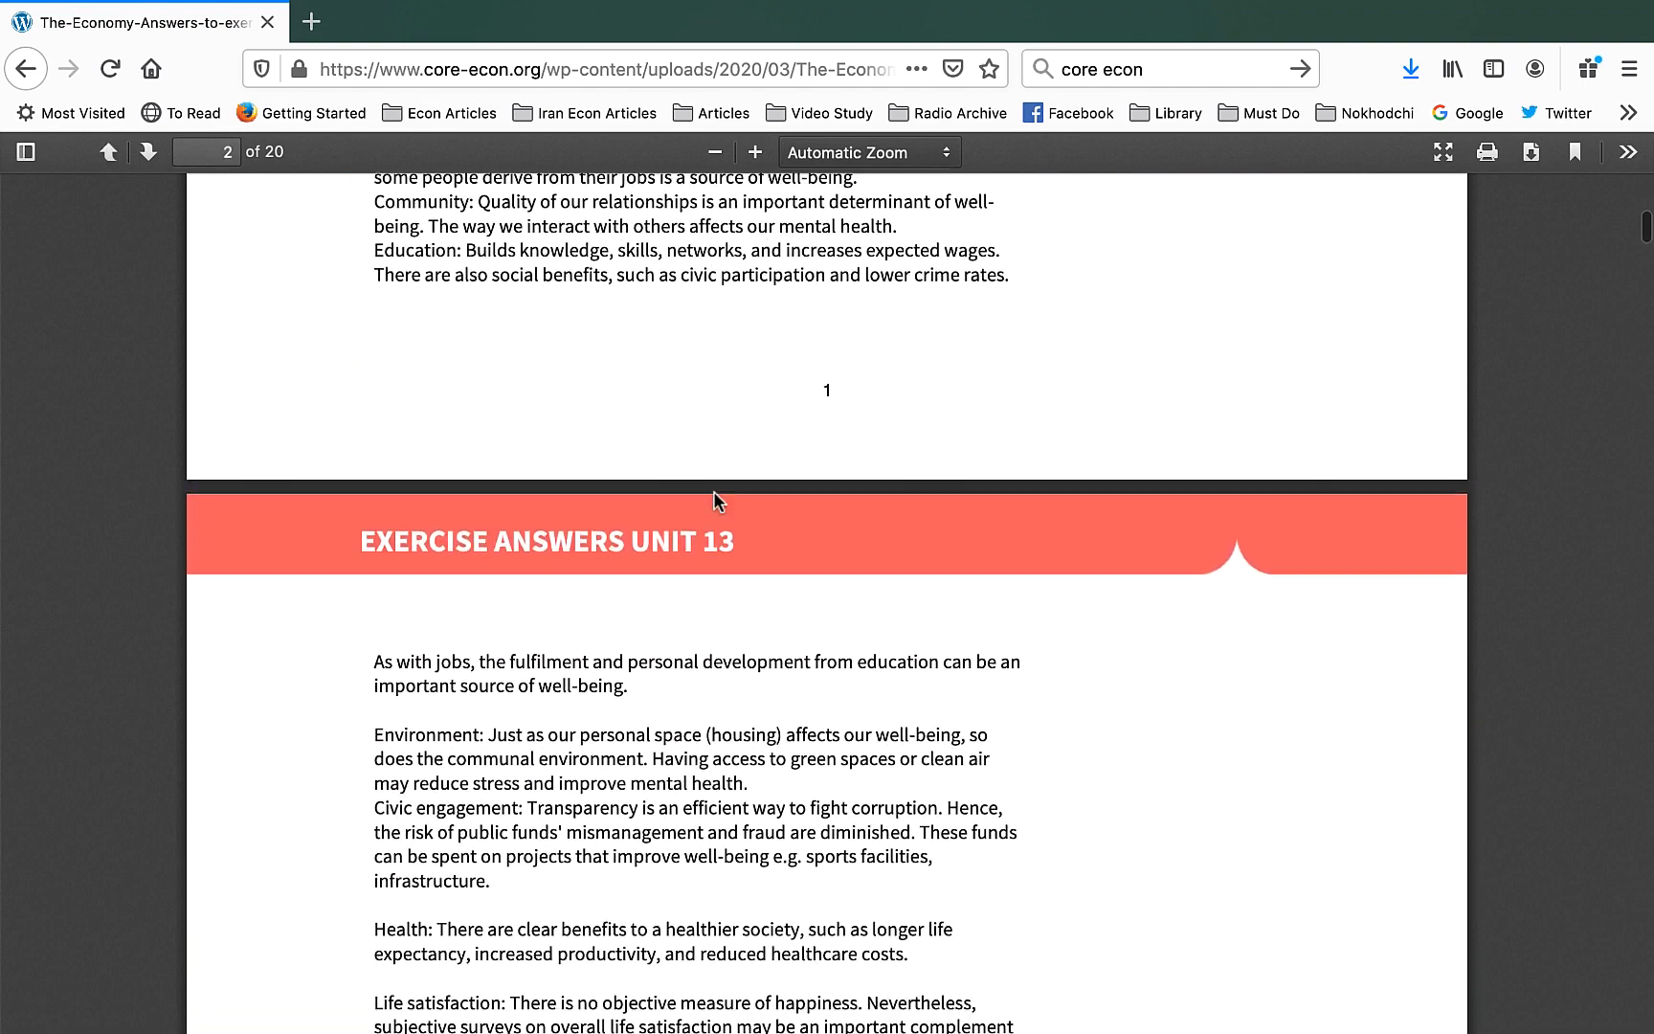
scroll(down, 3)
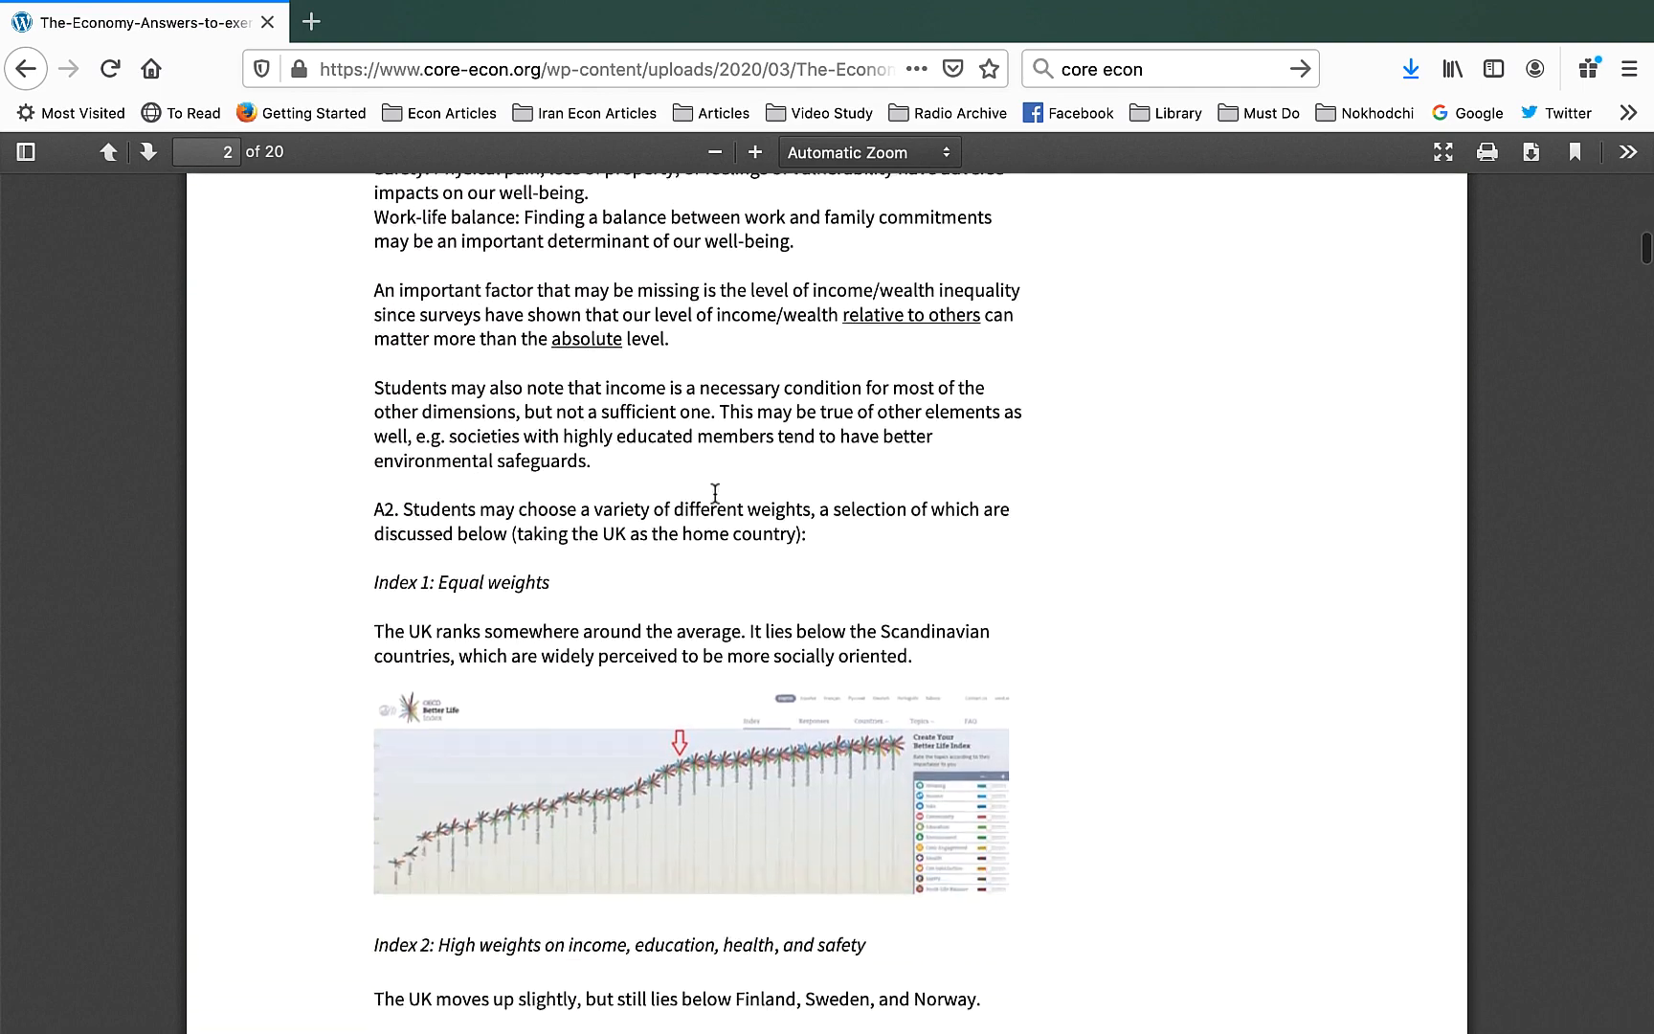
scroll(down, 3)
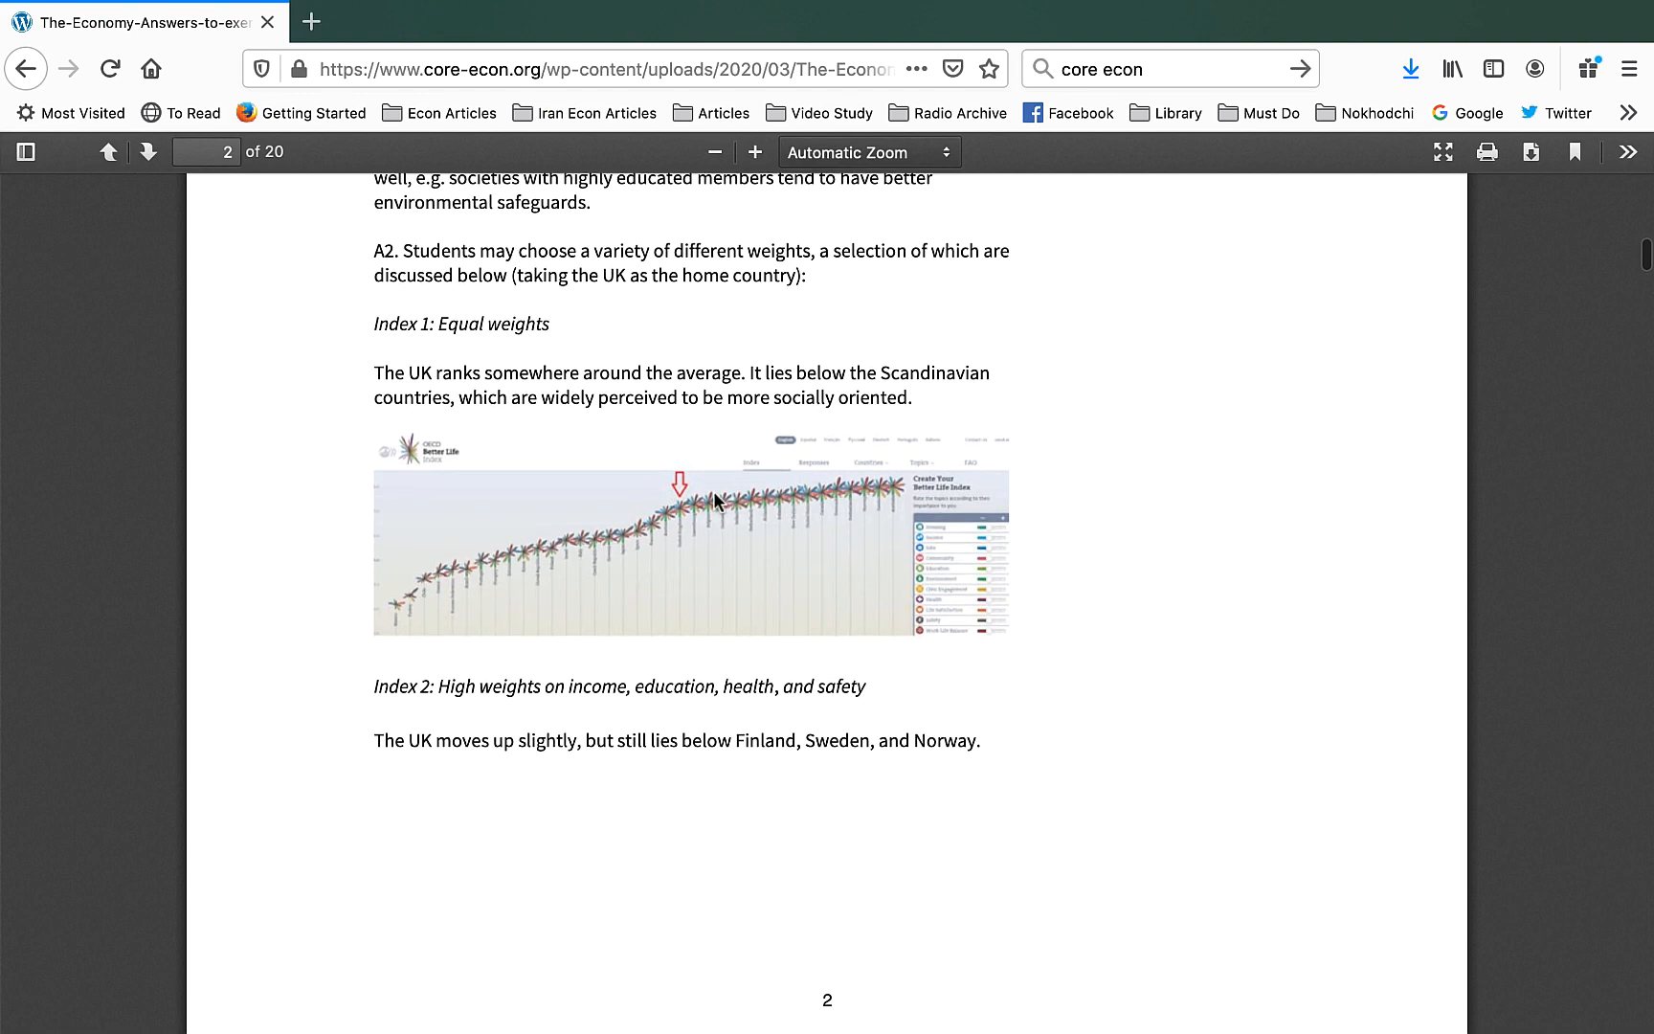
scroll(down, 3)
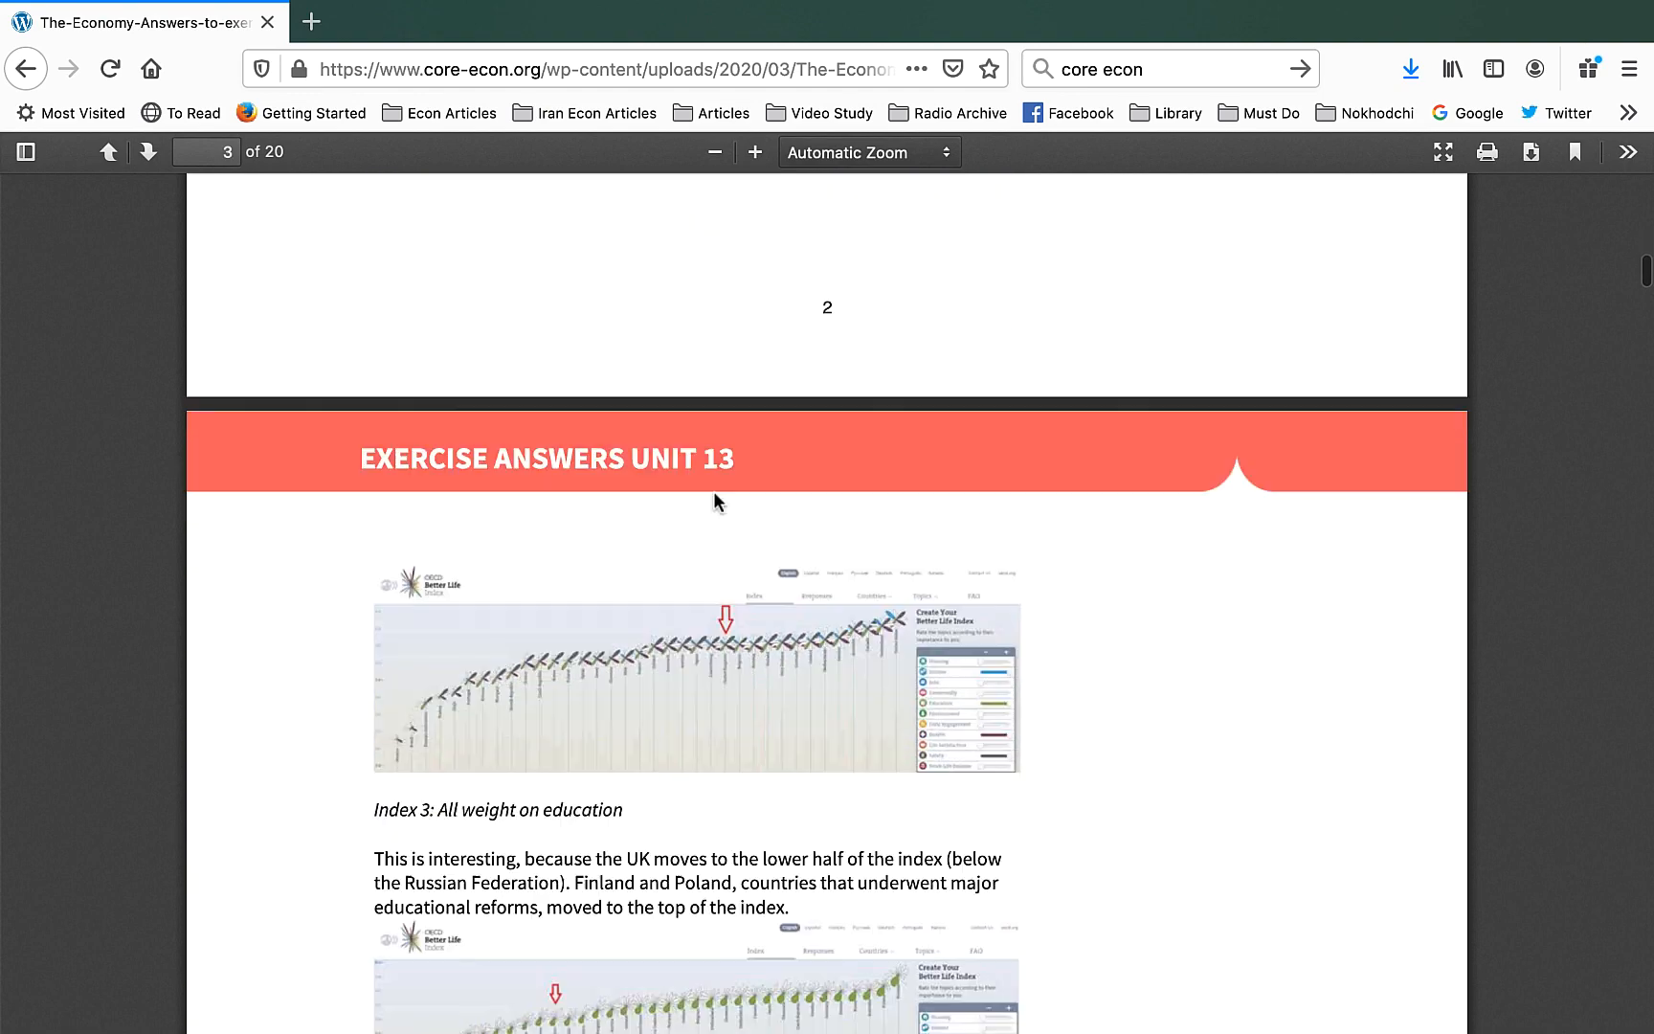
scroll(down, 3)
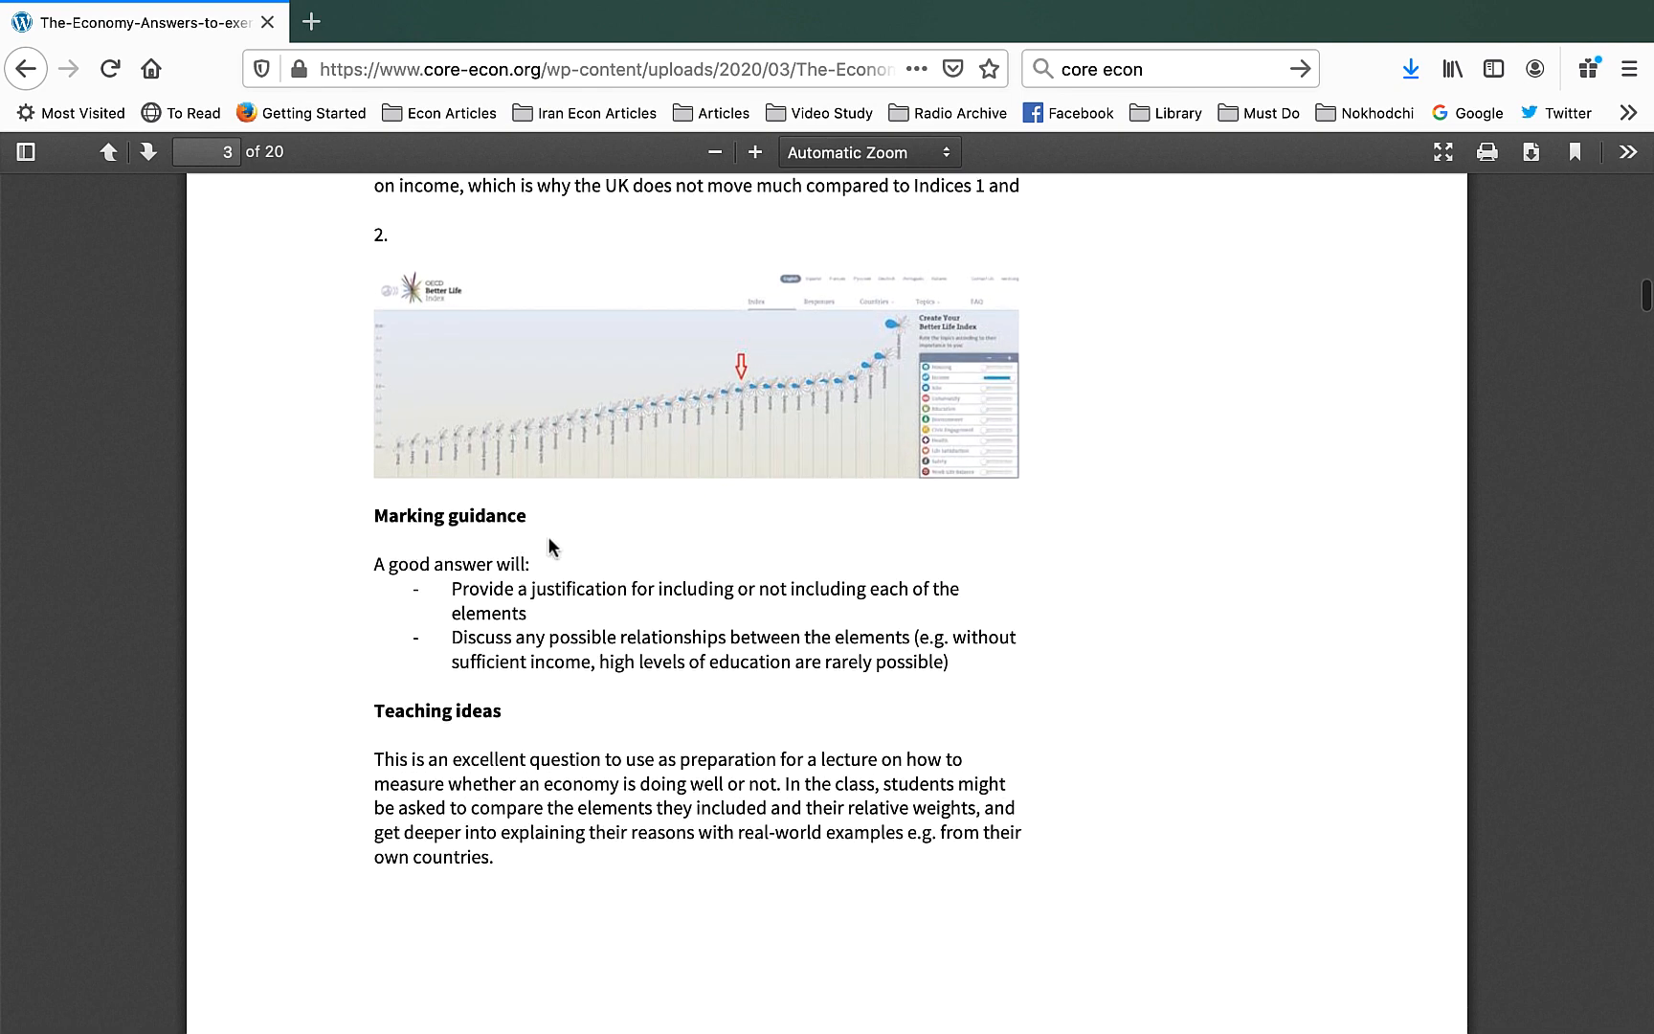
mouse_move(1071, 682)
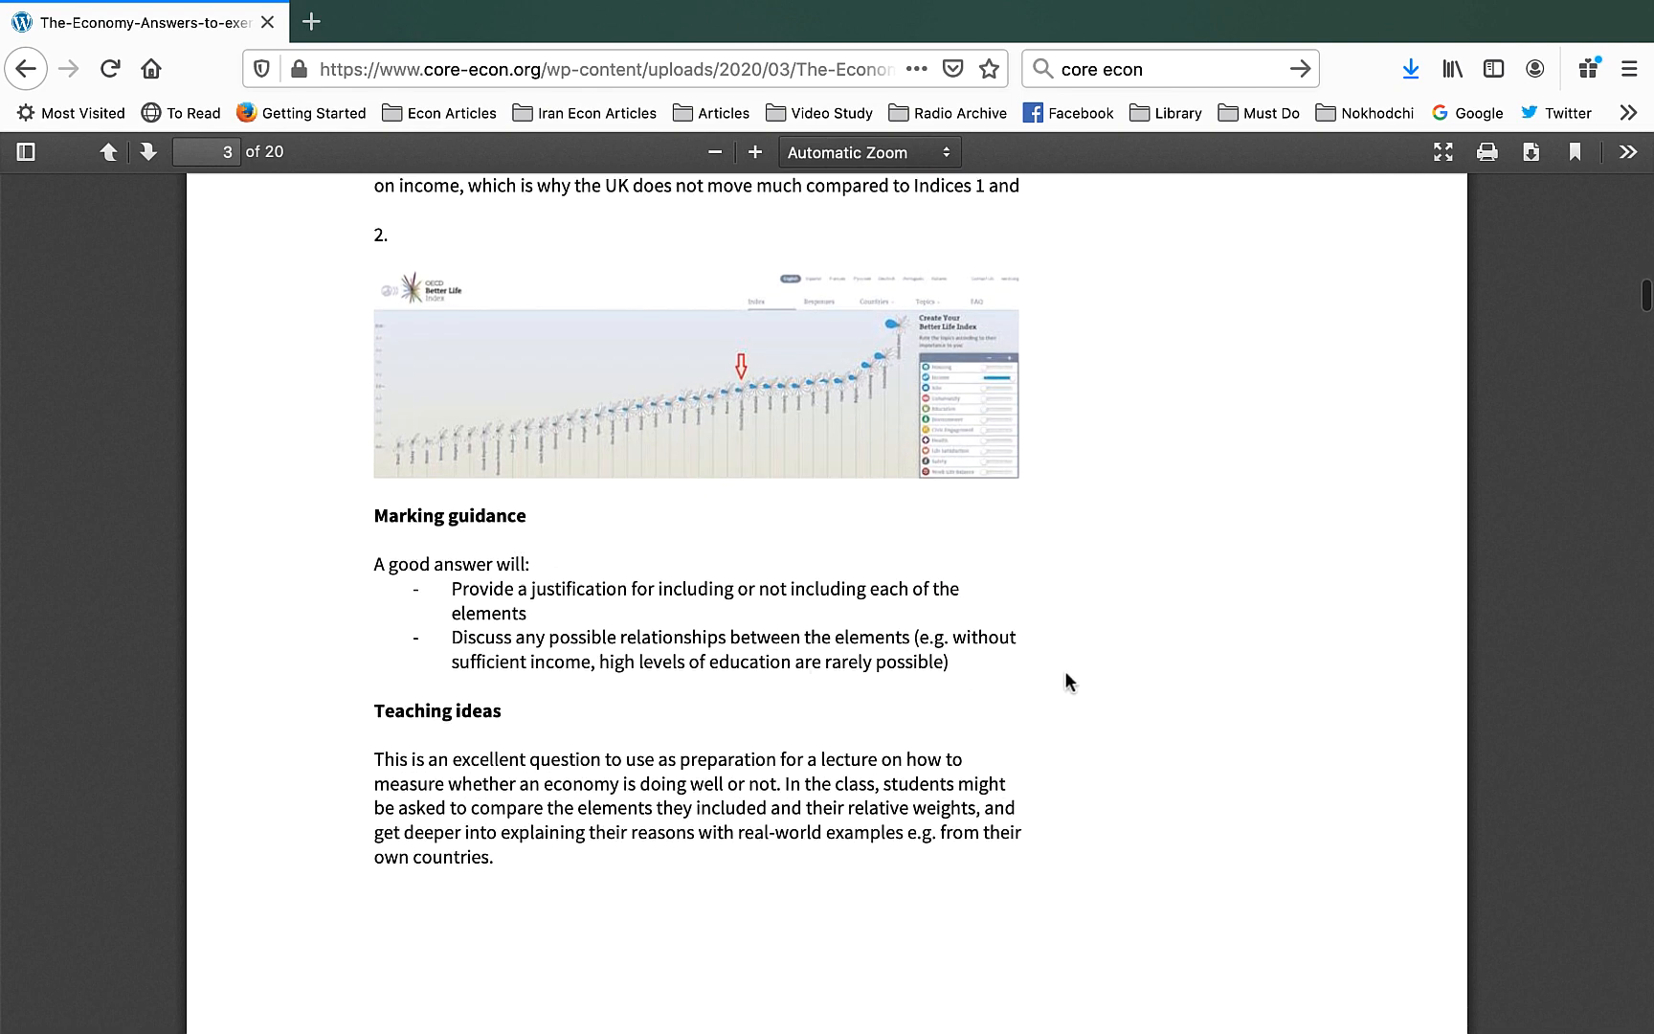
mouse_move(1076, 685)
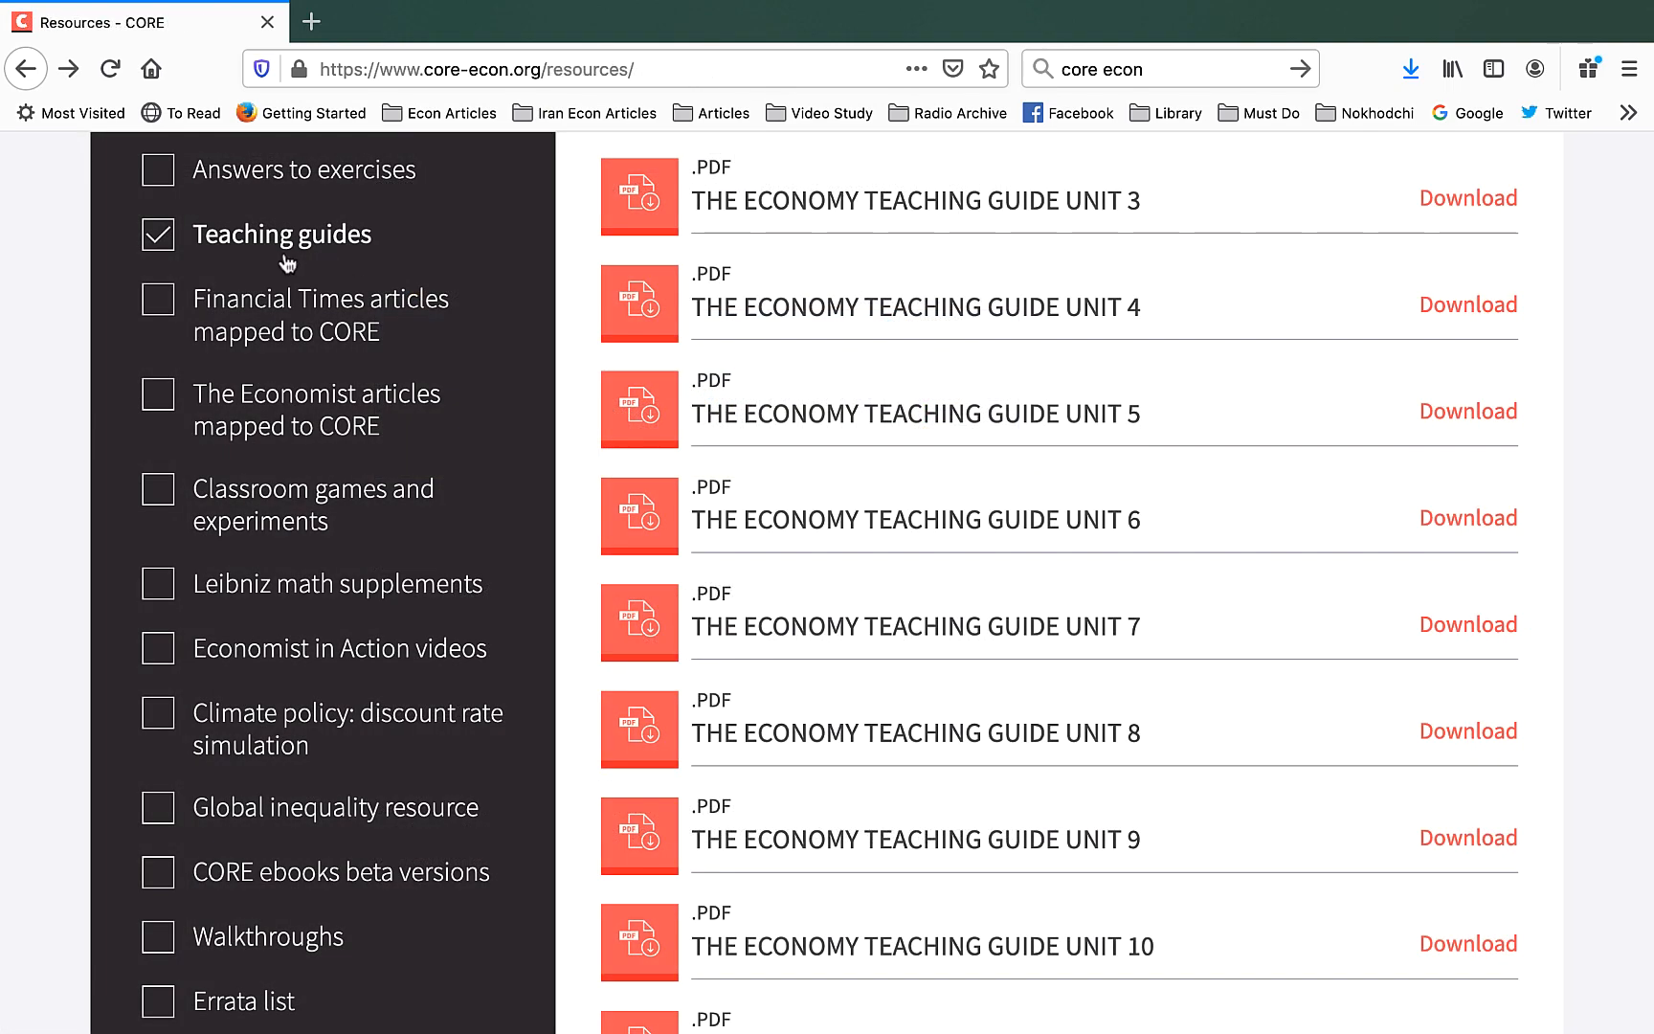
mouse_move(209, 245)
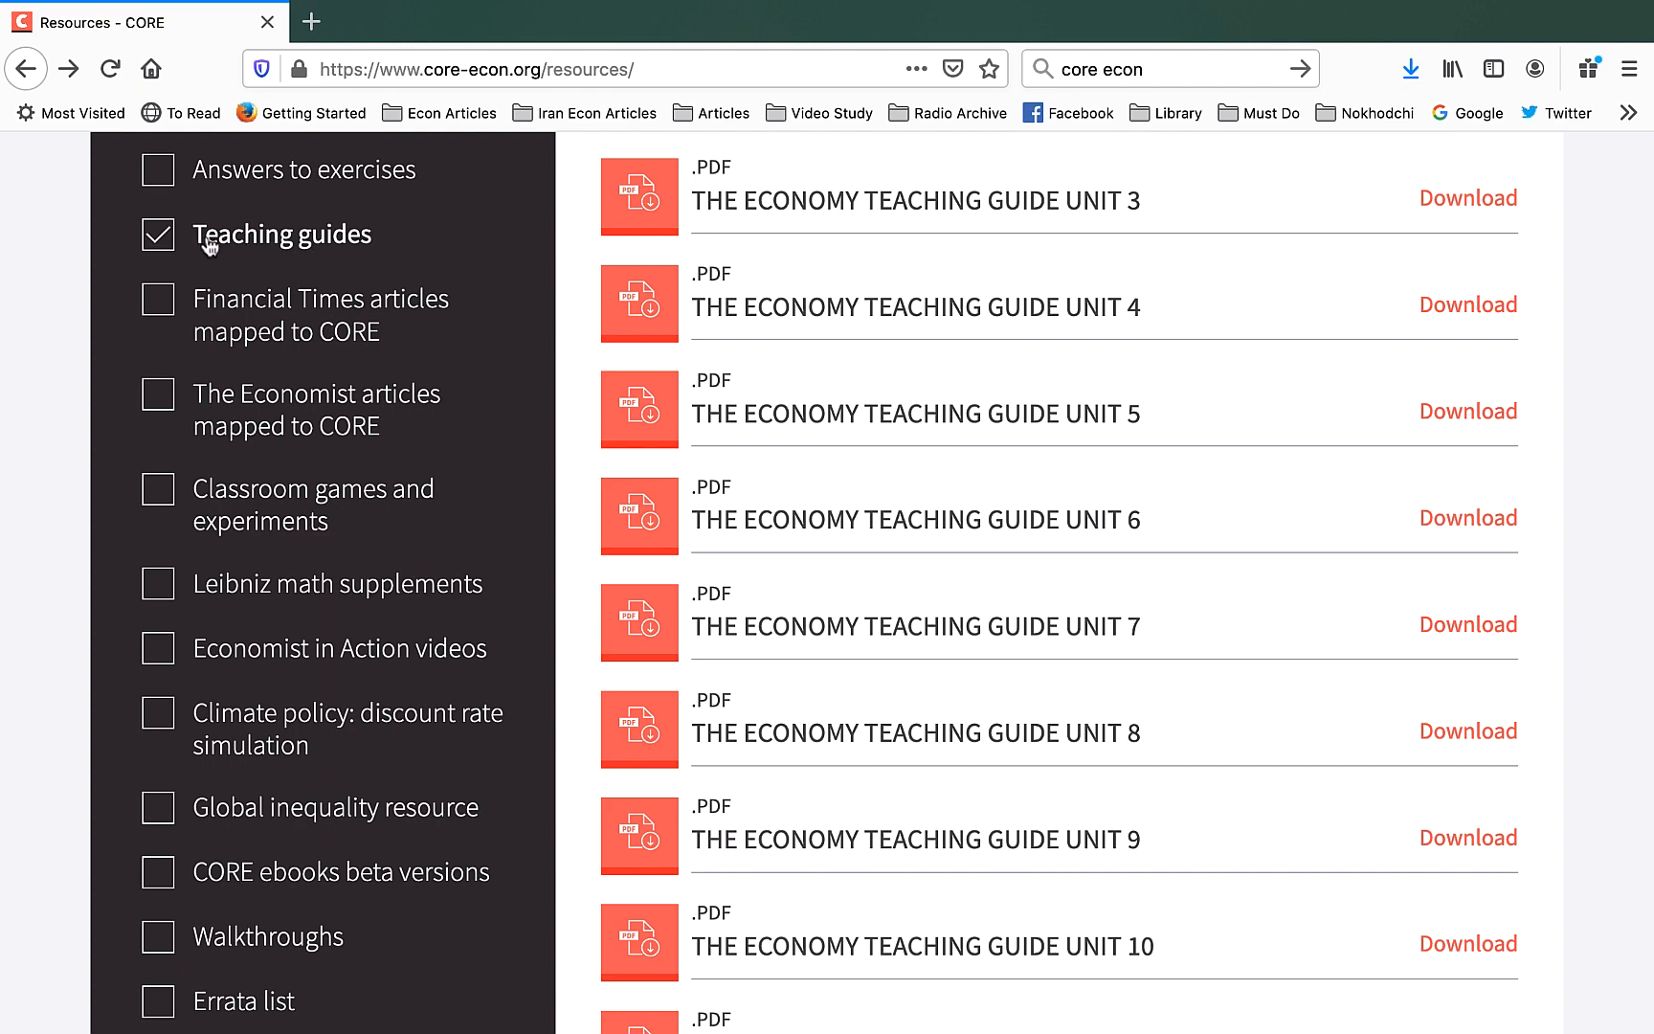
mouse_move(1030, 314)
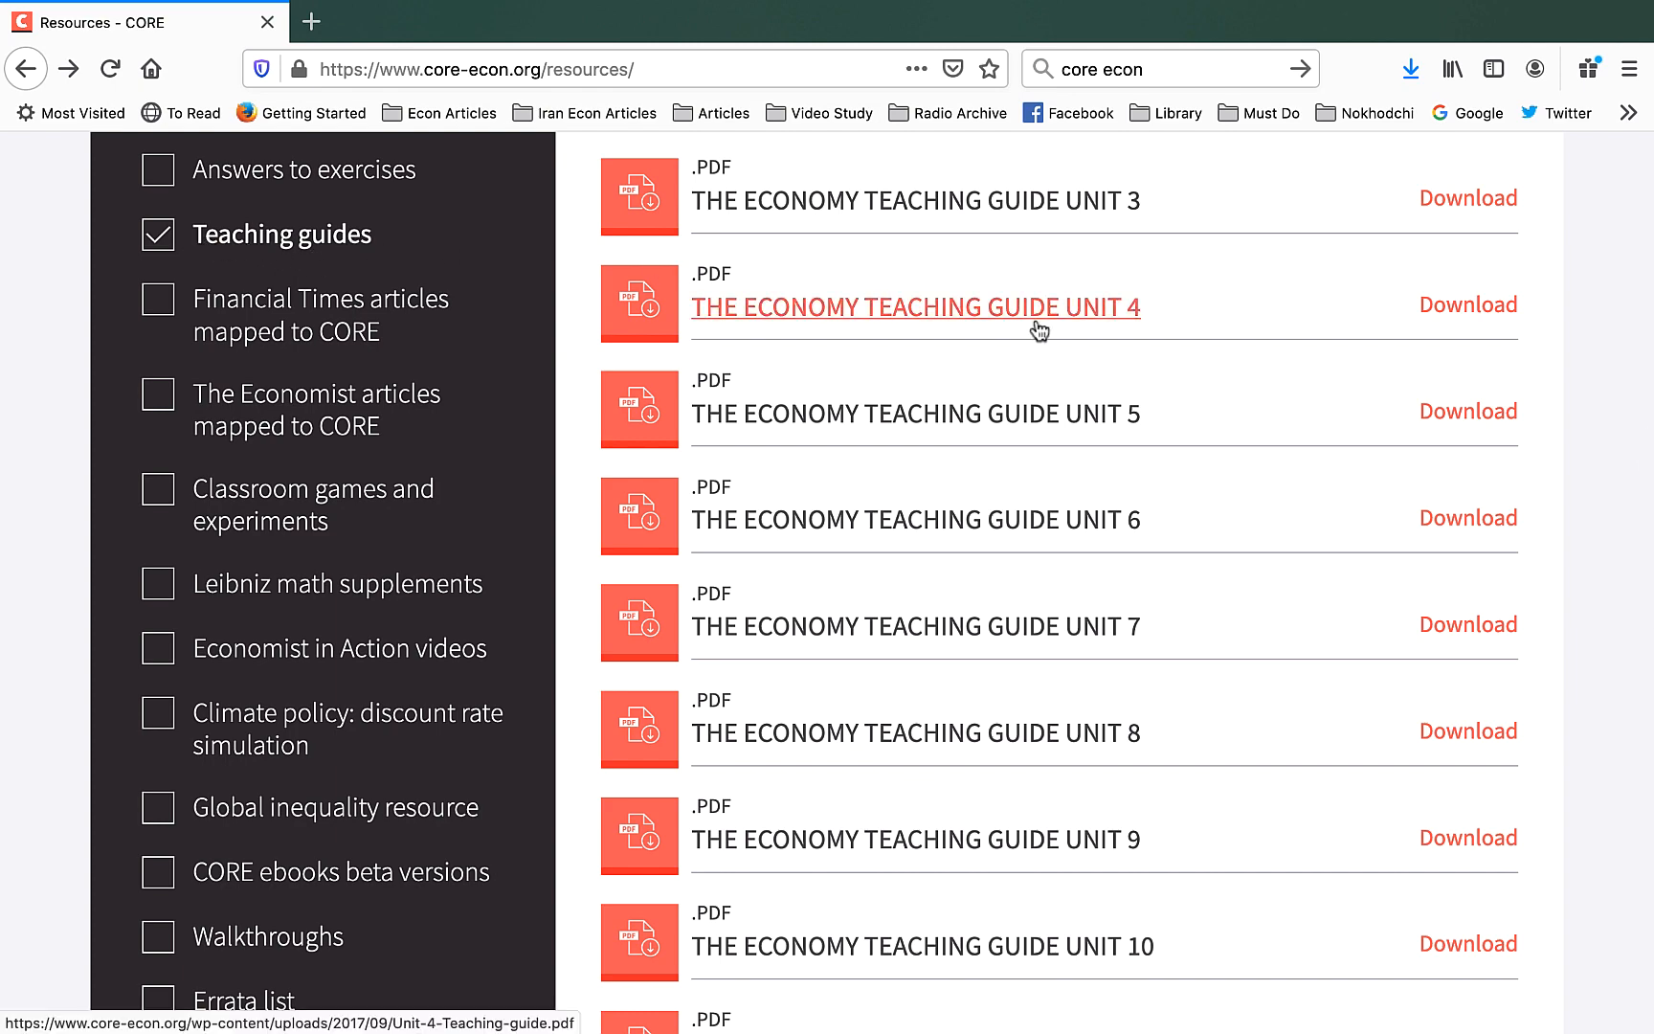
- Open THE ECONOMY TEACHING GUIDE UNIT 7 PDF from the filtered list
click(916, 624)
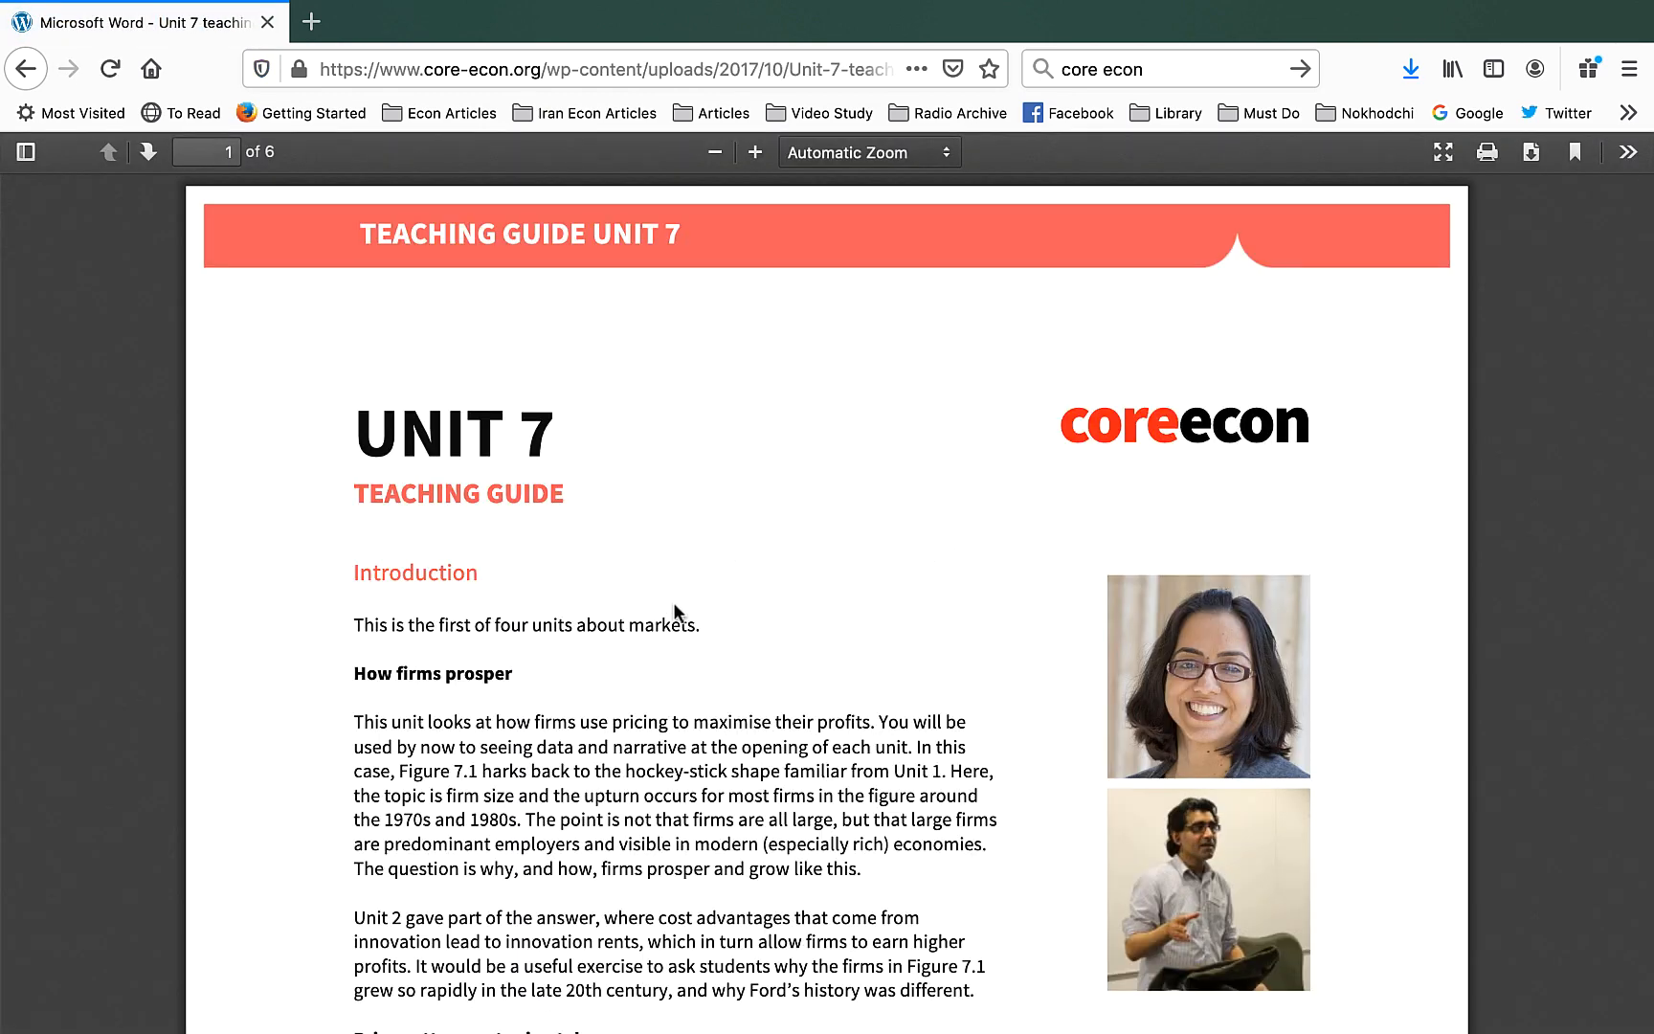
- Read from the Introduction on page 1 into Consumer and producer surplus on page 2
scroll(down, 3)
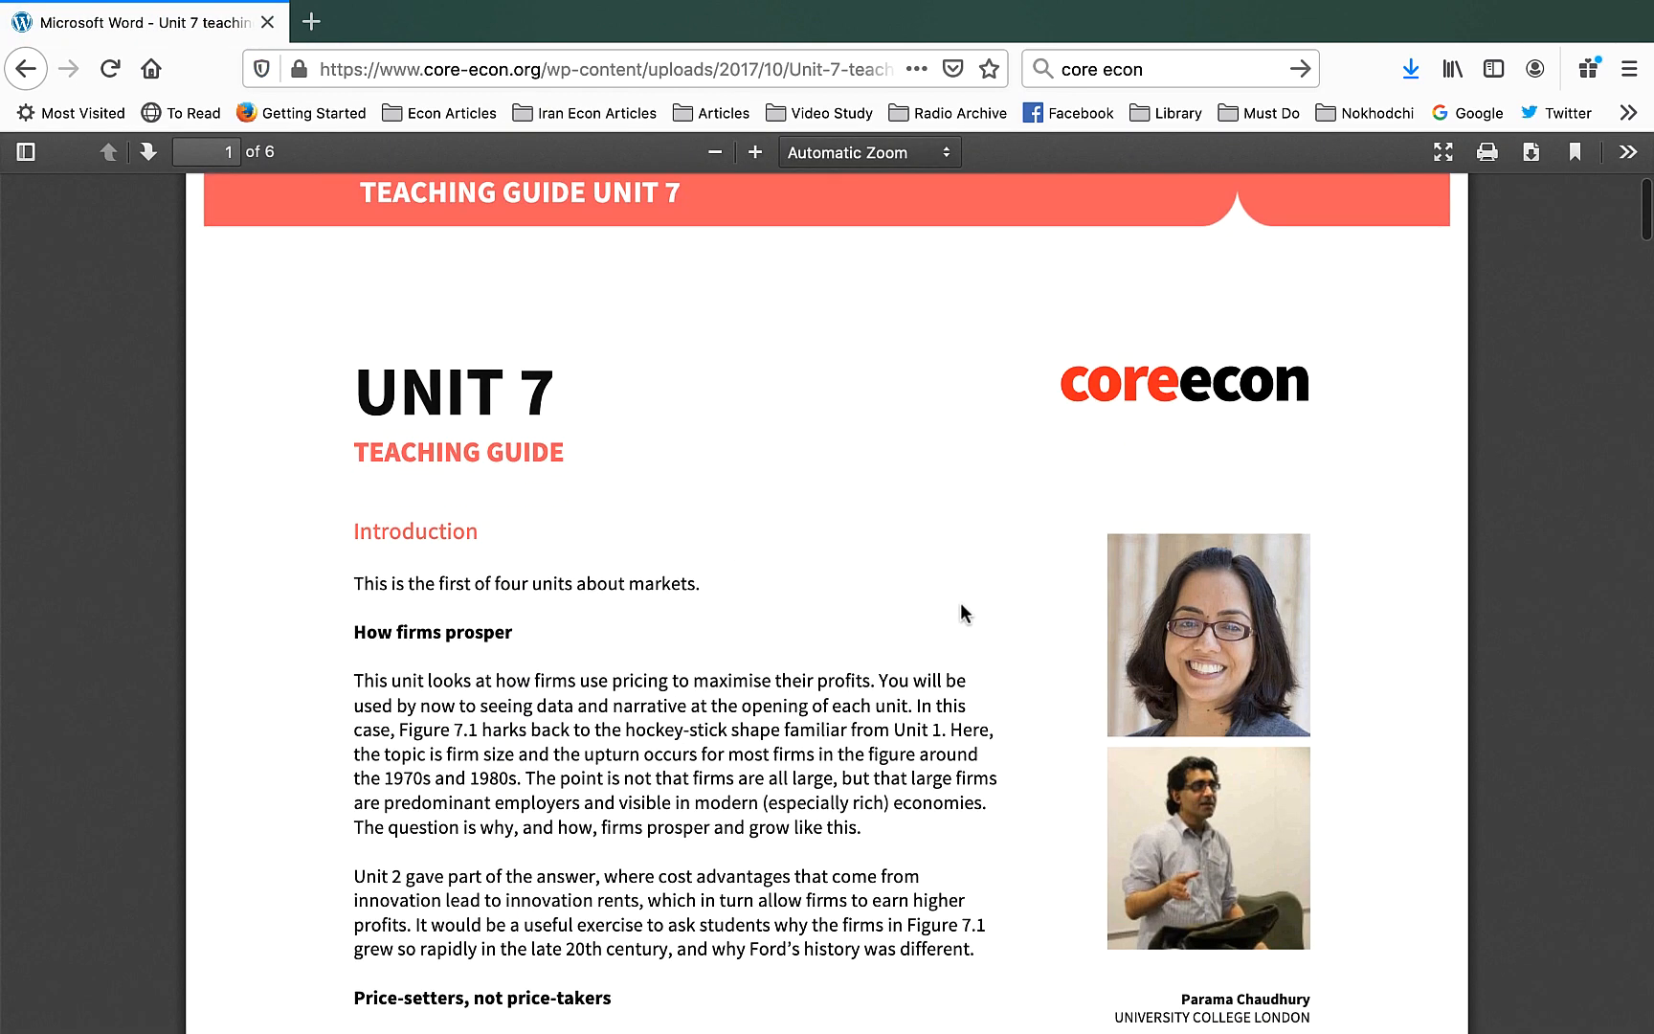
scroll(down, 3)
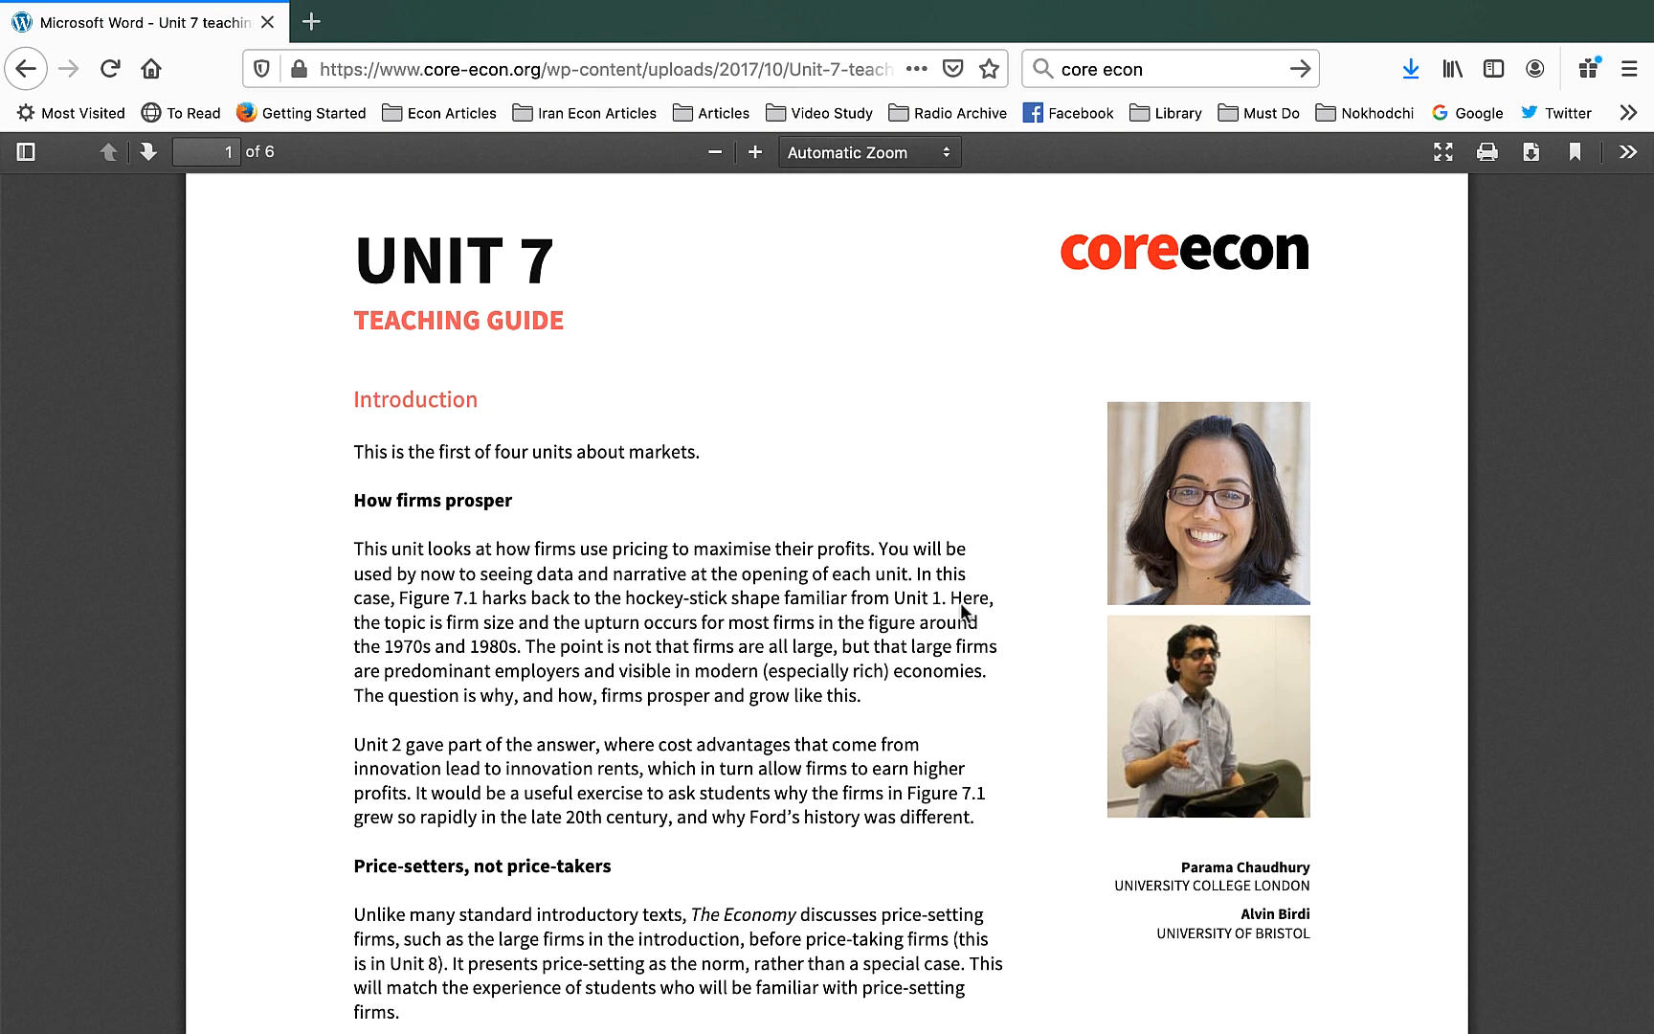
scroll(down, 3)
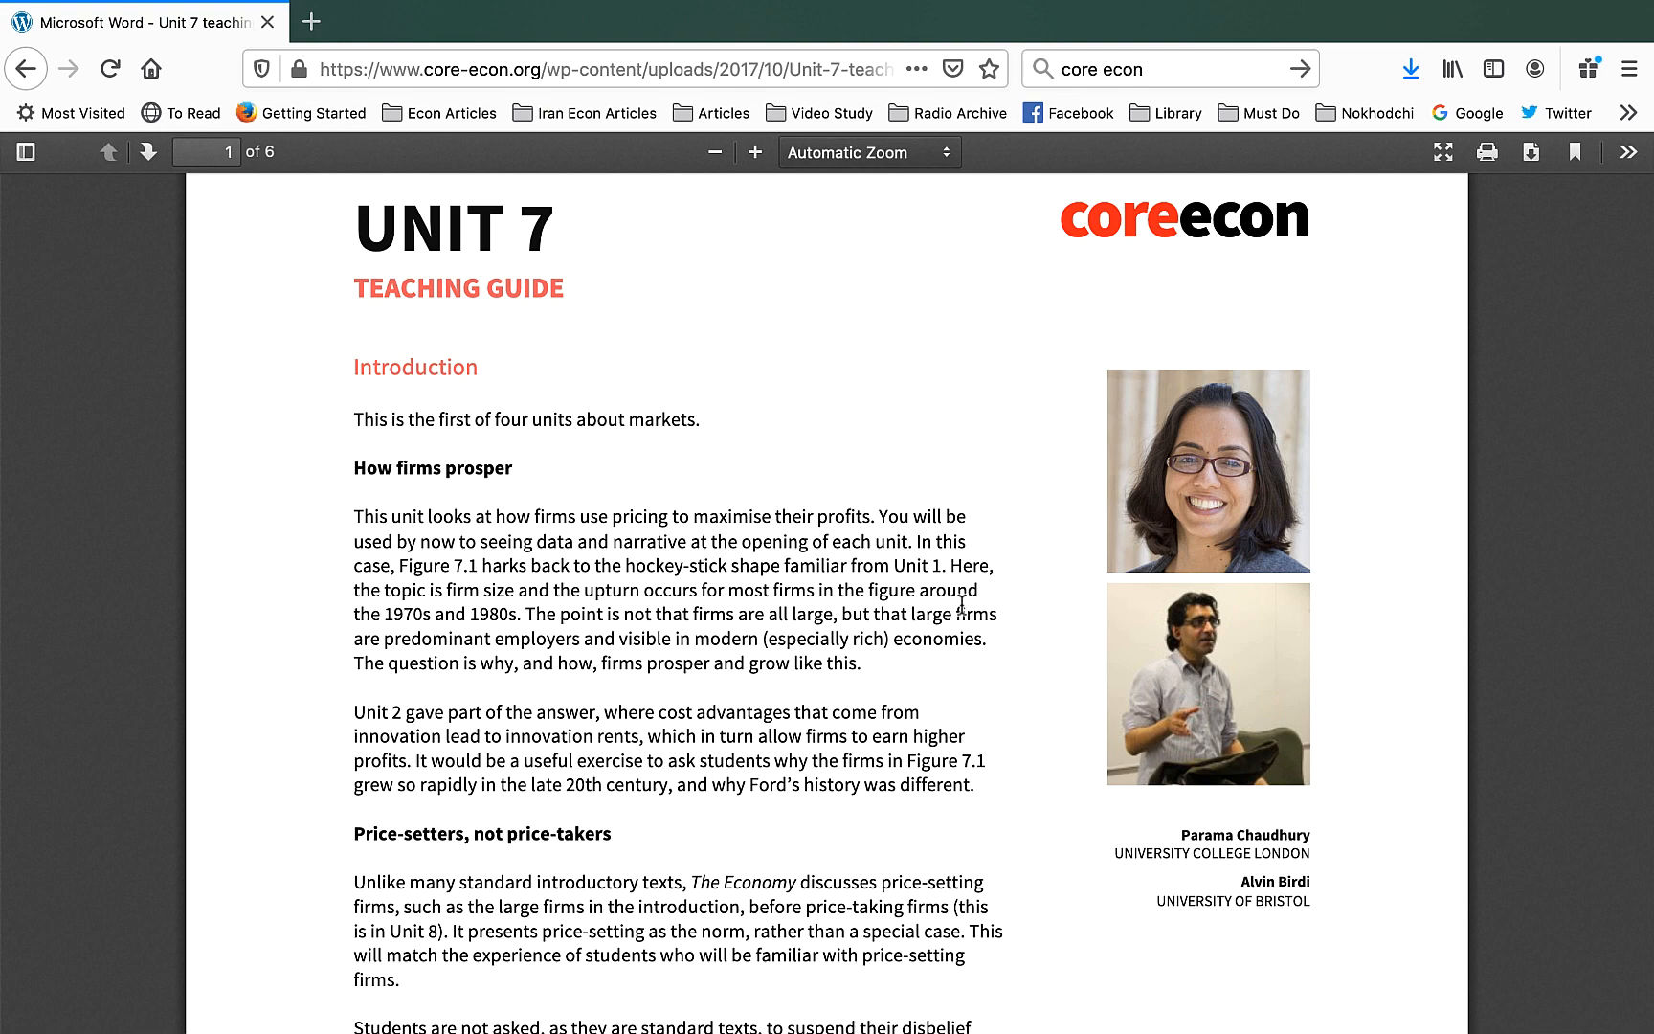
scroll(down, 3)
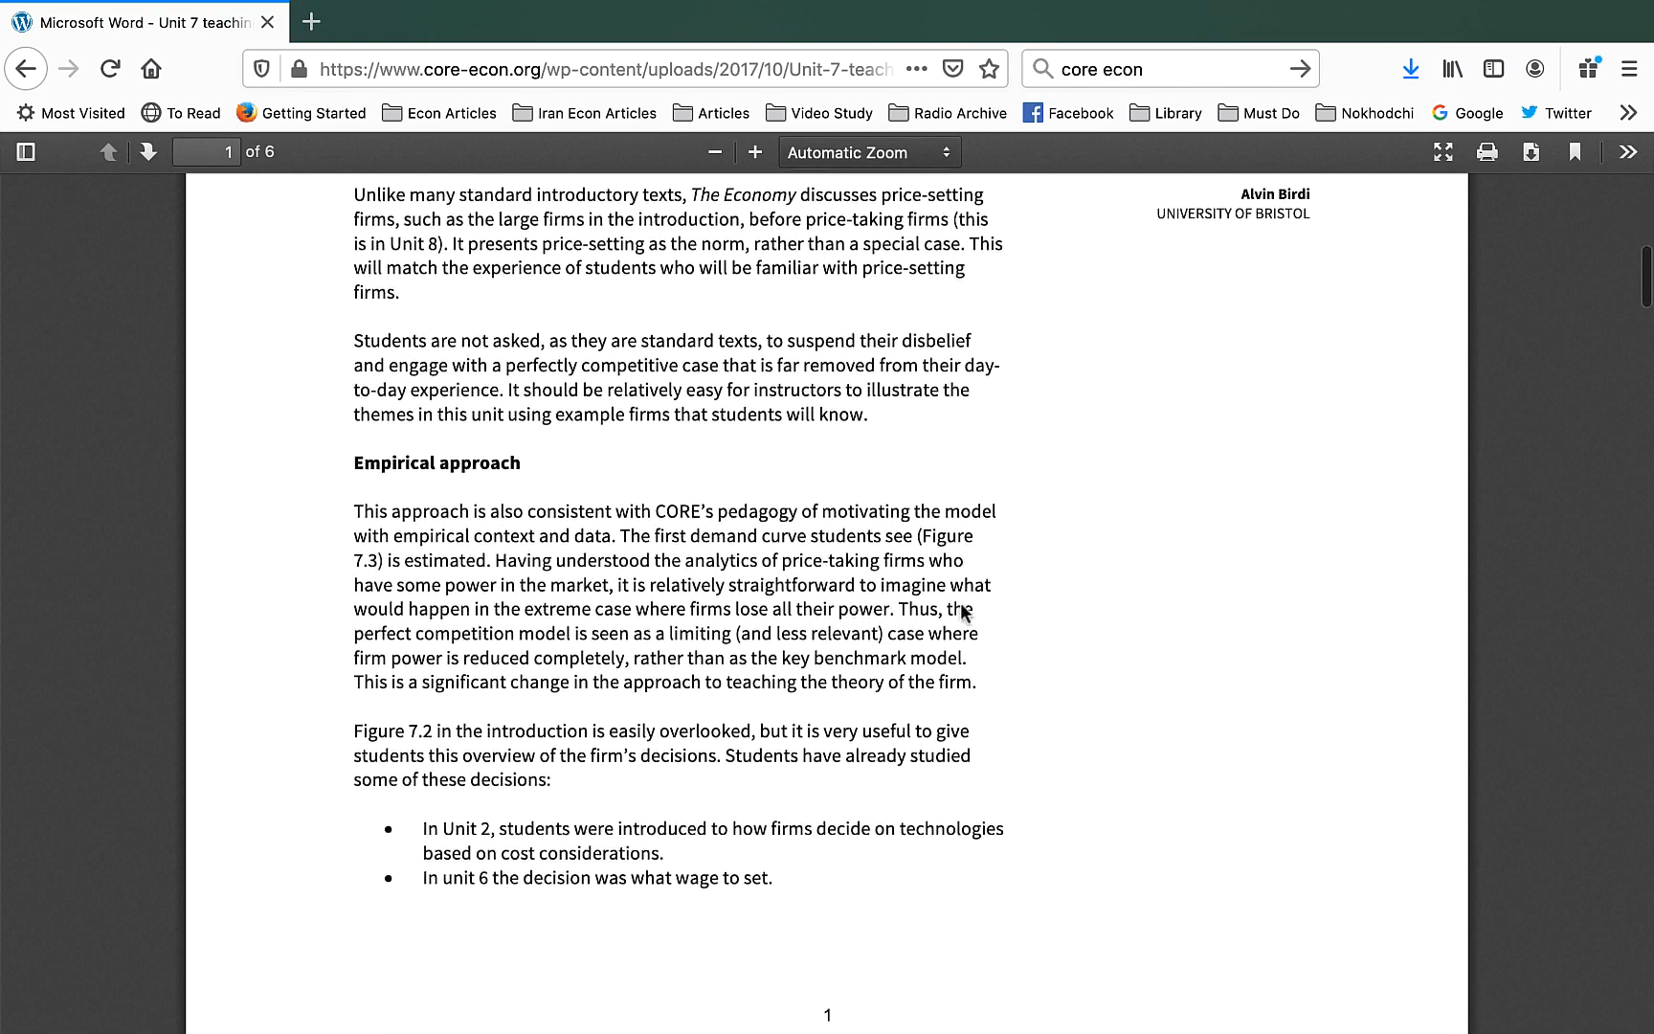
scroll(down, 3)
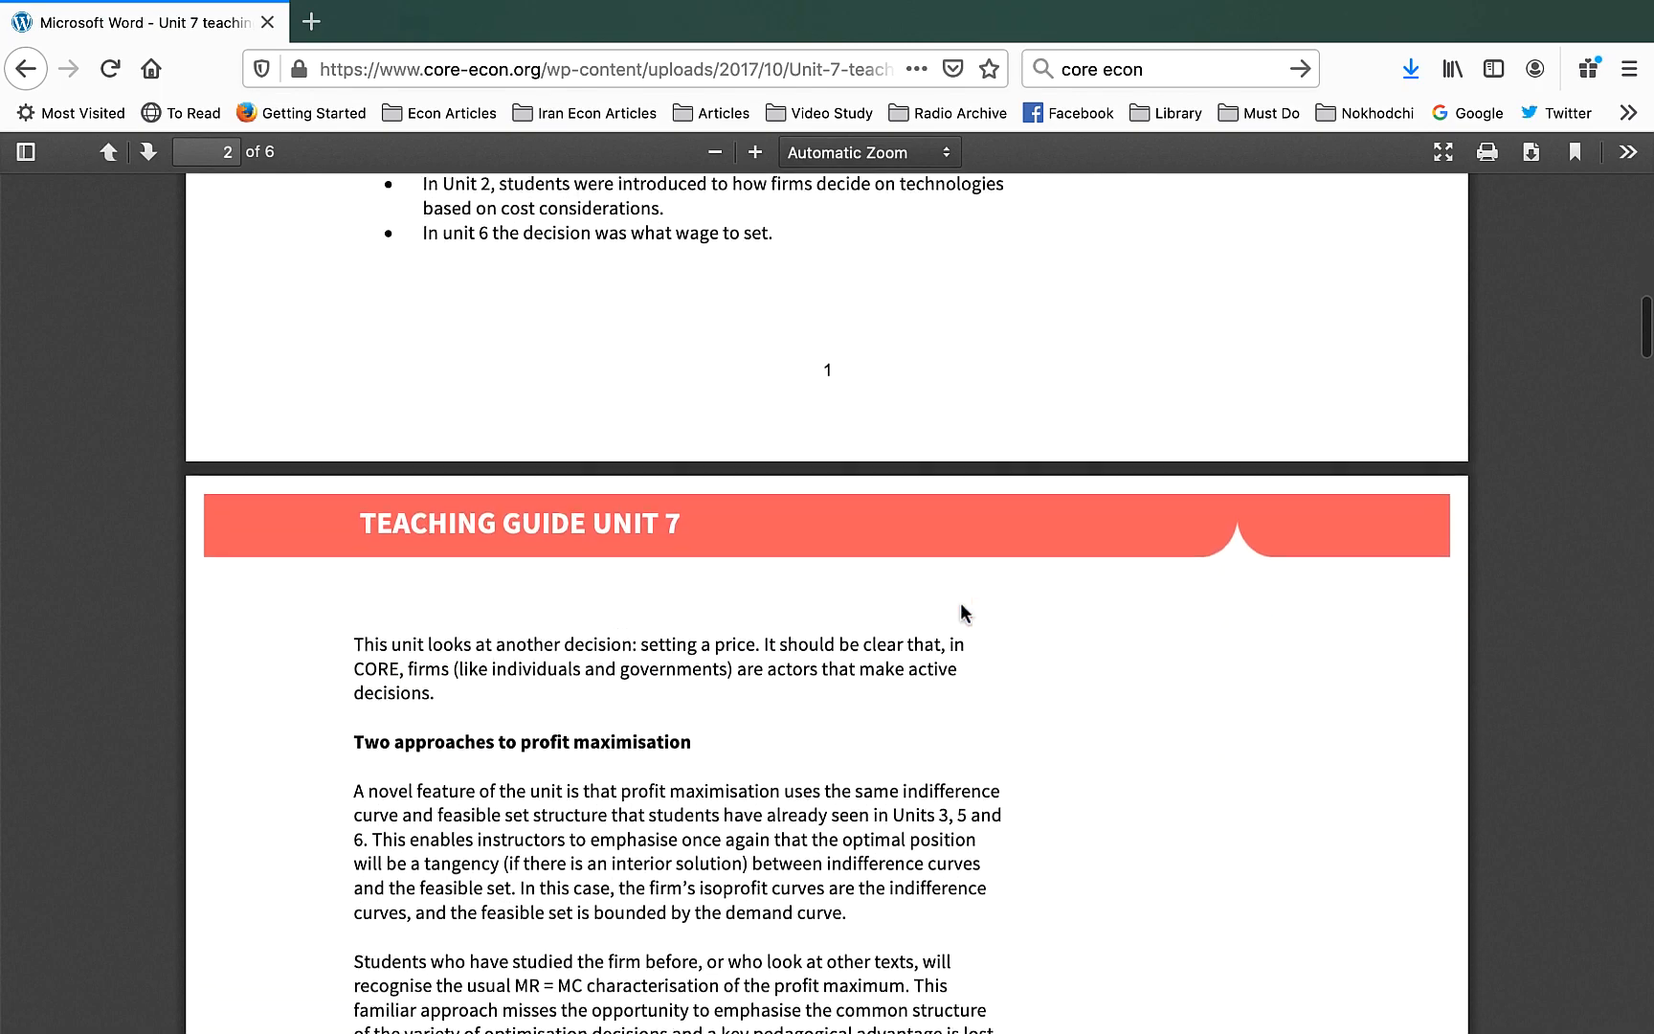
scroll(down, 3)
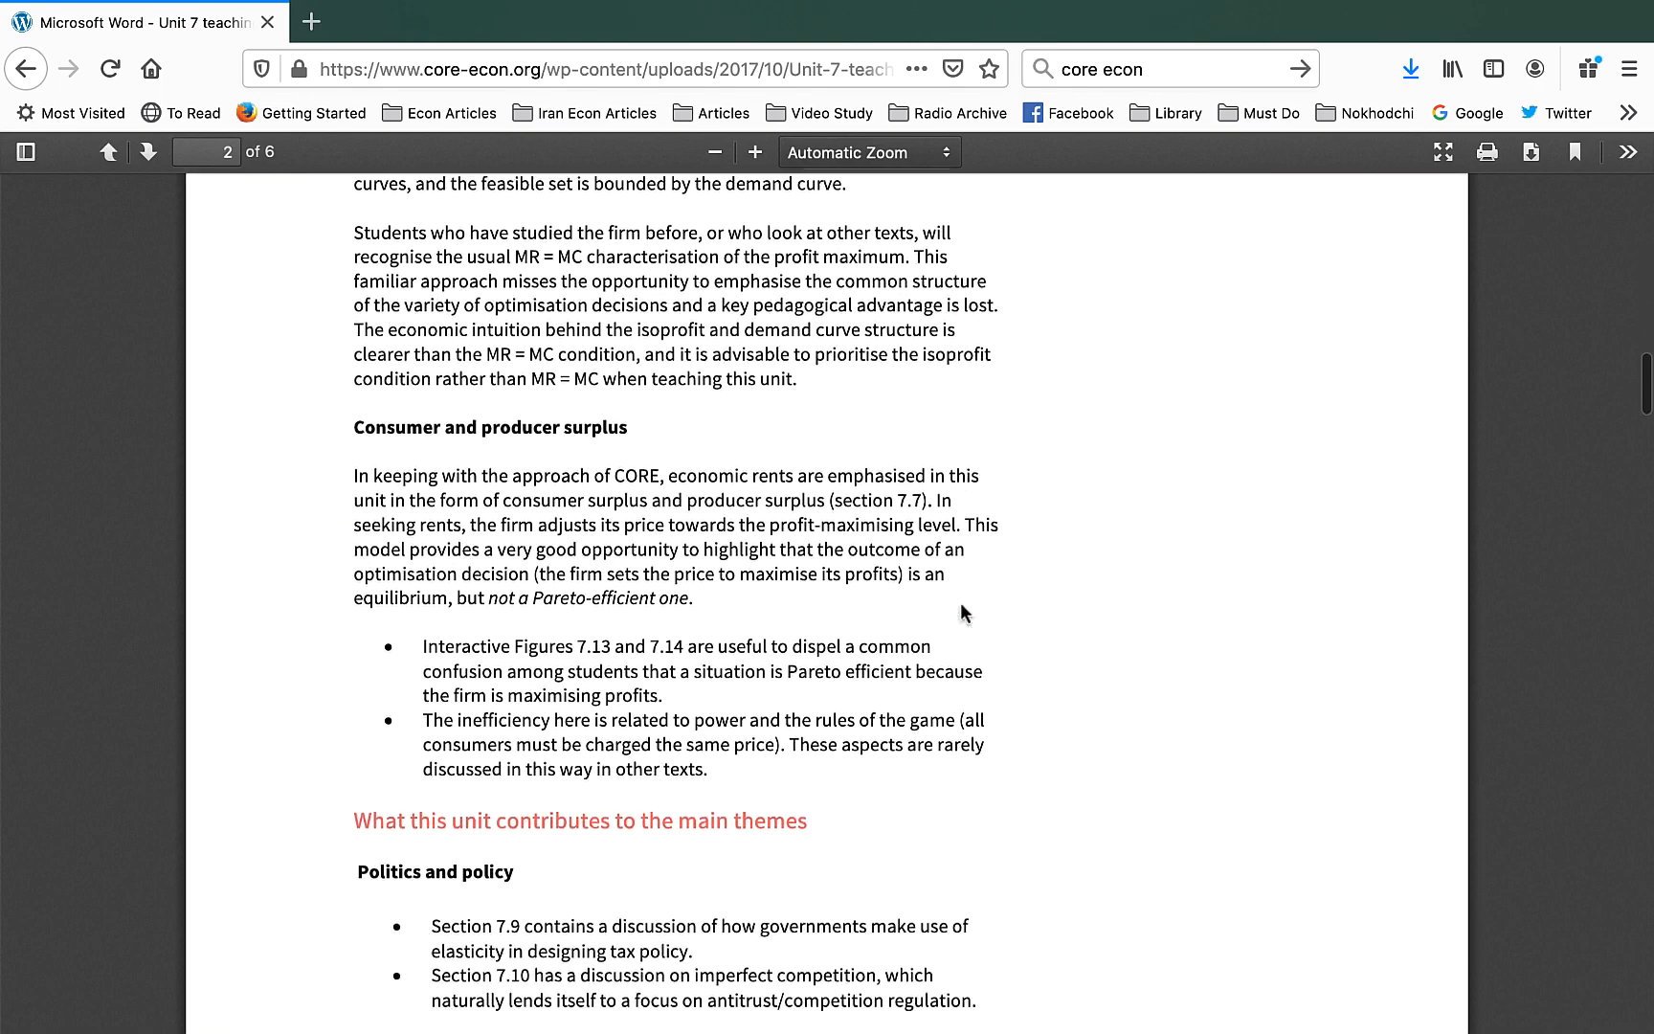